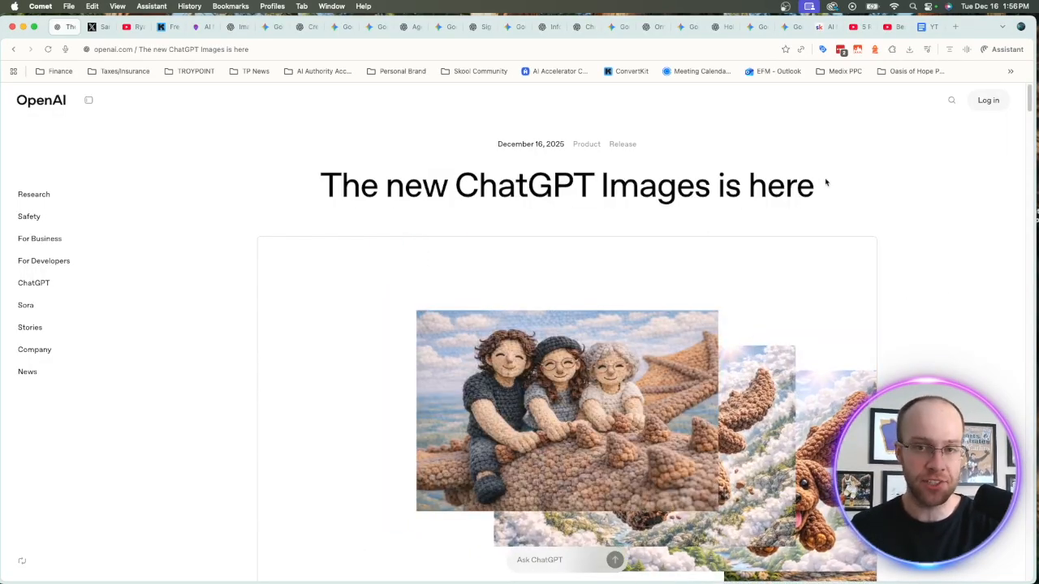
Step: Follow the YouTube channel's link to the Free AI Marketing Essentials Guide signup page
scroll(down, 3)
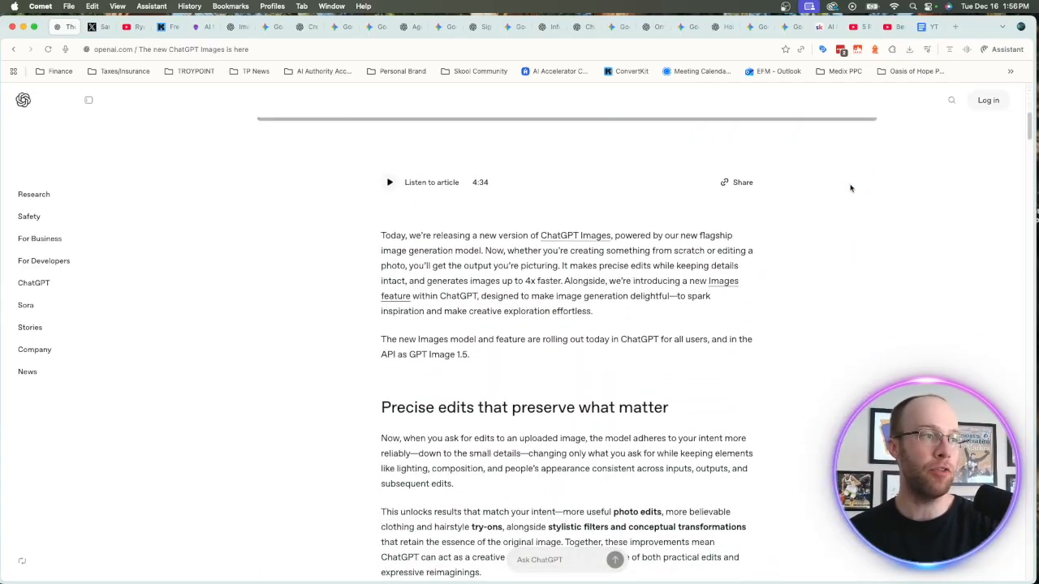
double_click(436, 353)
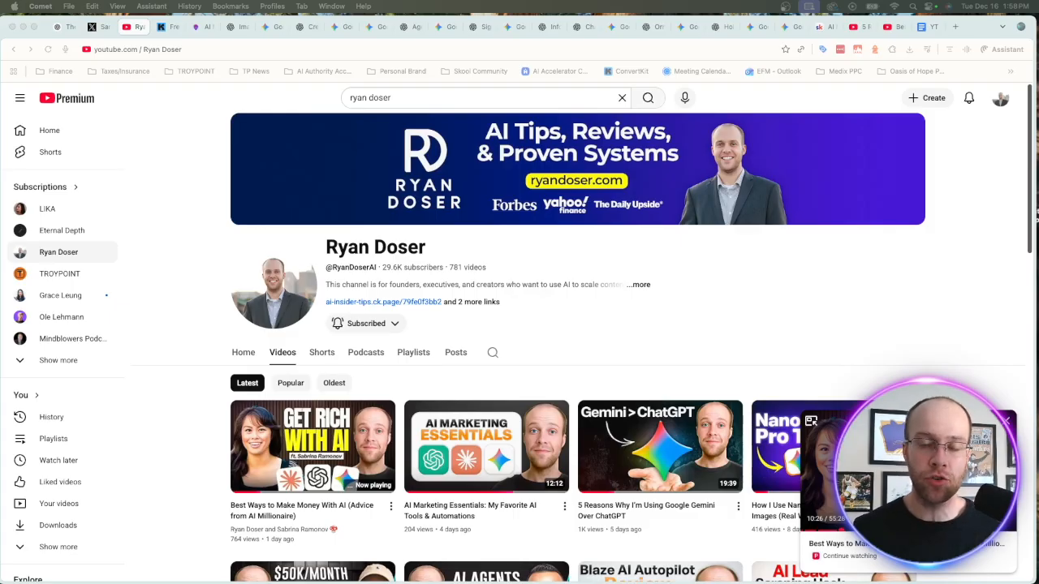
mouse_move(190, 74)
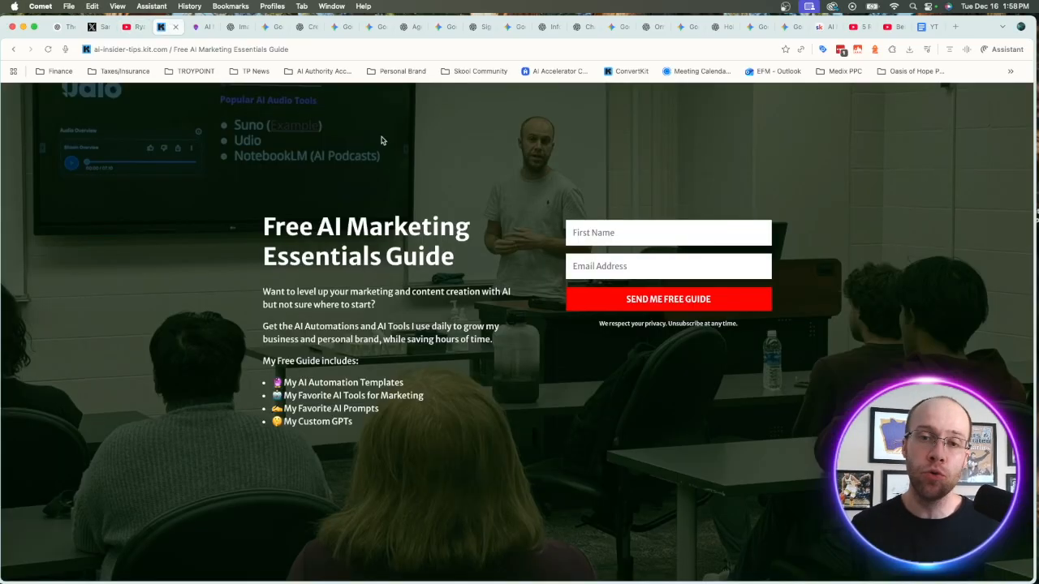
mouse_move(292, 211)
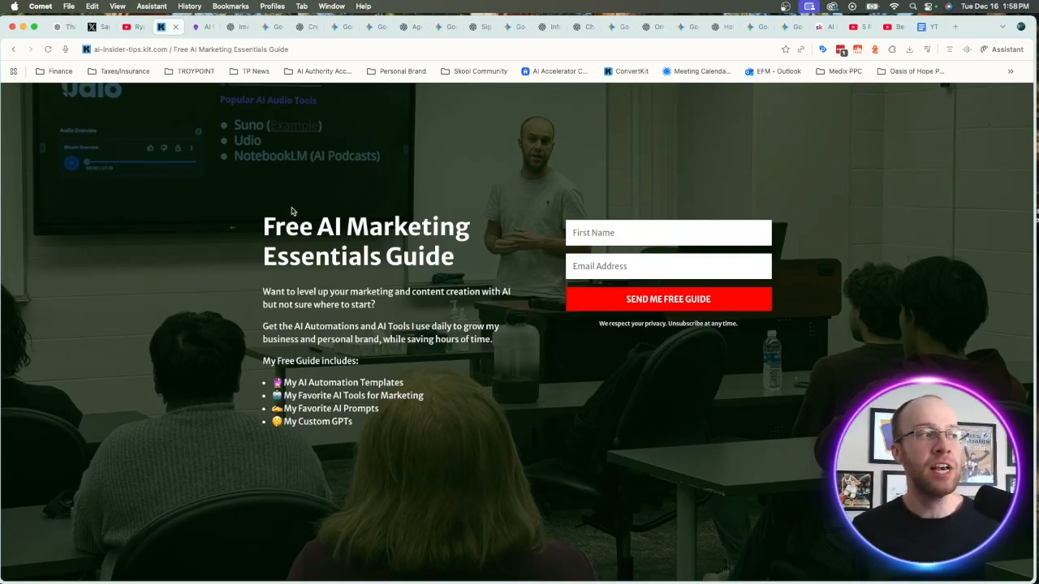
drag(288, 212, 481, 277)
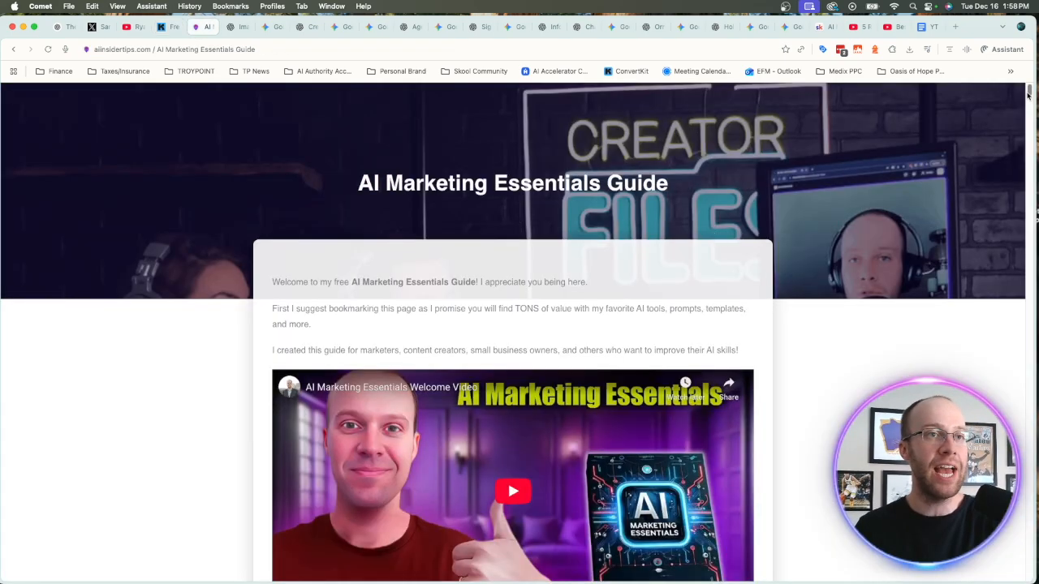
Step: Scroll the guide down to the Nano Banana Pro Prompts (AI Images) heading
scroll(down, 3)
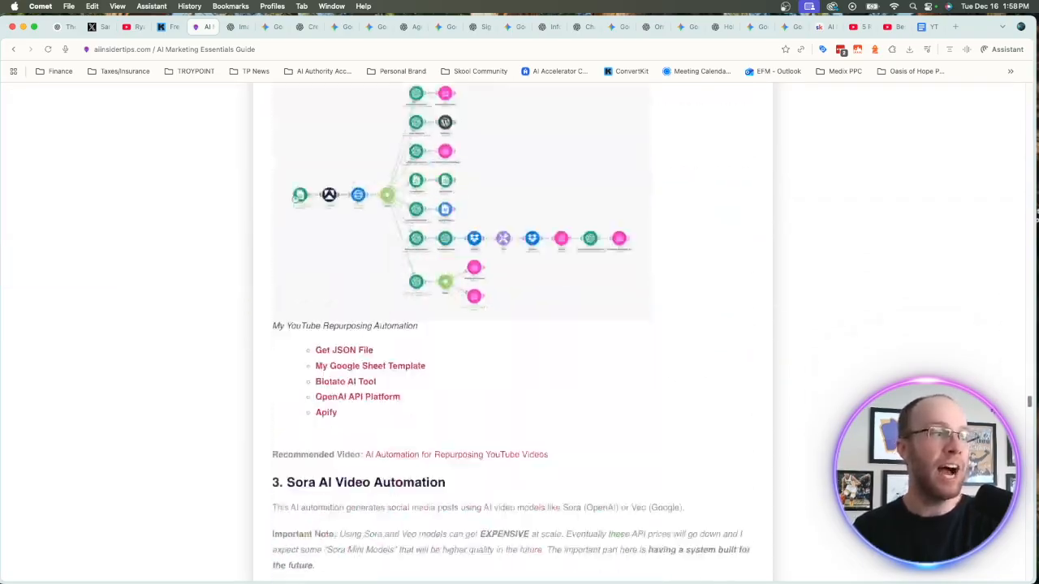
scroll(down, 3)
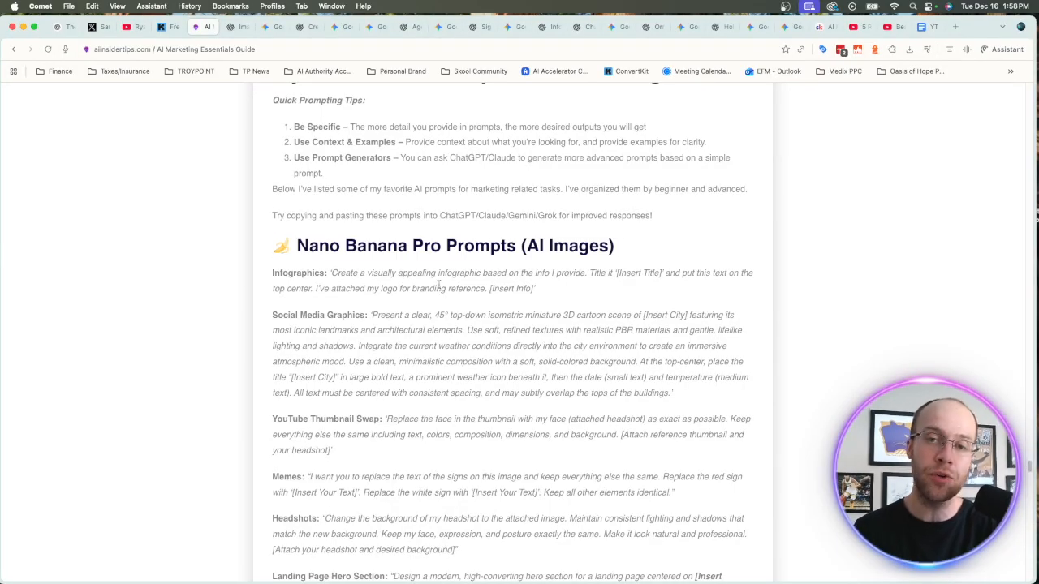
mouse_move(363, 298)
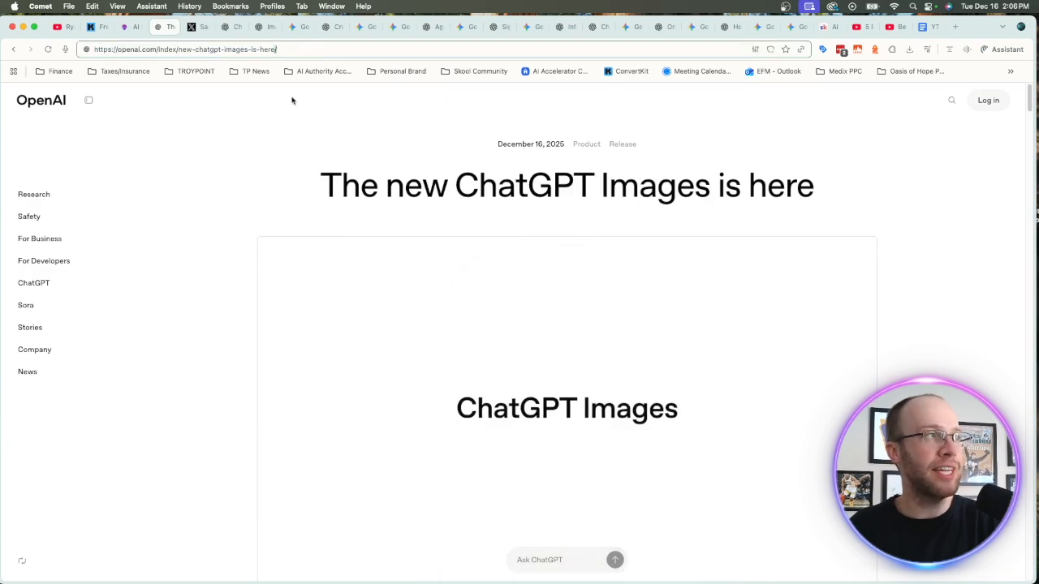
Step: Review the ChatGPT Images article's Editing example tabs and continue to Instruction following
scroll(down, 3)
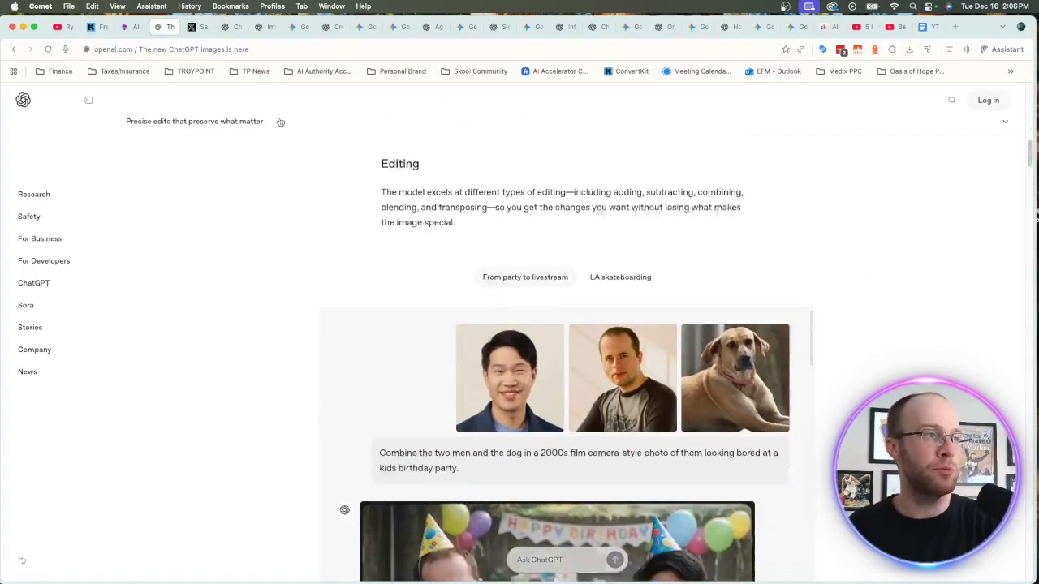
scroll(down, 3)
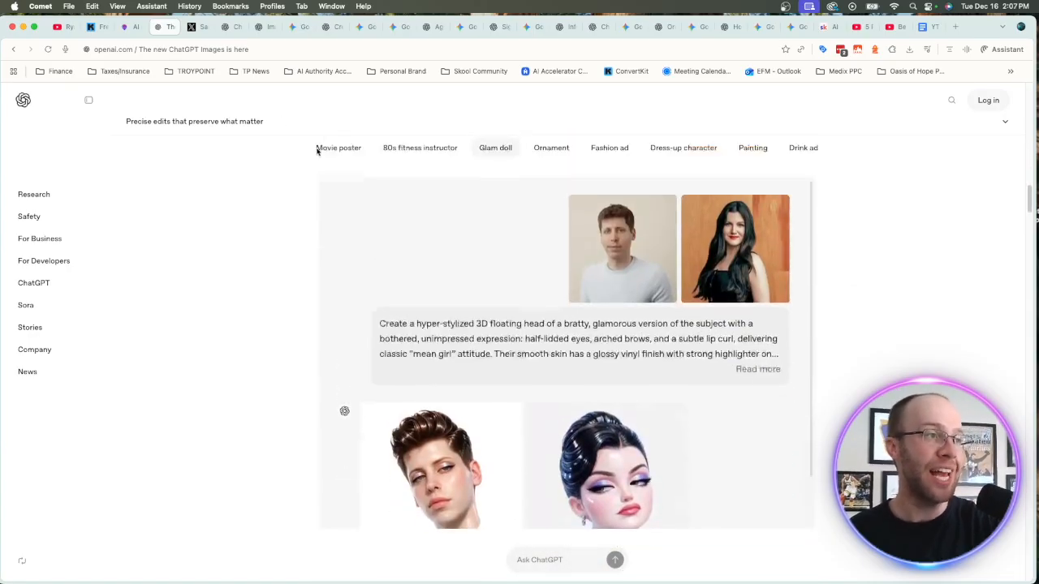
click(551, 147)
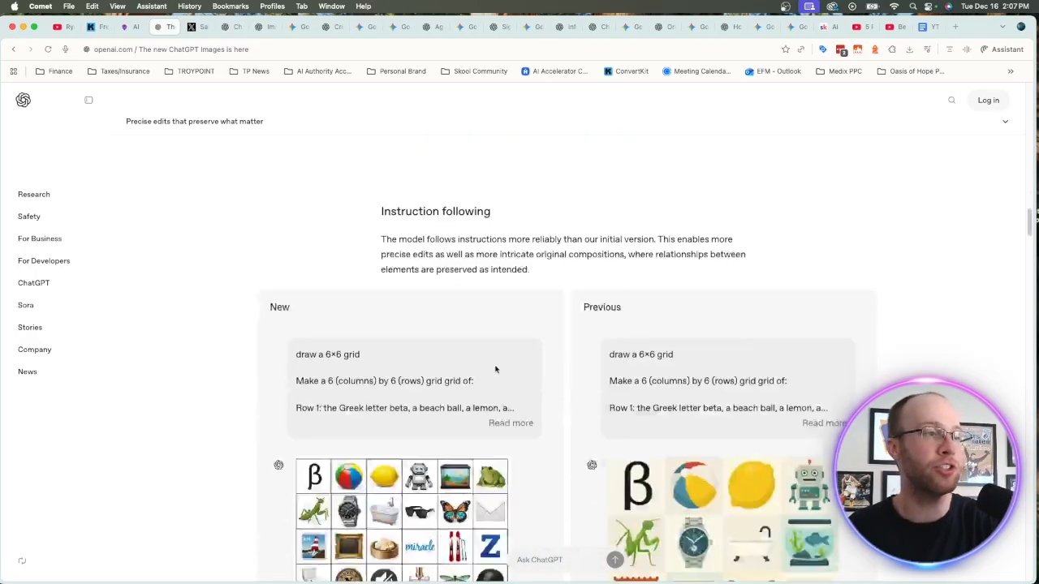
scroll(down, 3)
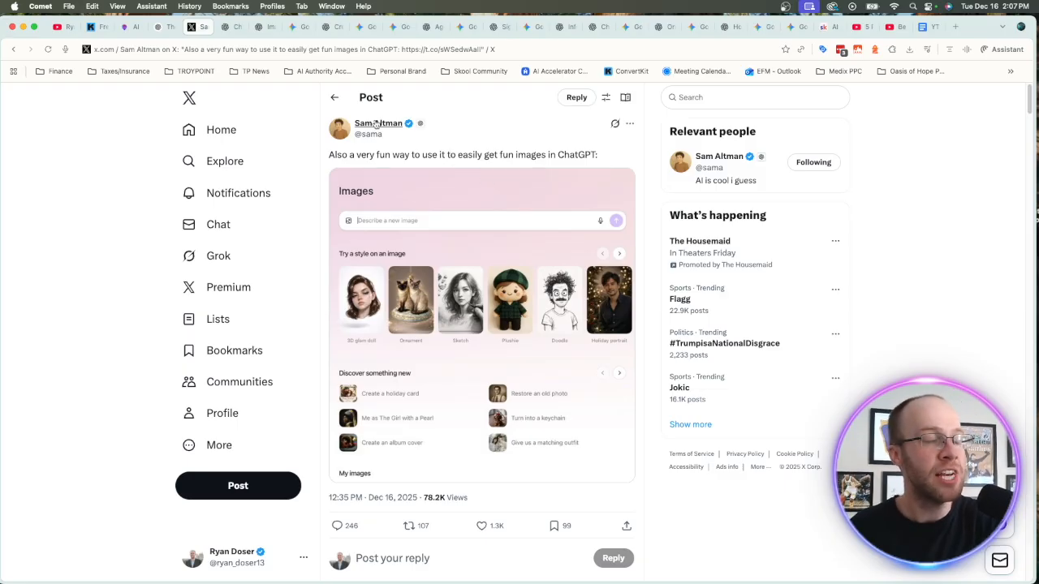
mouse_move(378, 123)
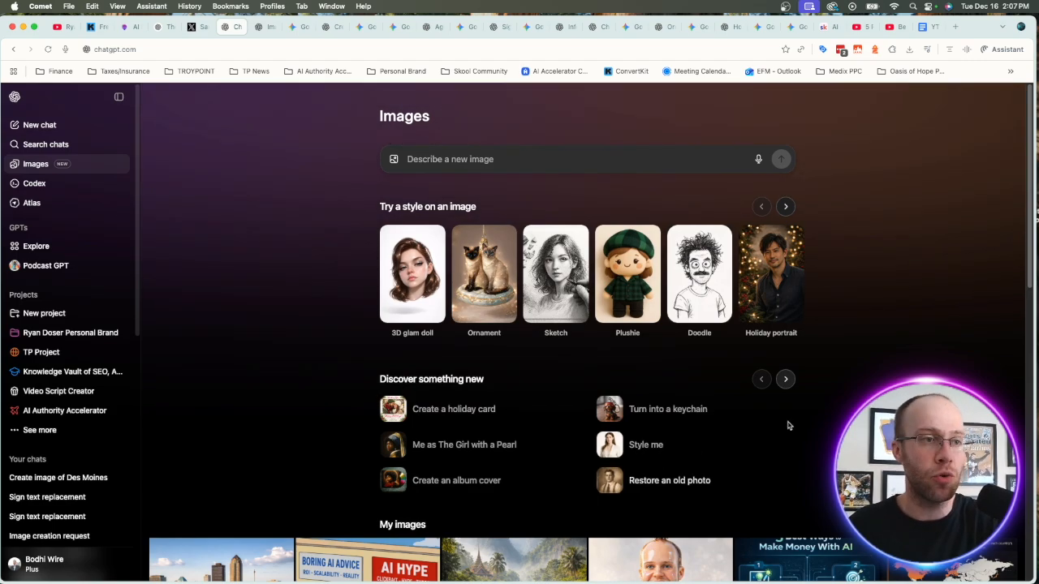
Step: Cycle the Discover something new ideas, then scroll through My images in the Images gallery
click(785, 378)
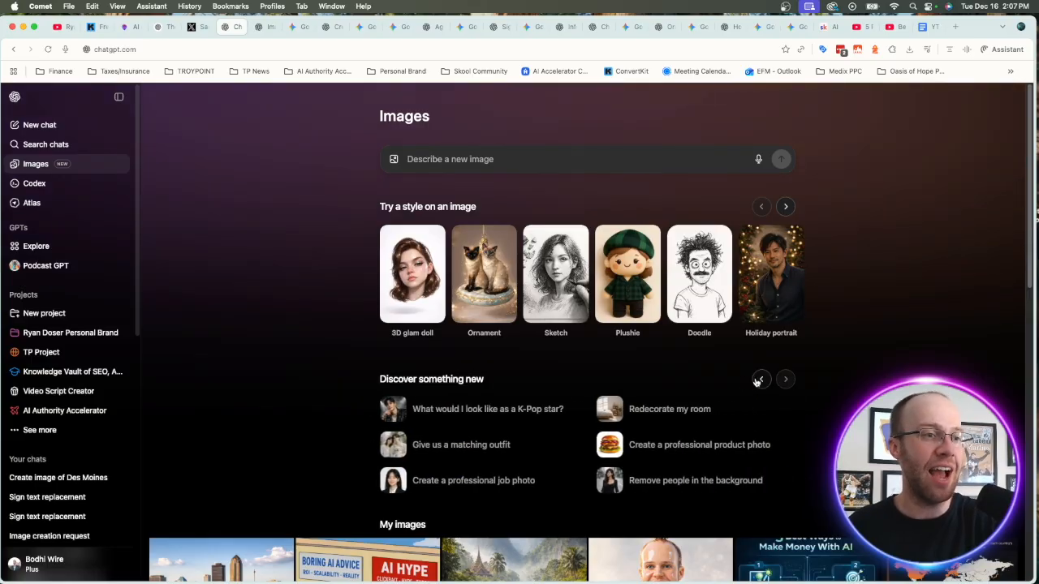
click(784, 379)
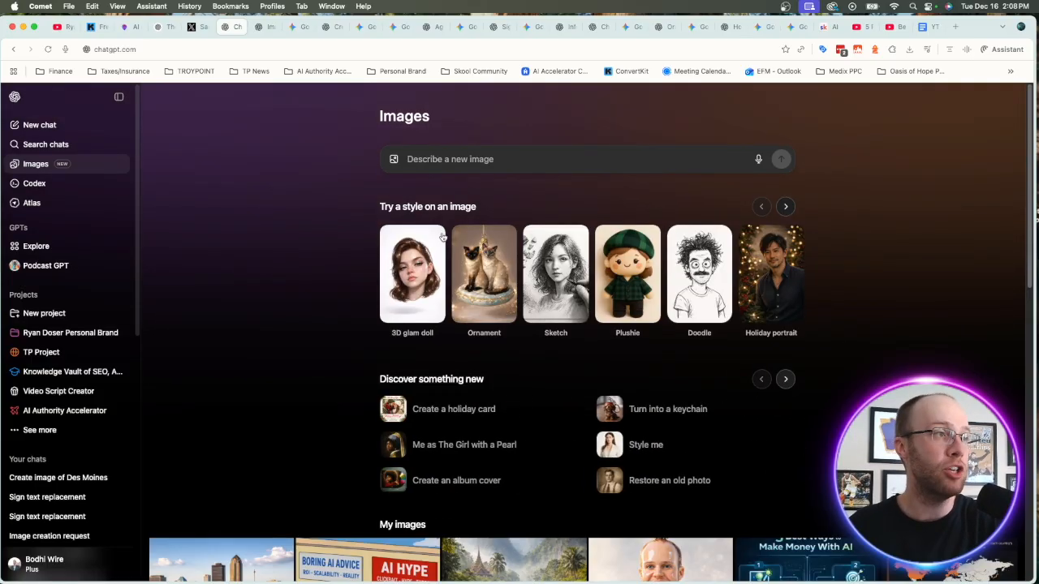
scroll(down, 3)
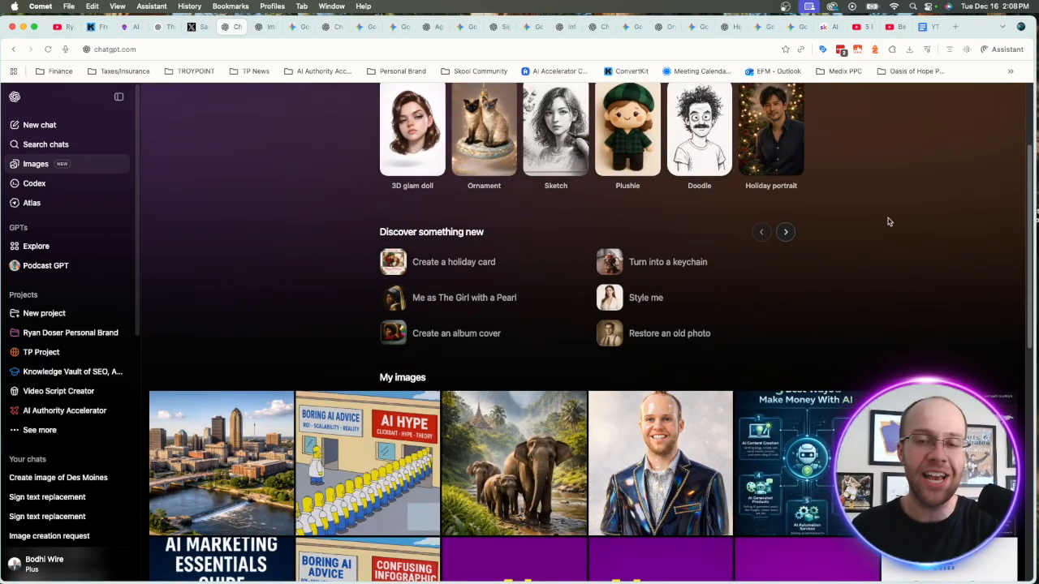
scroll(down, 3)
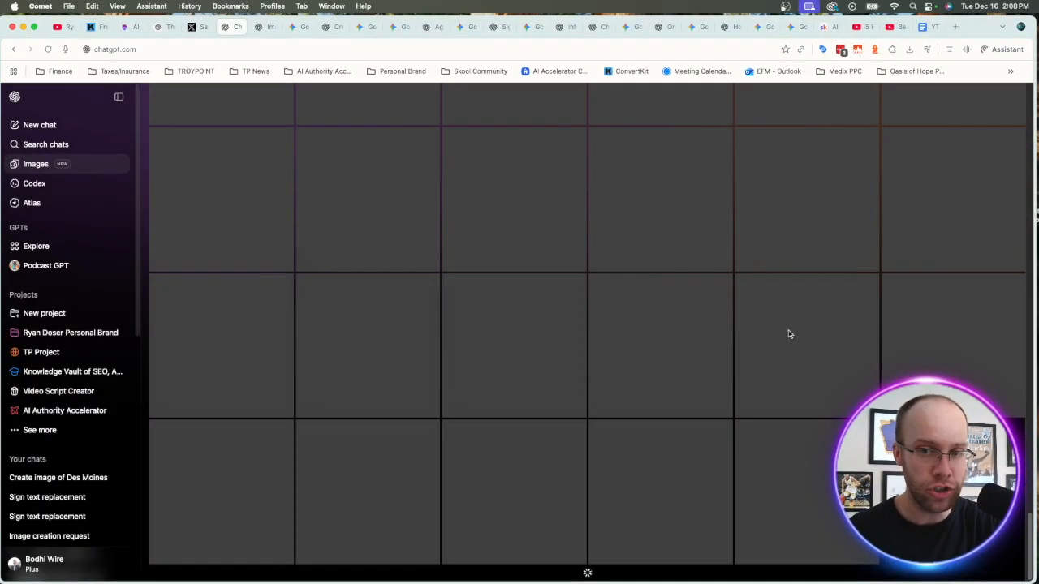
scroll(down, 3)
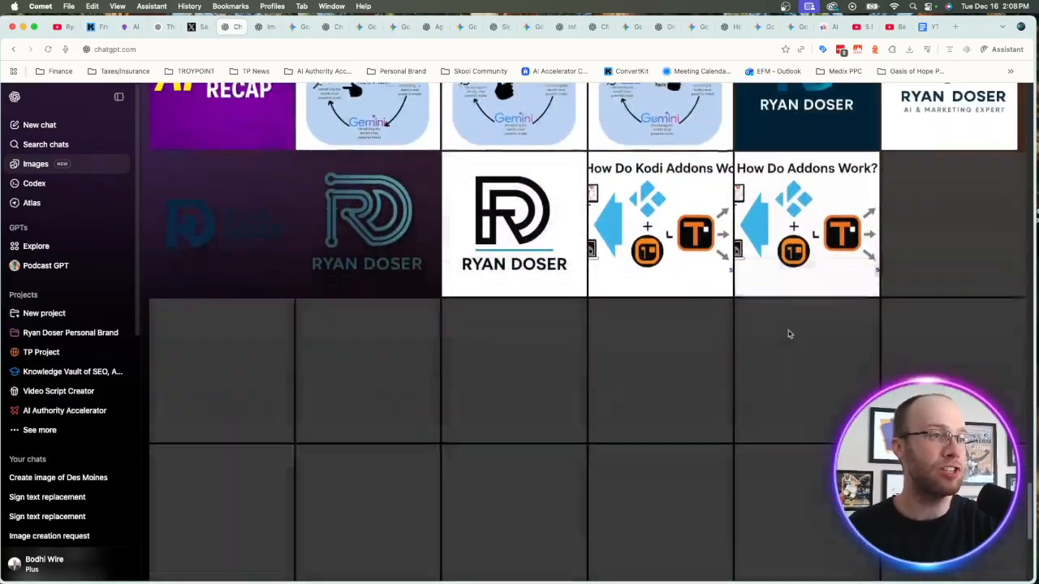
scroll(down, 3)
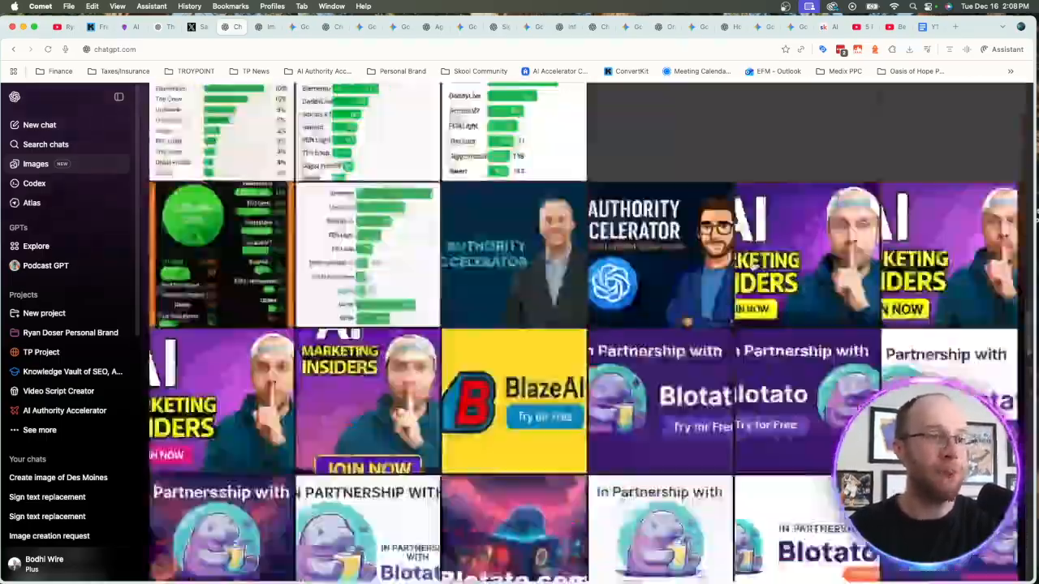
click(35, 163)
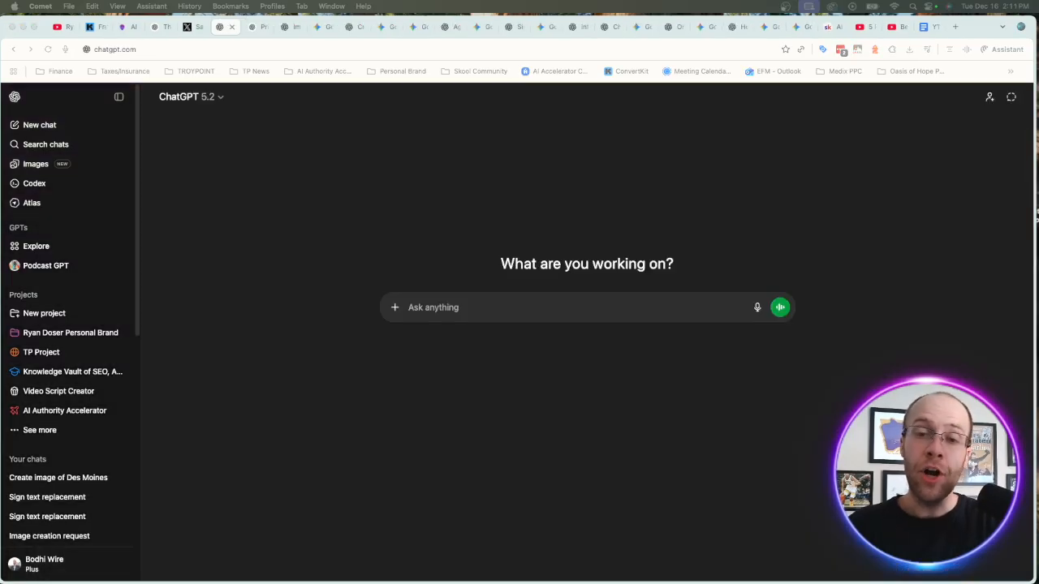
mouse_move(580, 213)
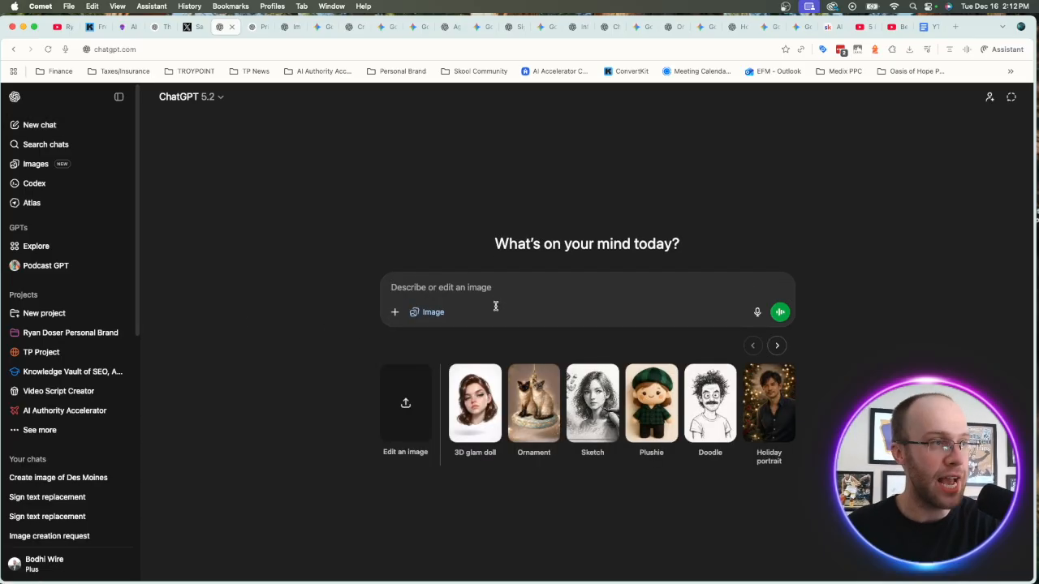
Step: Switch from the image-mode chat to OpenAI's Image Generation API pricing page
click(260, 27)
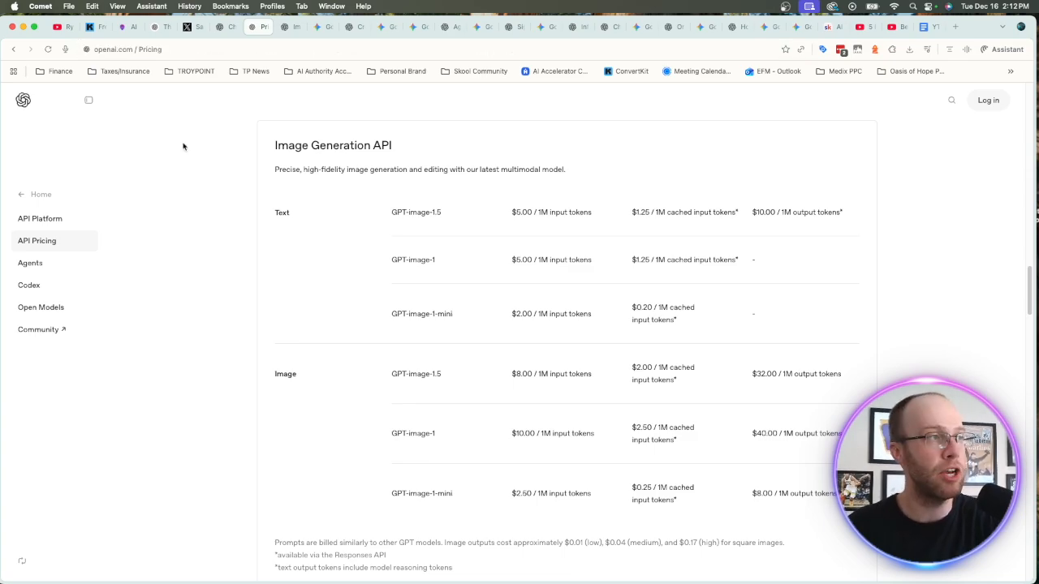
mouse_move(388, 217)
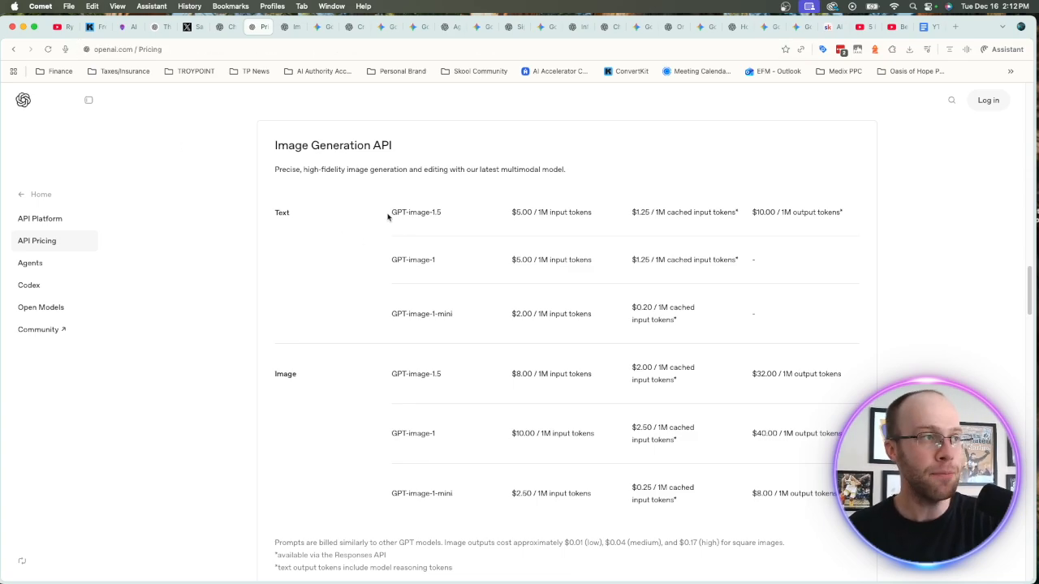
mouse_move(418, 404)
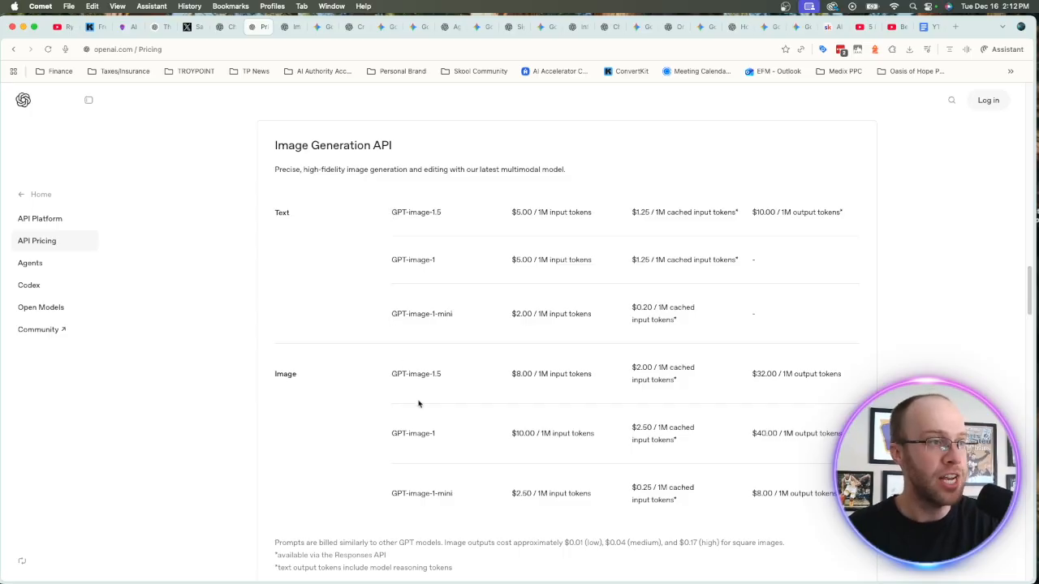
mouse_move(389, 374)
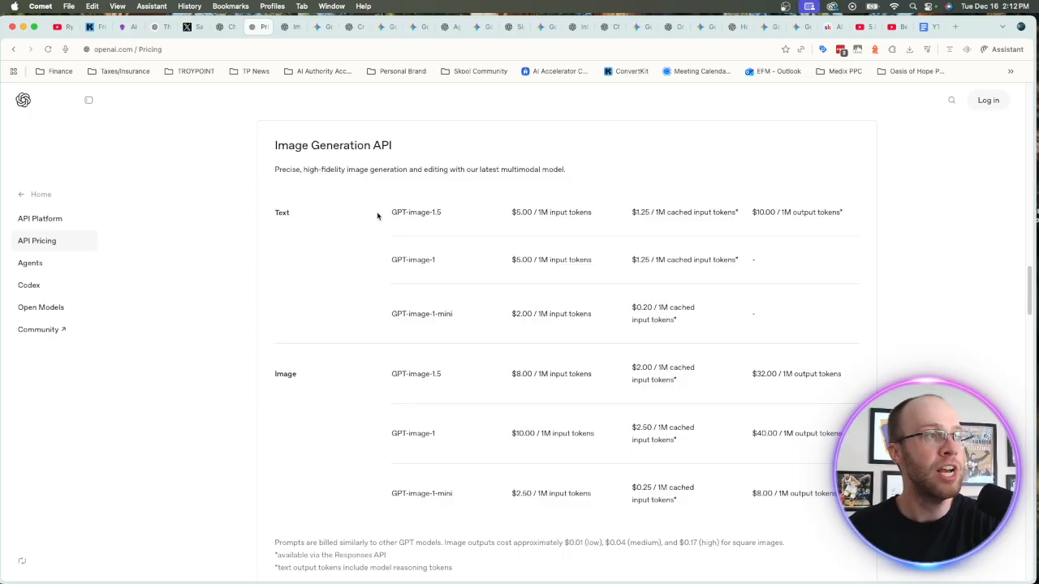
Step: Highlight the GPT-image-1.5 model name in the Image Generation API pricing table
double_click(415, 212)
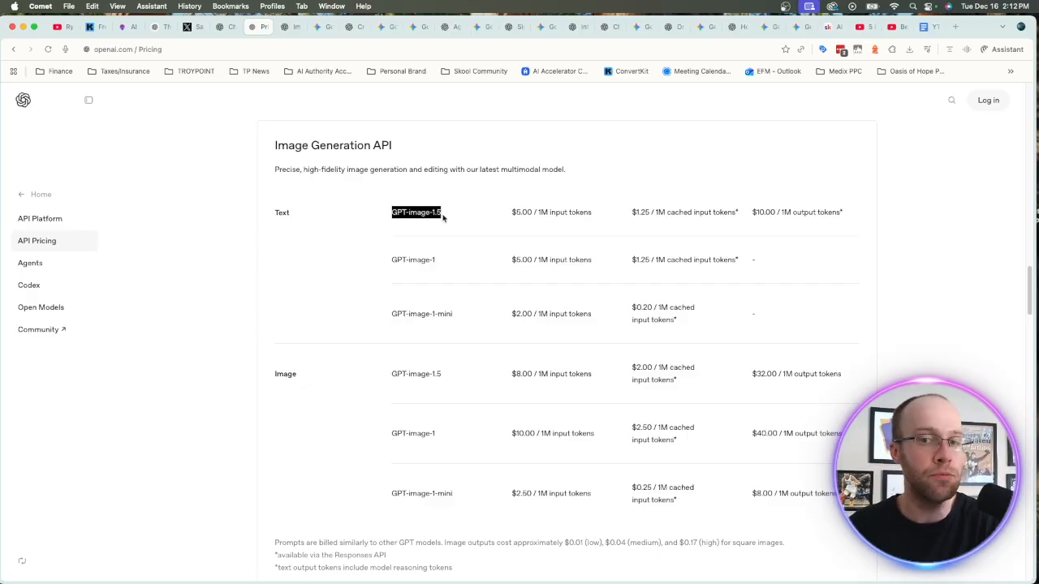
mouse_move(488, 214)
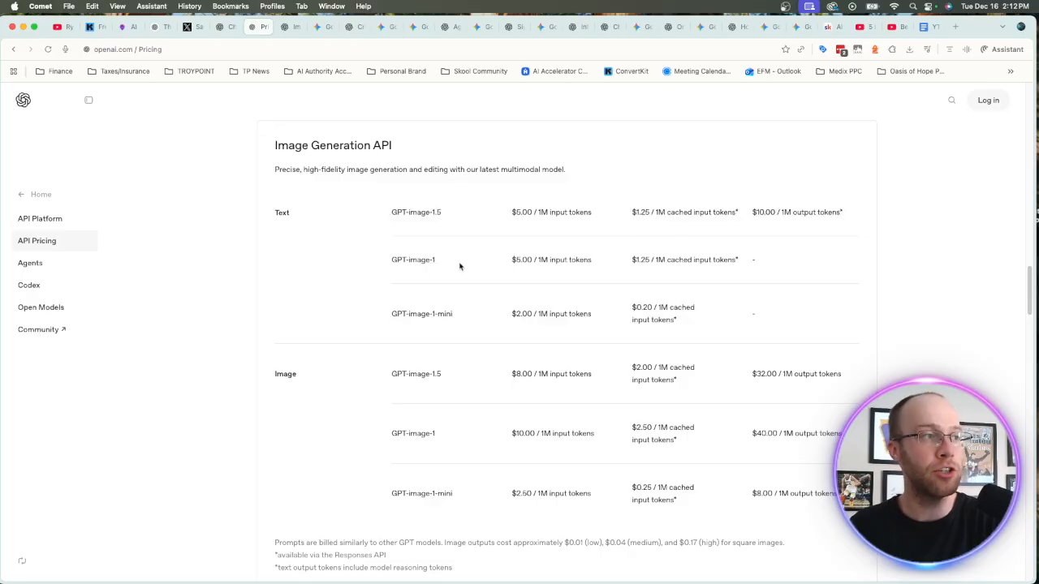
mouse_move(365, 253)
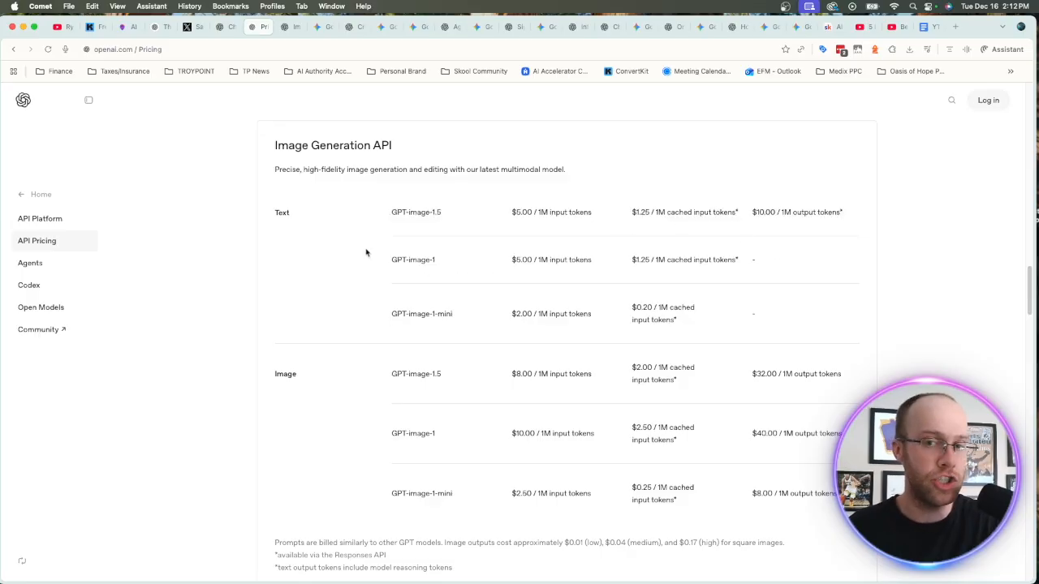
mouse_move(394, 322)
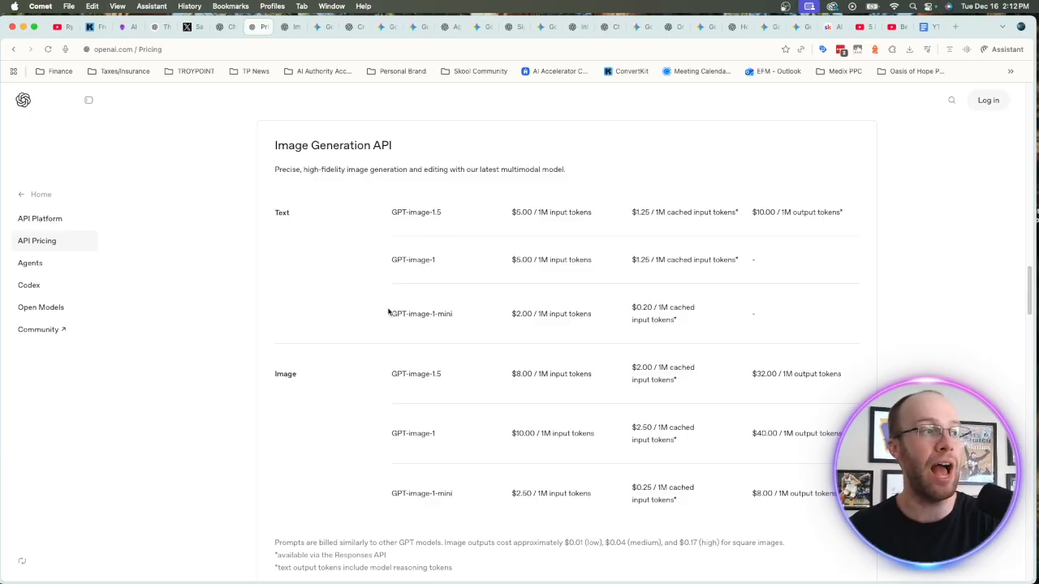
mouse_move(376, 215)
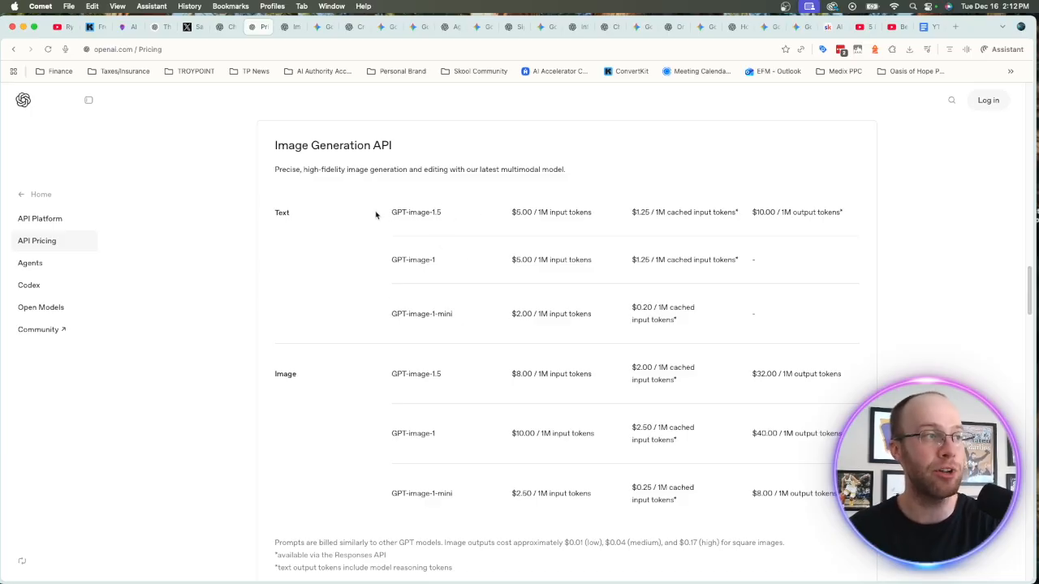
mouse_move(283, 128)
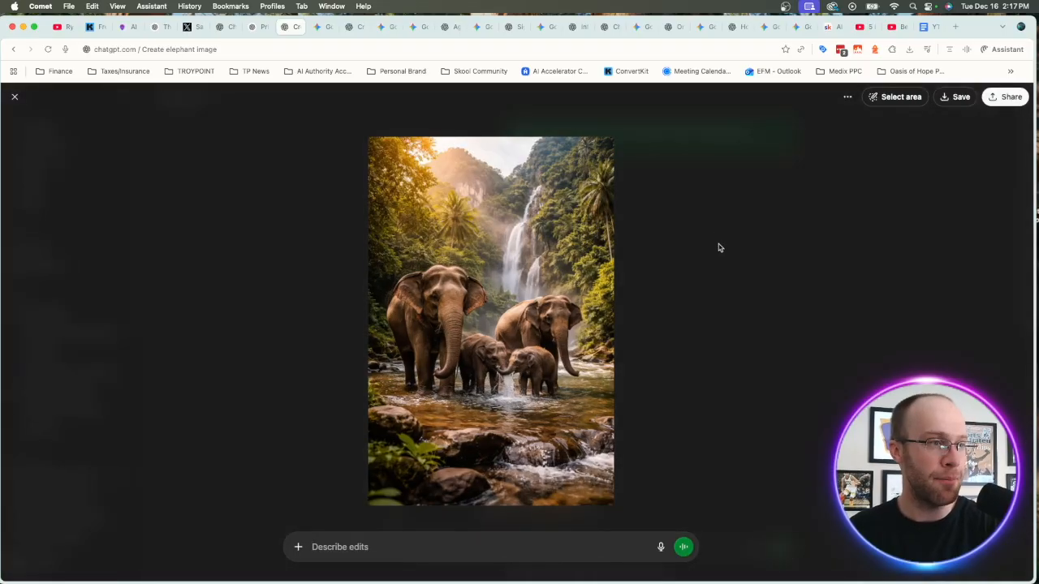
mouse_move(695, 235)
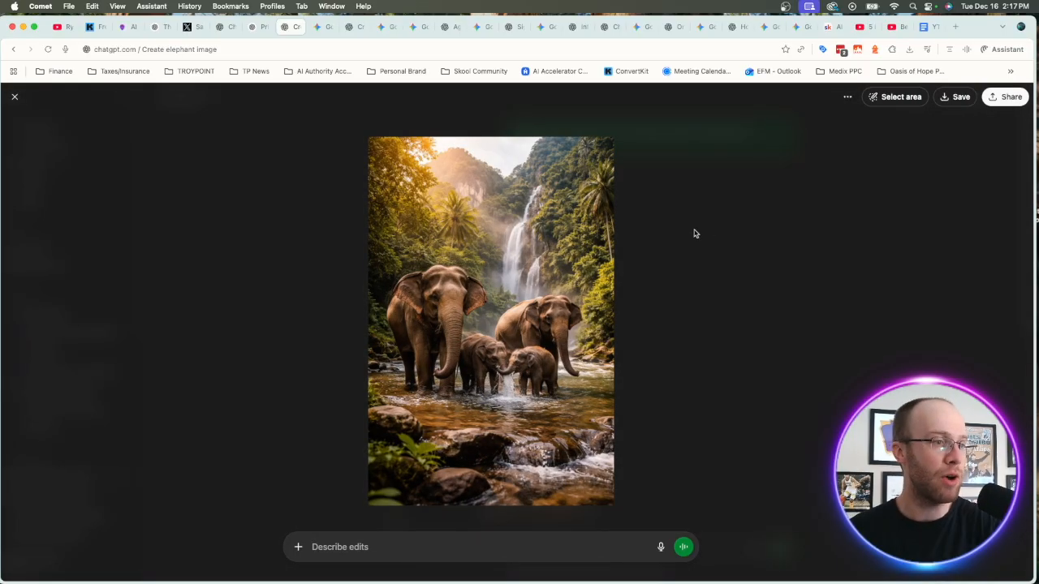
mouse_move(565, 197)
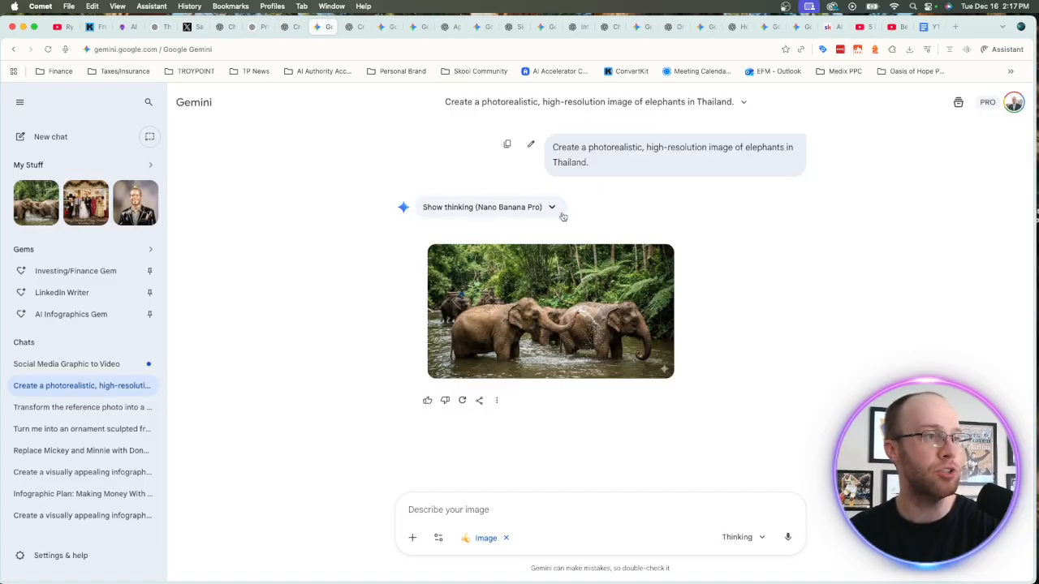
Step: Show the 'elephants in Thailand' Nano Banana Pro image beside ChatGPT's elephant result
click(550, 311)
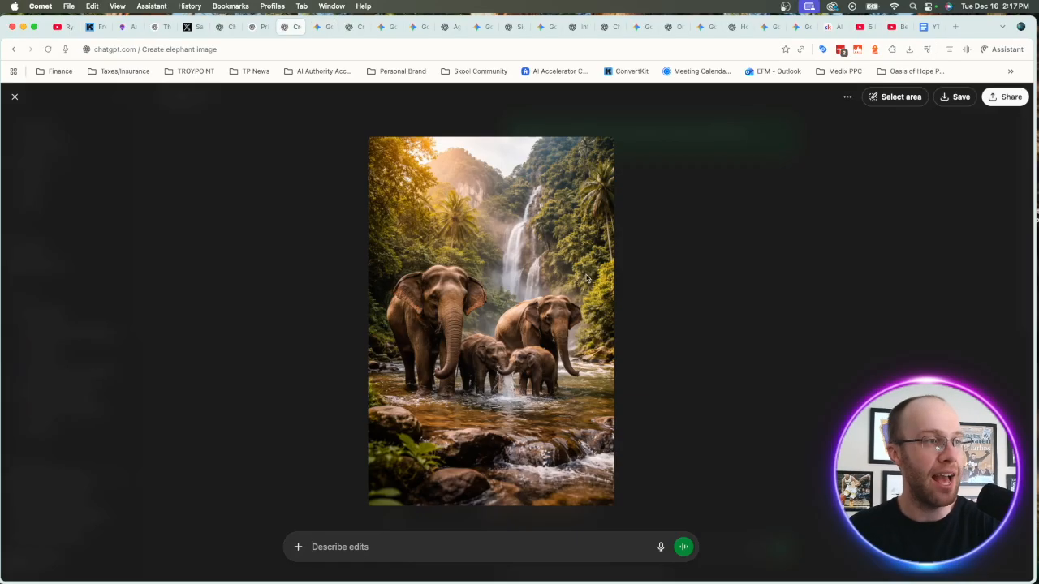
mouse_move(755, 310)
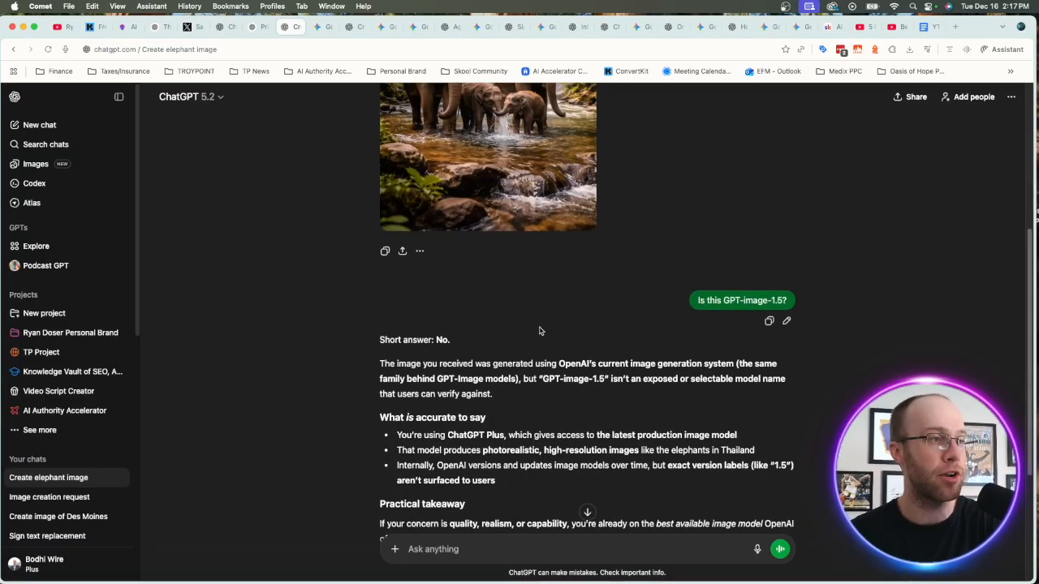
Step: Highlight ChatGPT's sentence that GPT-image-1.5 isn't an exposed model name
scroll(down, 3)
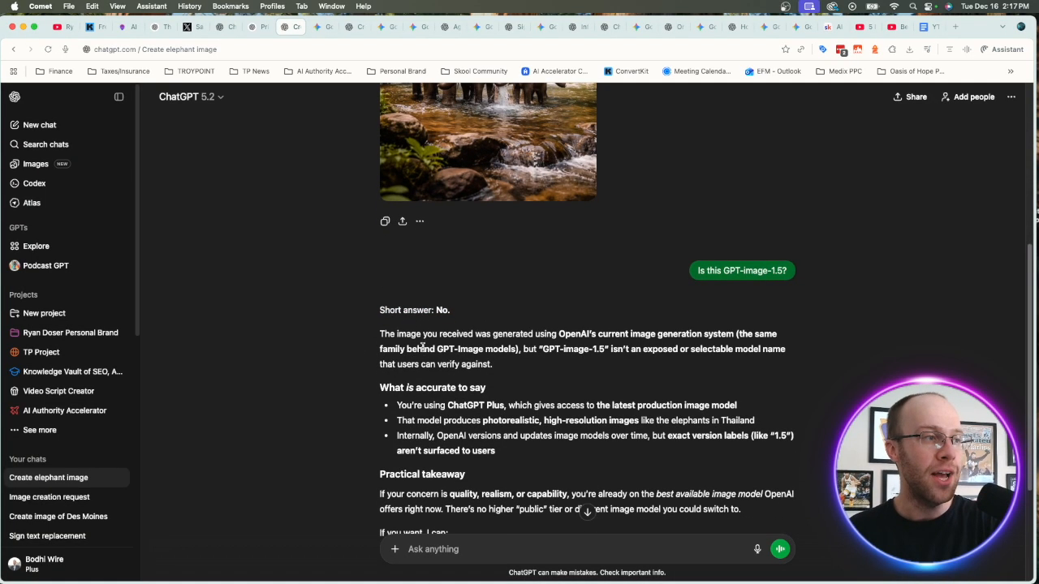
drag(410, 334, 608, 333)
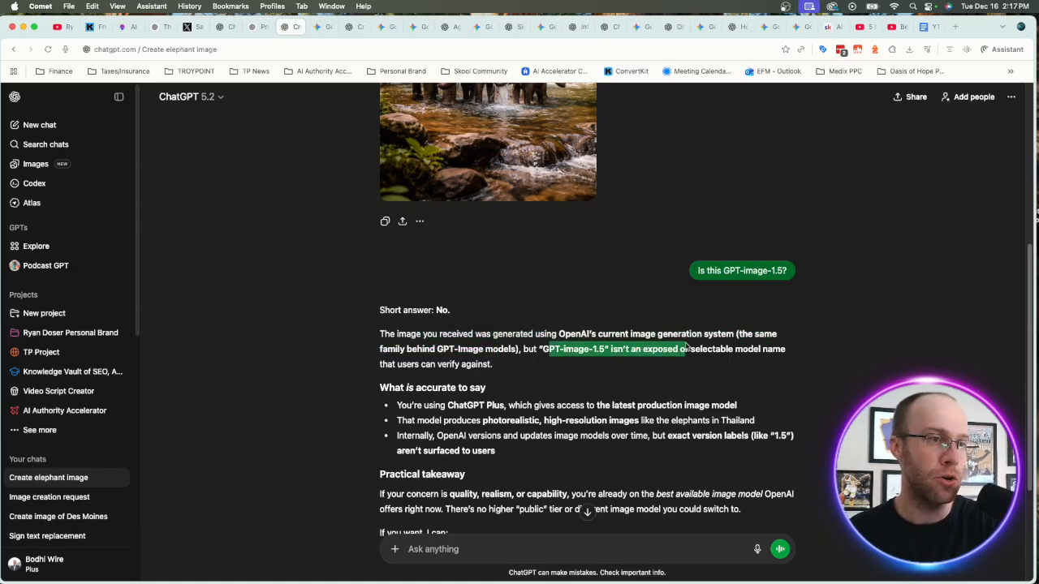
scroll(down, 3)
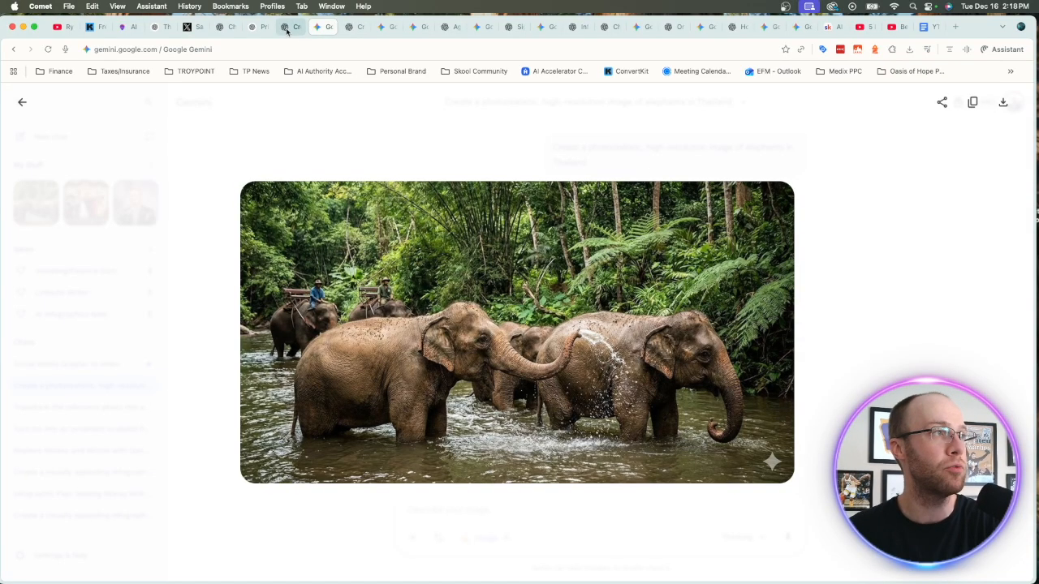
Step: Return to ChatGPT's full-size elephant family waterfall image for comparison
click(291, 26)
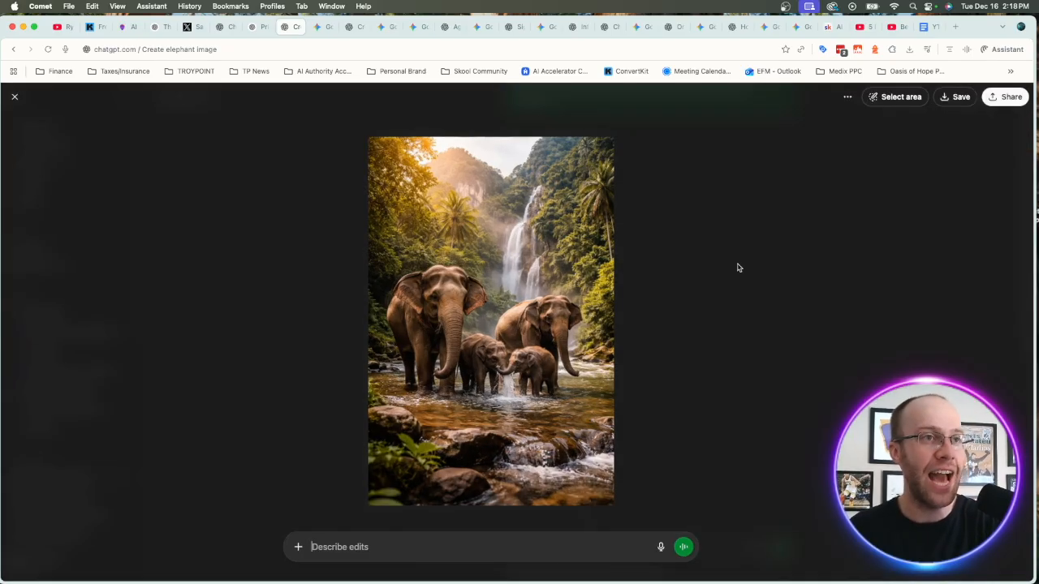
Step: Use Select area to paint over the left adult elephant, then close back to the chat
click(900, 97)
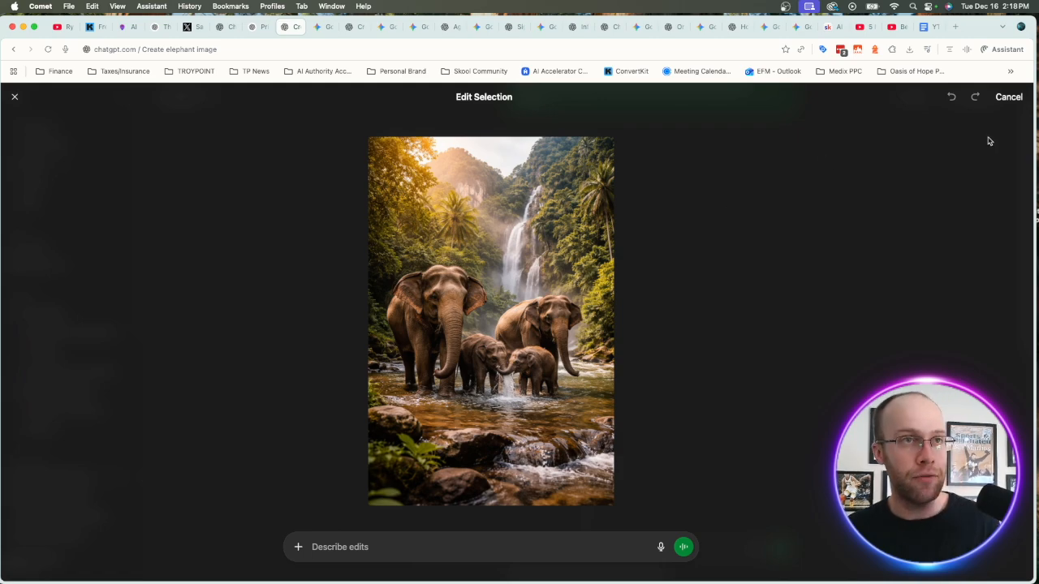
mouse_move(898, 100)
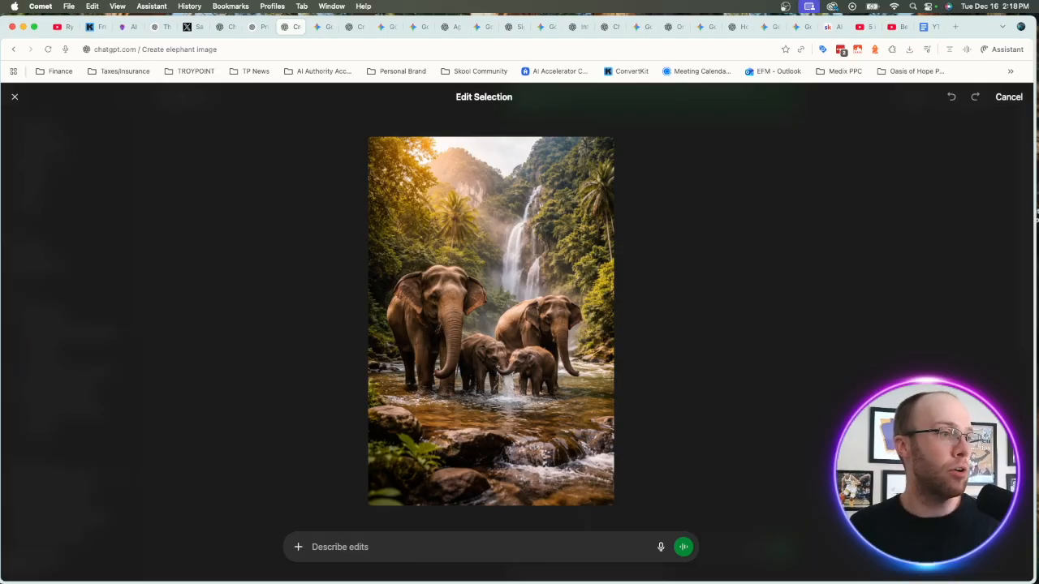
click(417, 312)
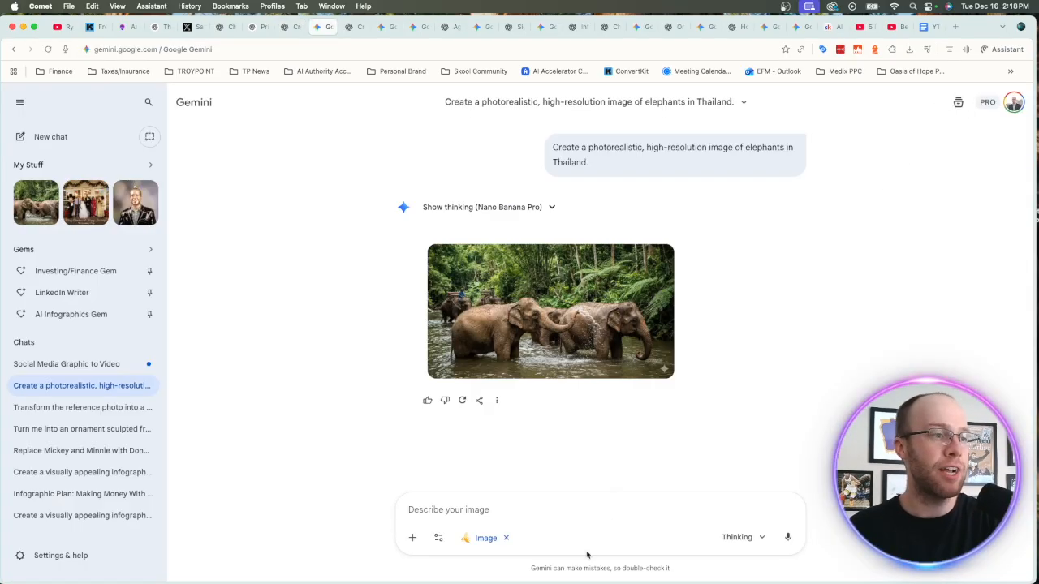
mouse_move(531, 387)
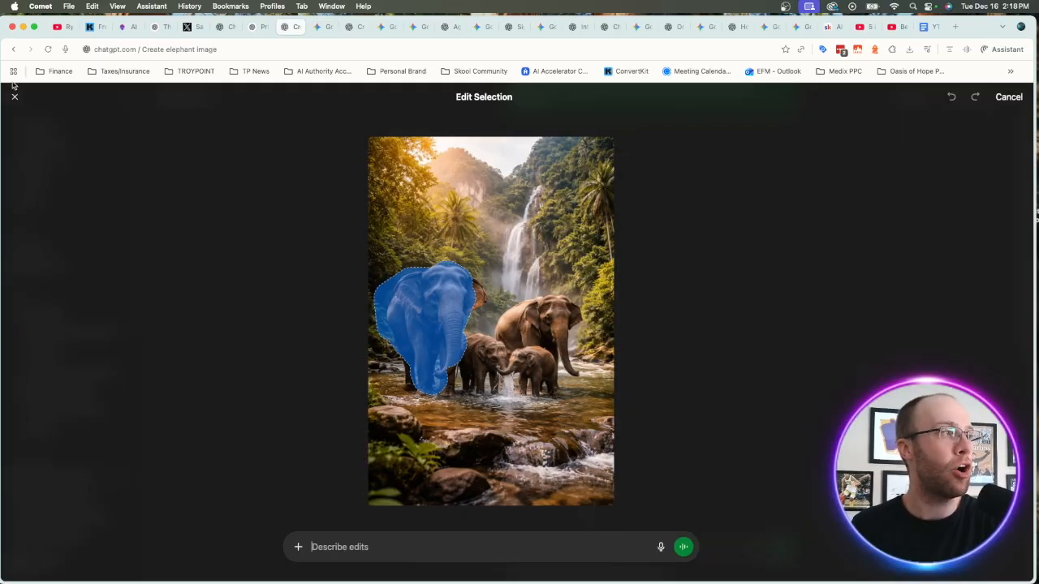
click(1009, 97)
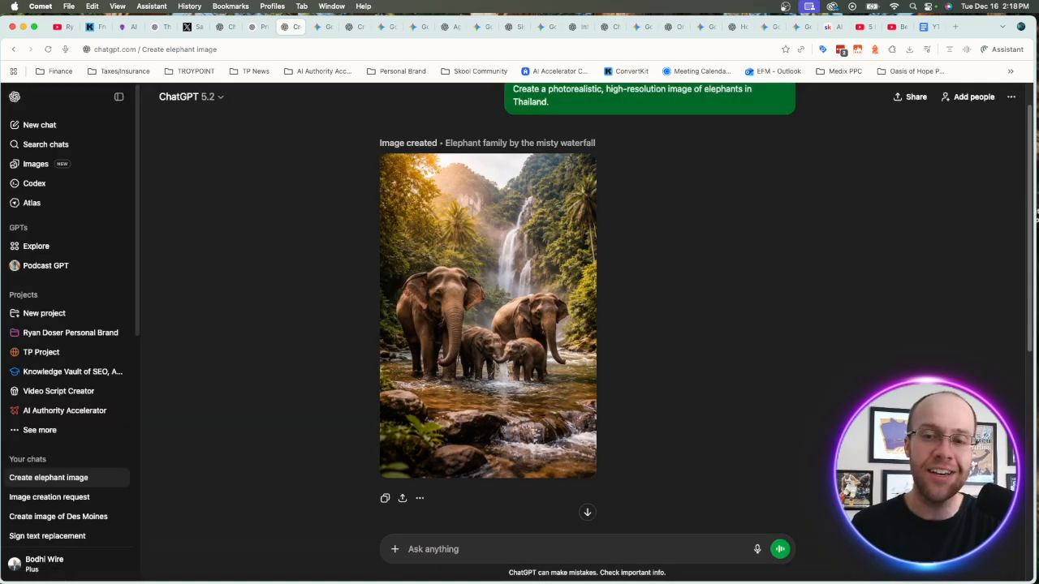
Step: Show the Des Moines skyline-at-sunset image from its chat at full size
click(58, 516)
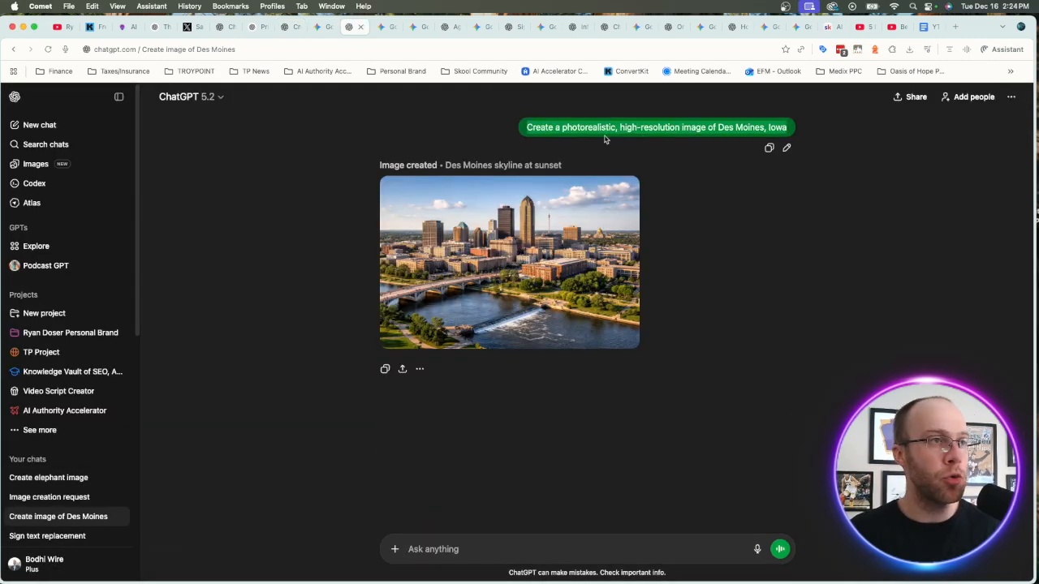
mouse_move(831, 127)
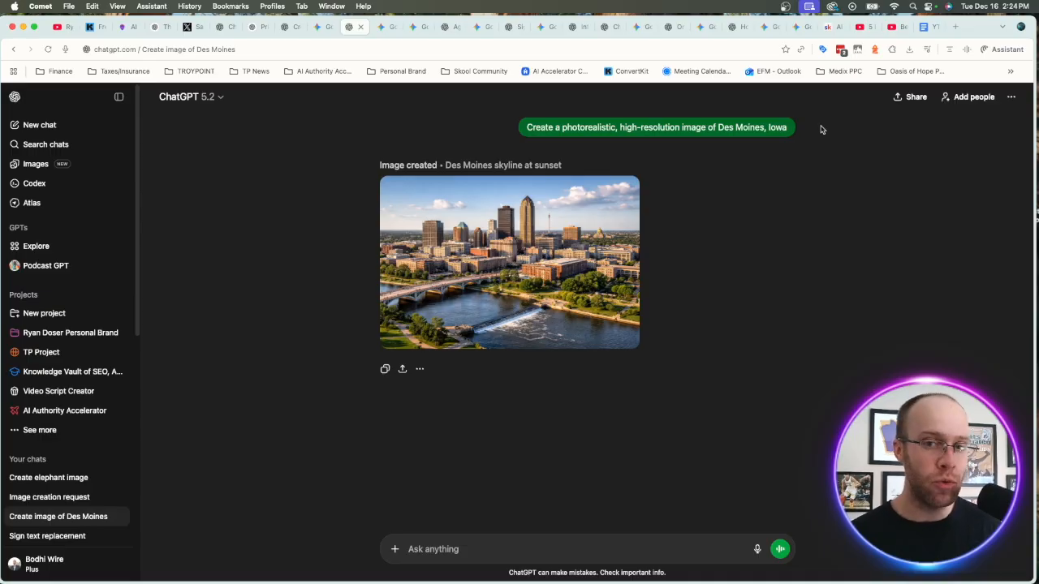
mouse_move(772, 127)
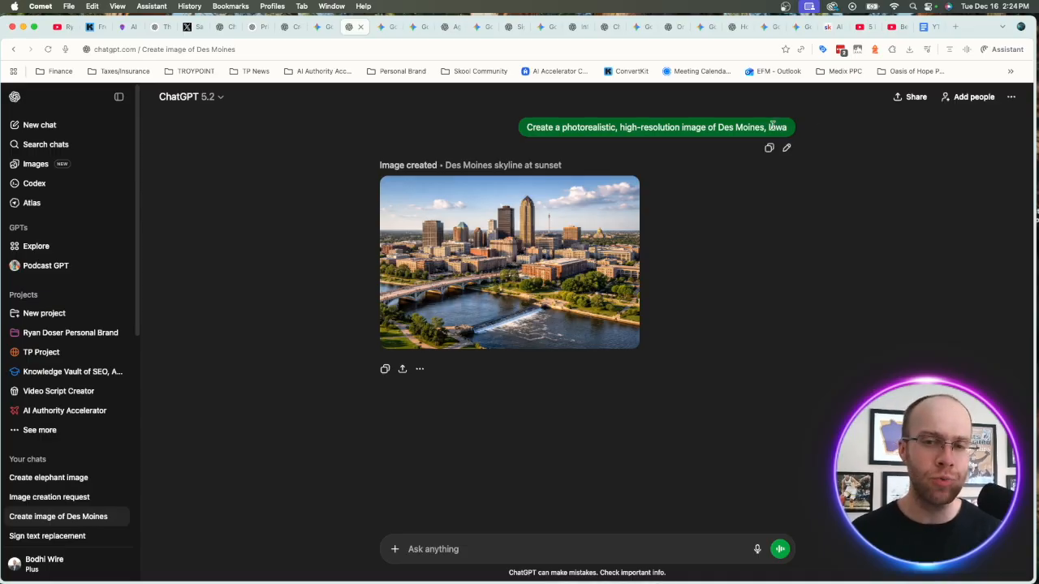
mouse_move(487, 223)
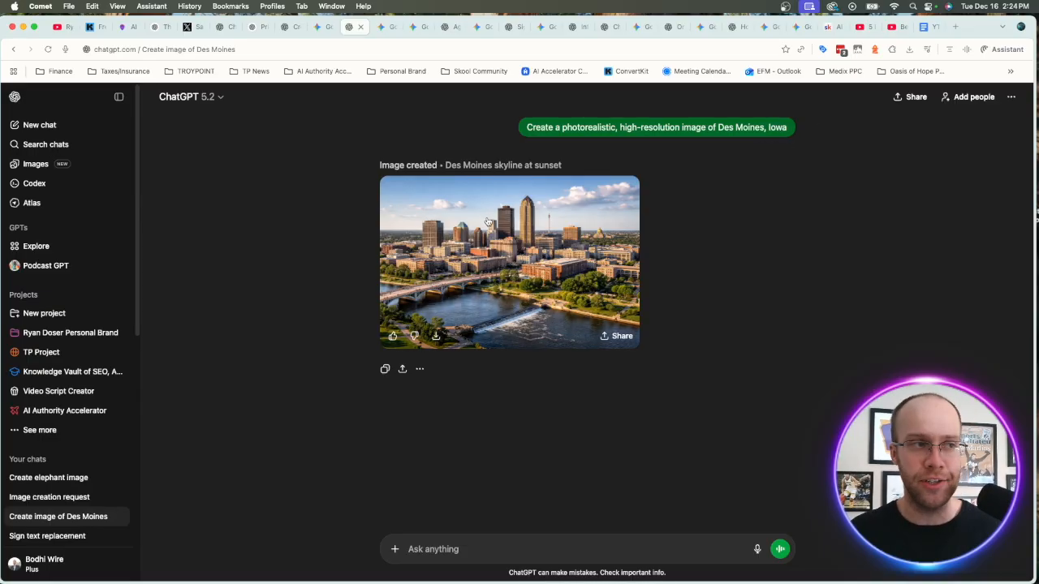
click(509, 261)
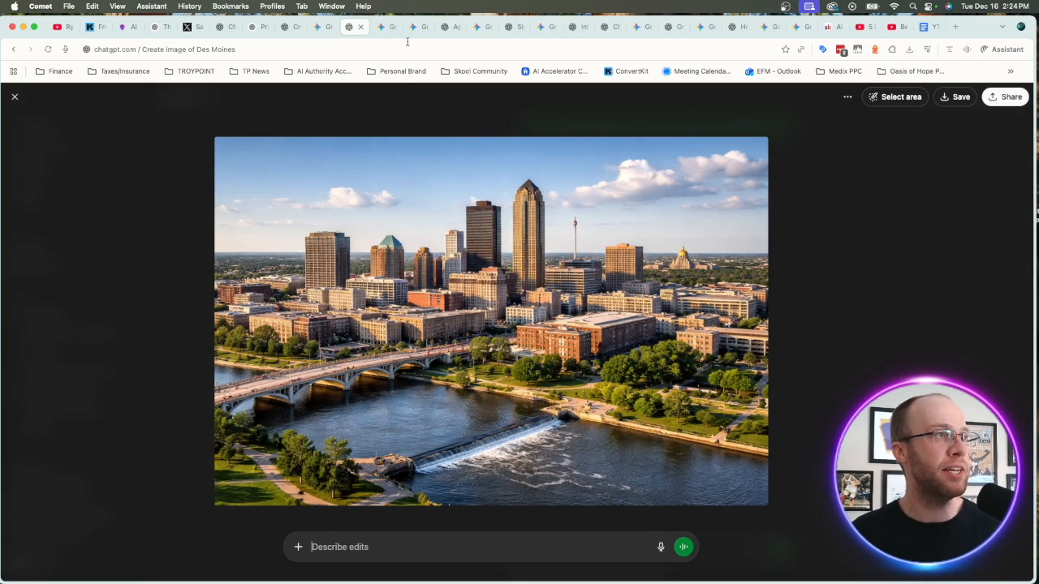
Step: Switch to Gemini's Des Moines sunset skyline image to compare with ChatGPT's
click(387, 26)
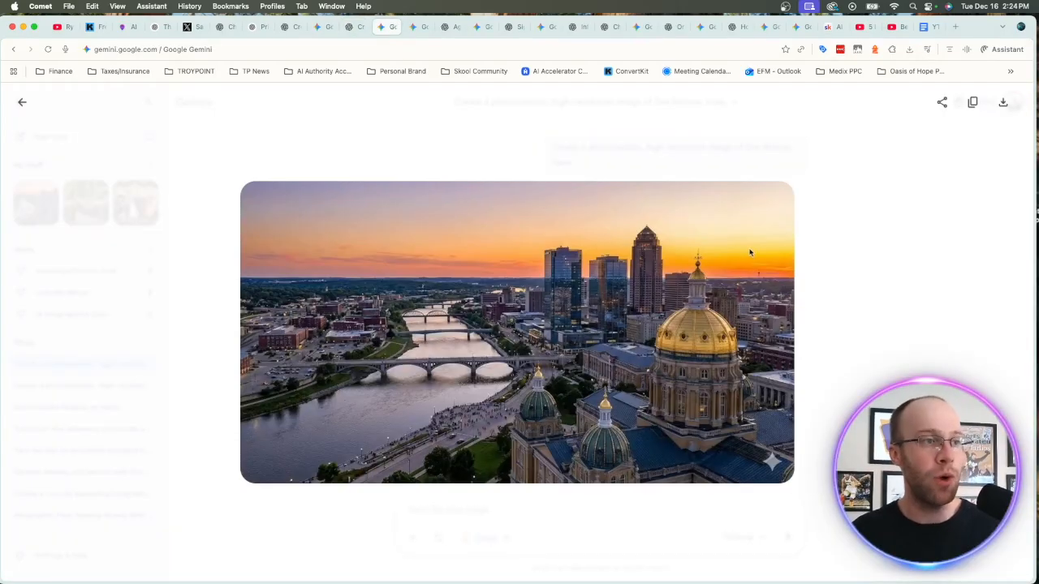
mouse_move(784, 254)
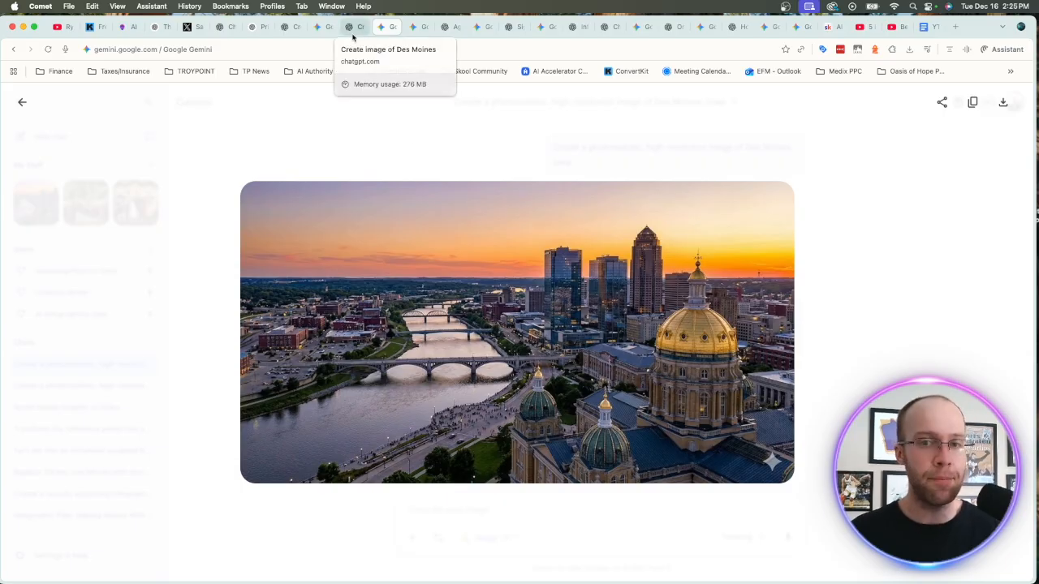
mouse_move(693, 316)
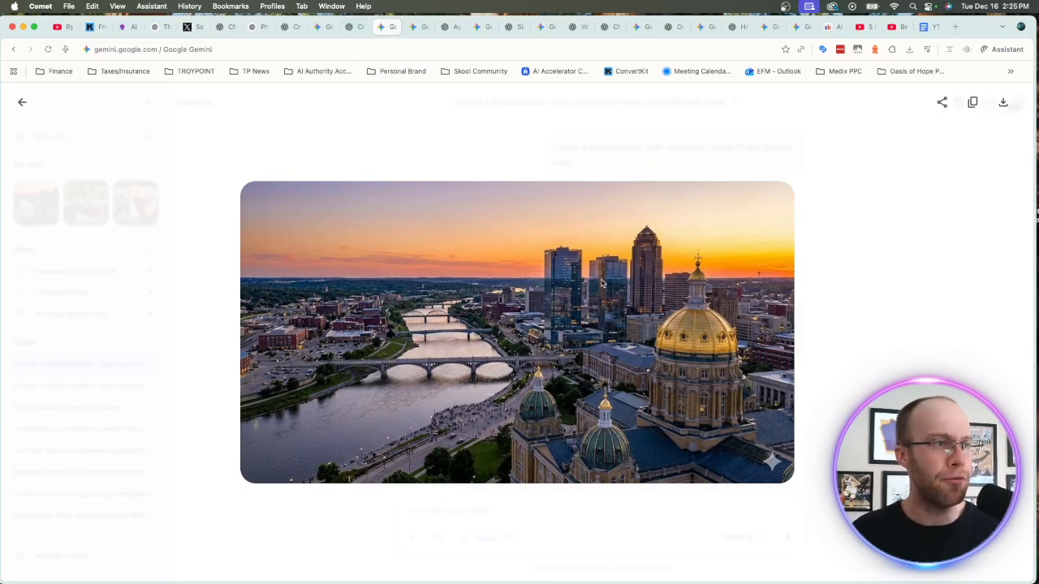
mouse_move(704, 436)
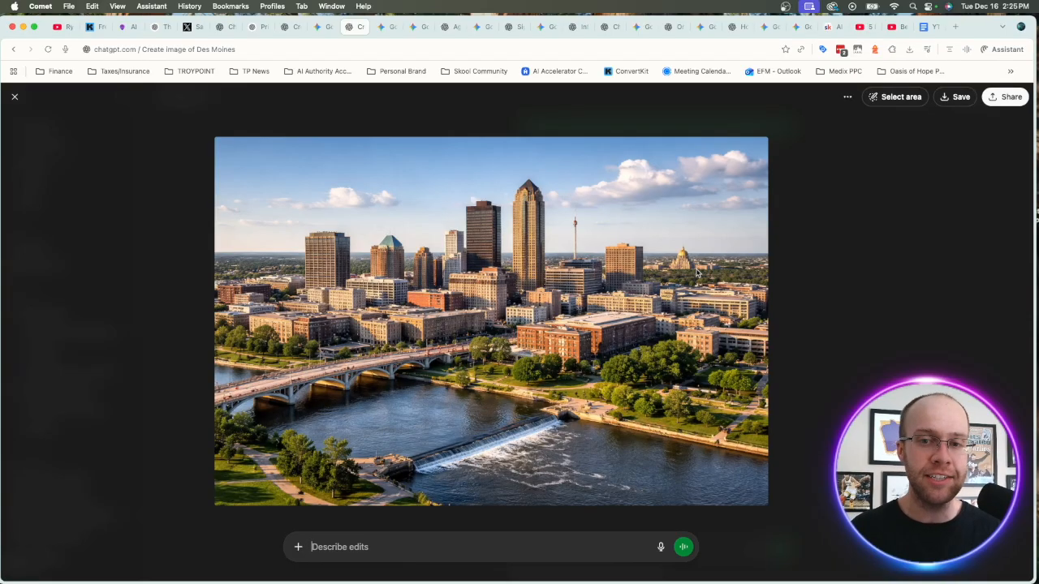
mouse_move(489, 235)
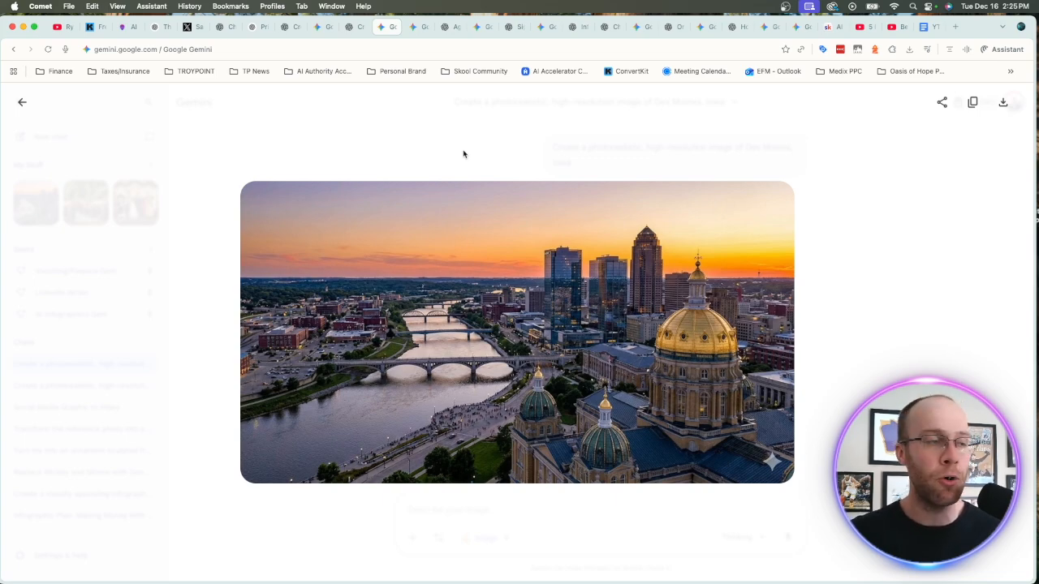
mouse_move(566, 139)
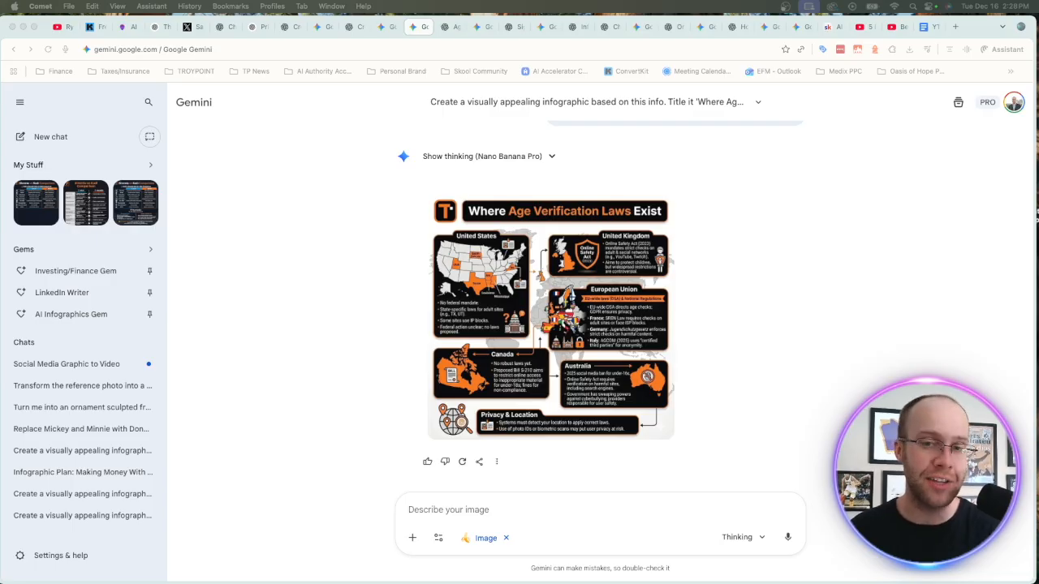
Step: Review Gemini's logo-branded infographic prompt and scroll down to its age verification result
click(550, 317)
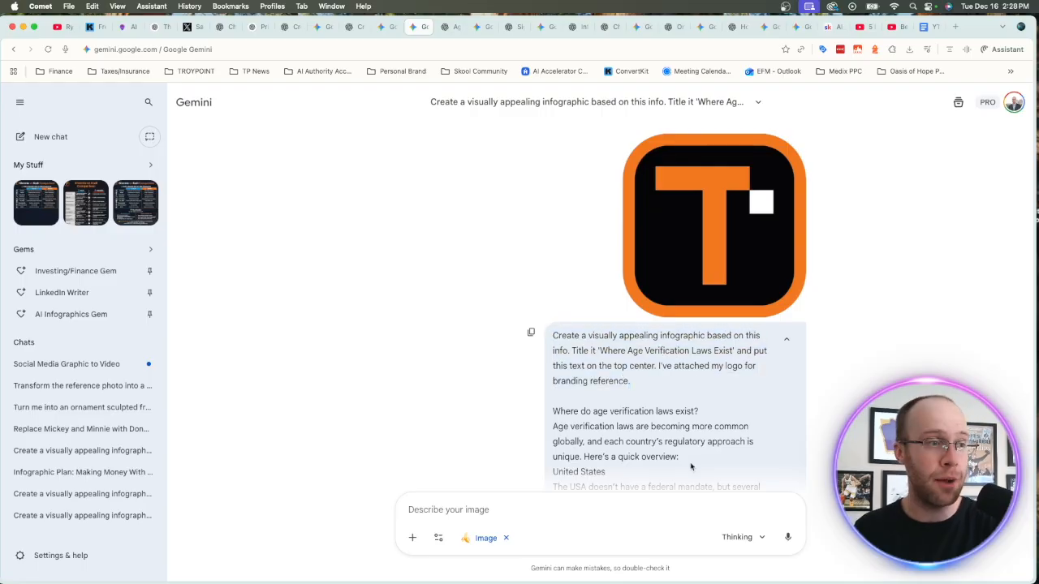
scroll(down, 3)
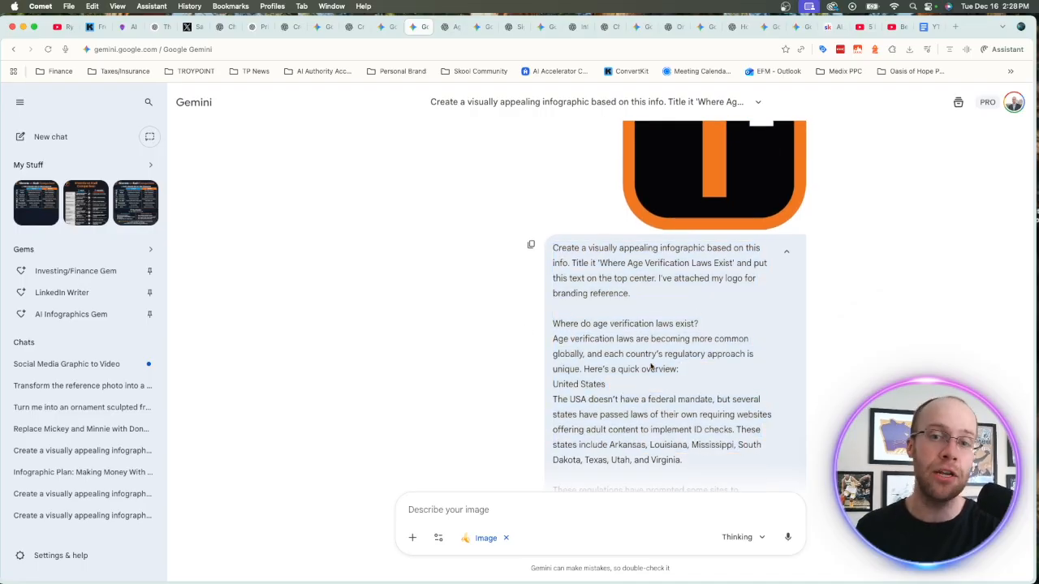
scroll(down, 3)
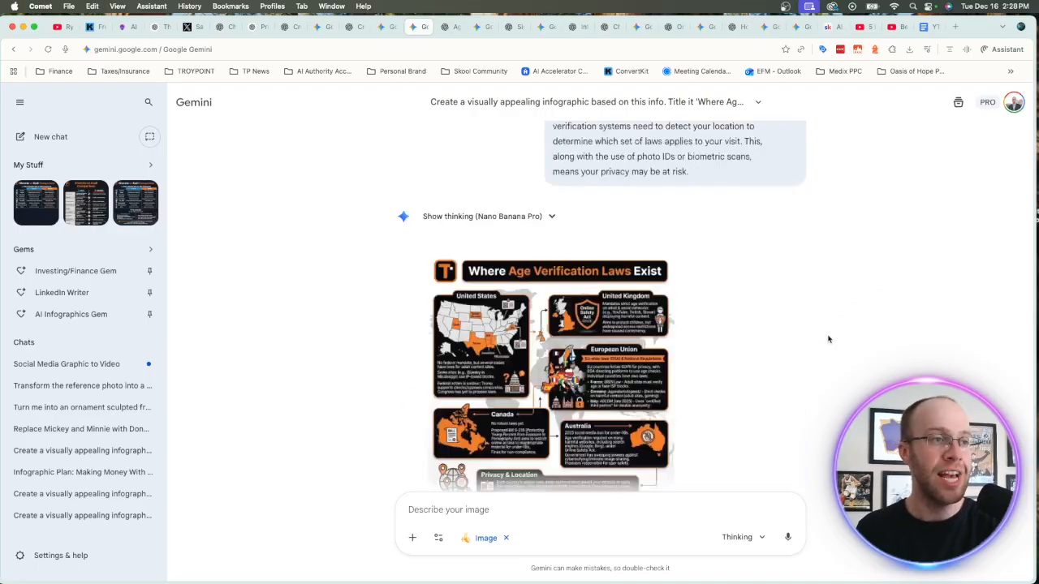
scroll(down, 3)
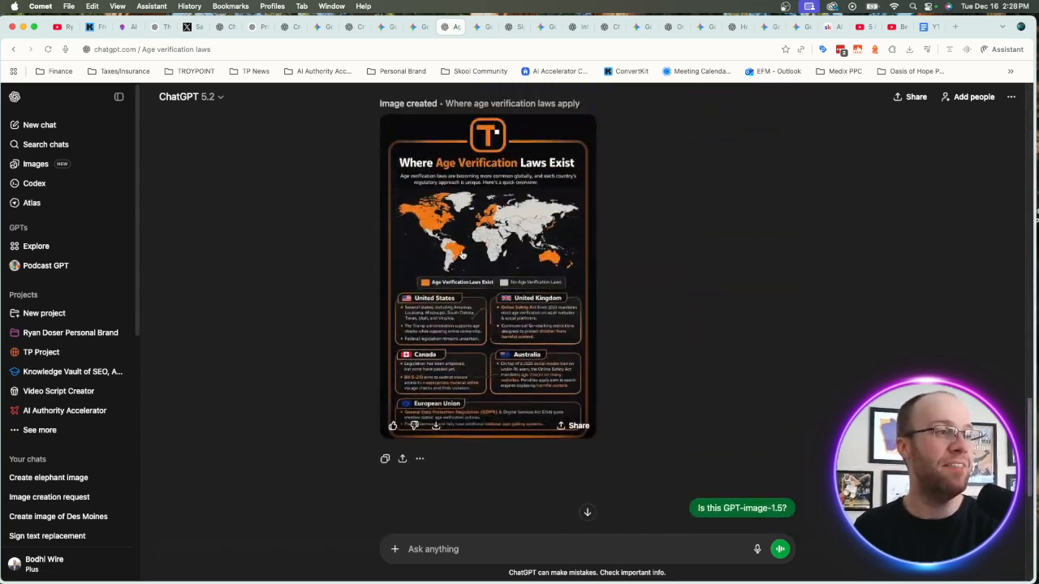
Step: Show ChatGPT's world-map age verification infographic at full size
click(486, 276)
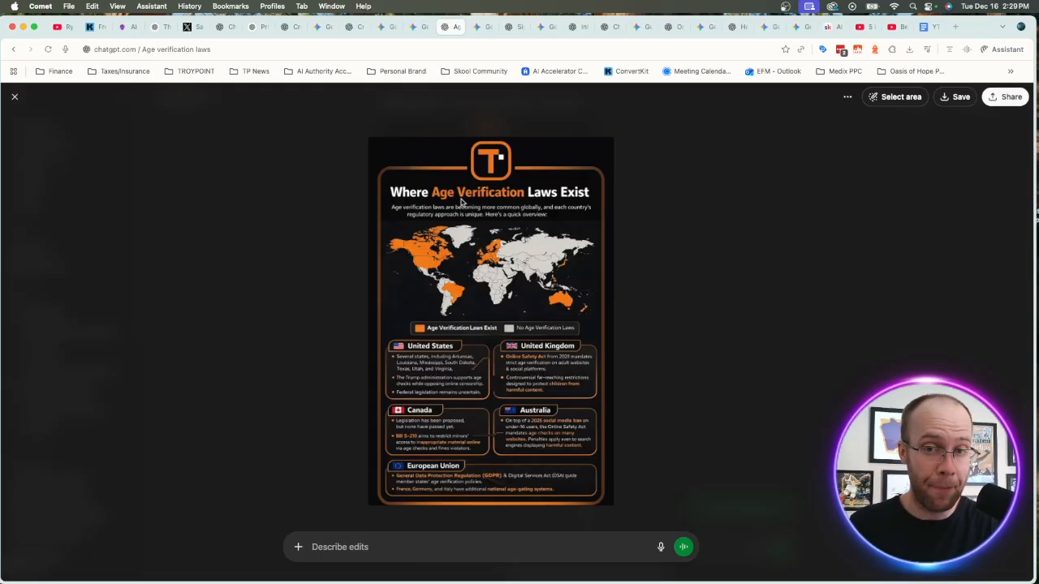
mouse_move(443, 98)
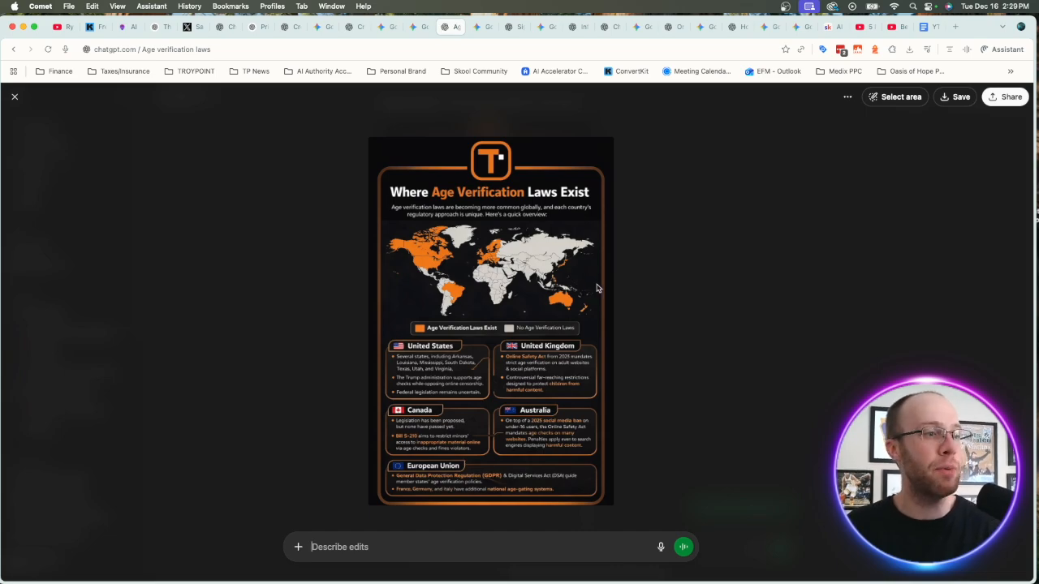
mouse_move(603, 314)
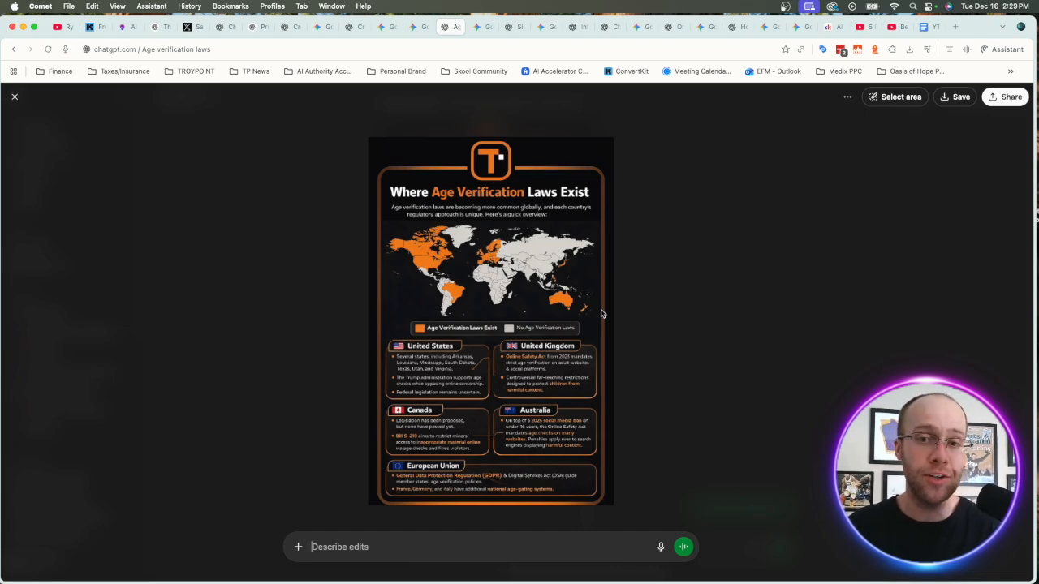
mouse_move(621, 306)
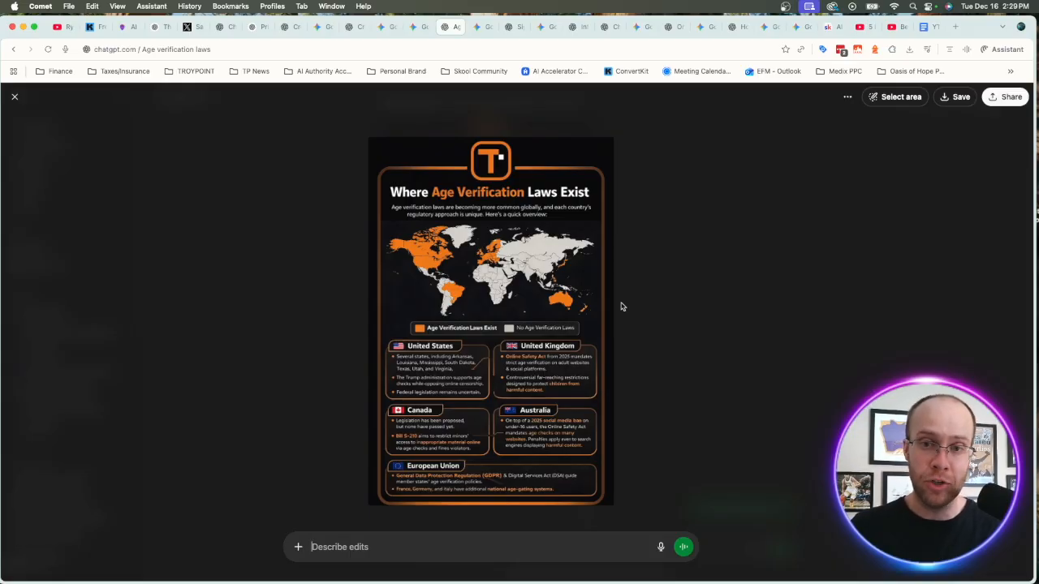
mouse_move(552, 202)
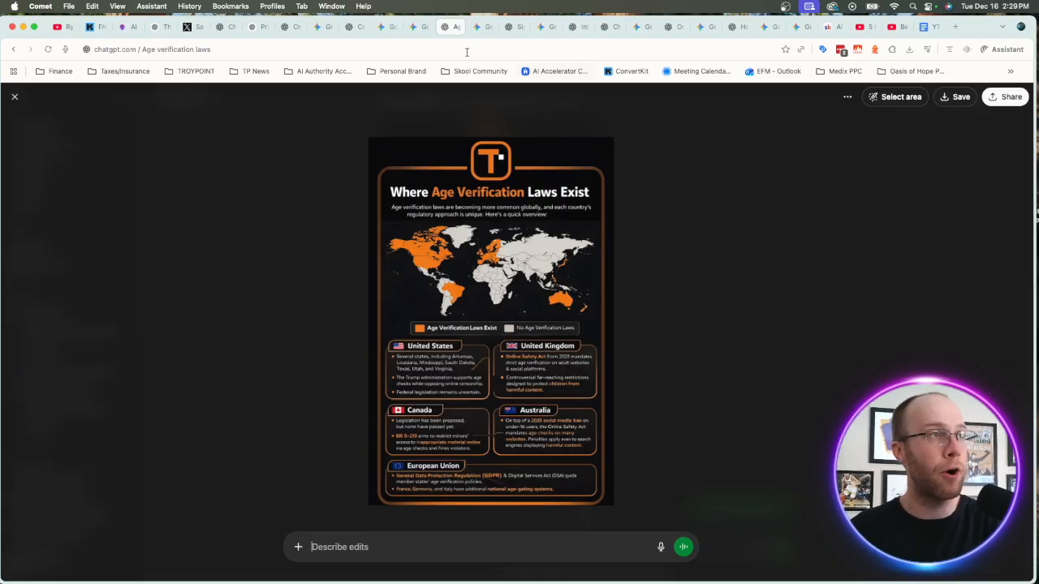
Step: Highlight the YouTube link in Gemini's prompt and expand its money-with-AI infographic
click(483, 26)
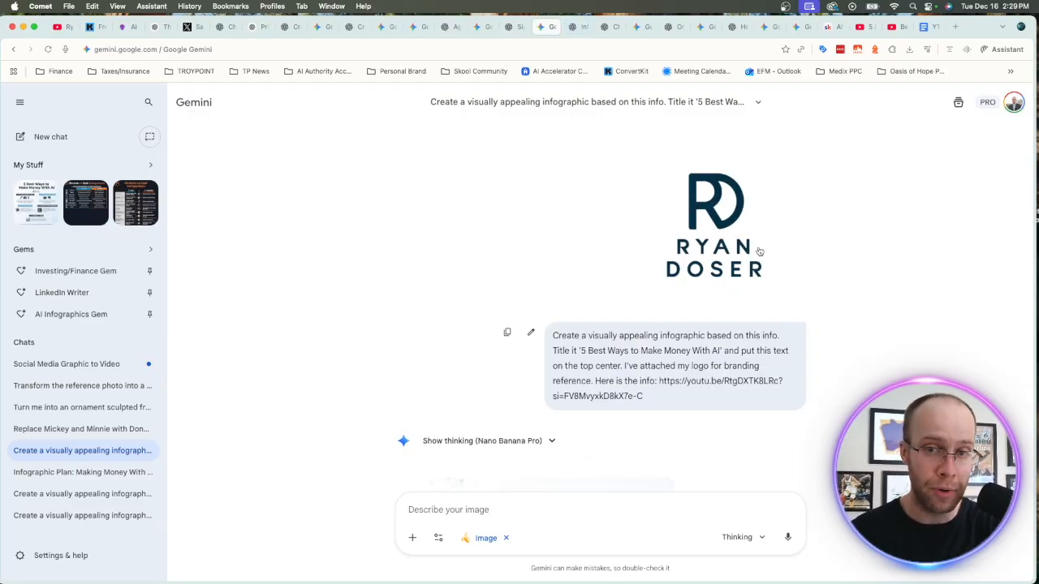
scroll(down, 3)
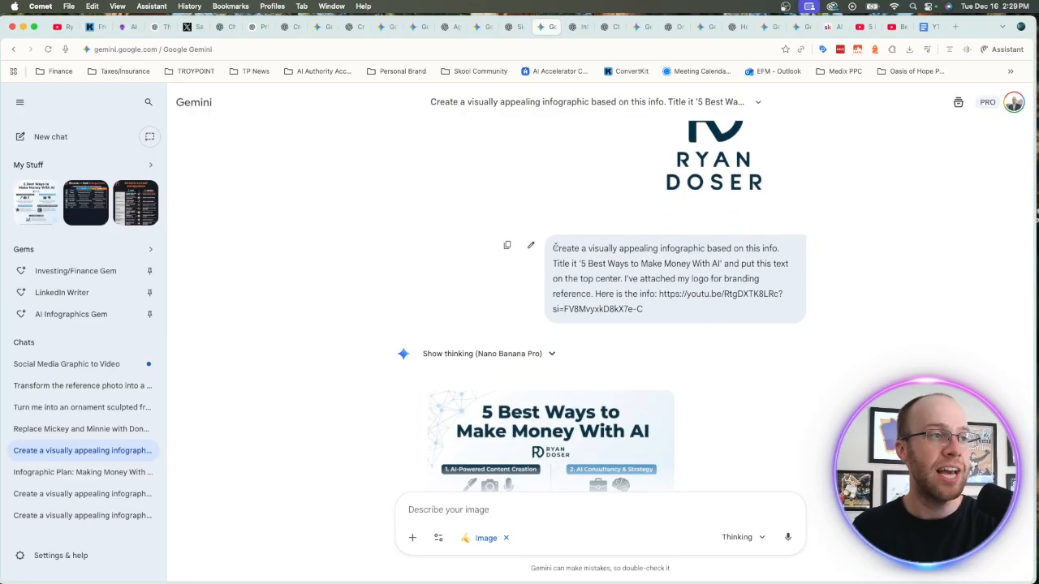
drag(553, 249, 779, 264)
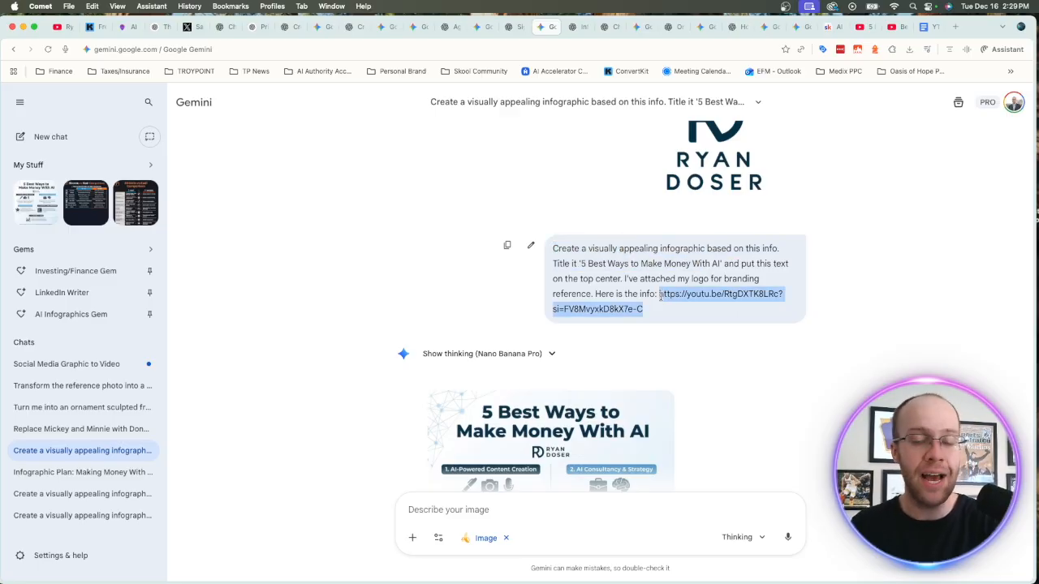
mouse_move(466, 278)
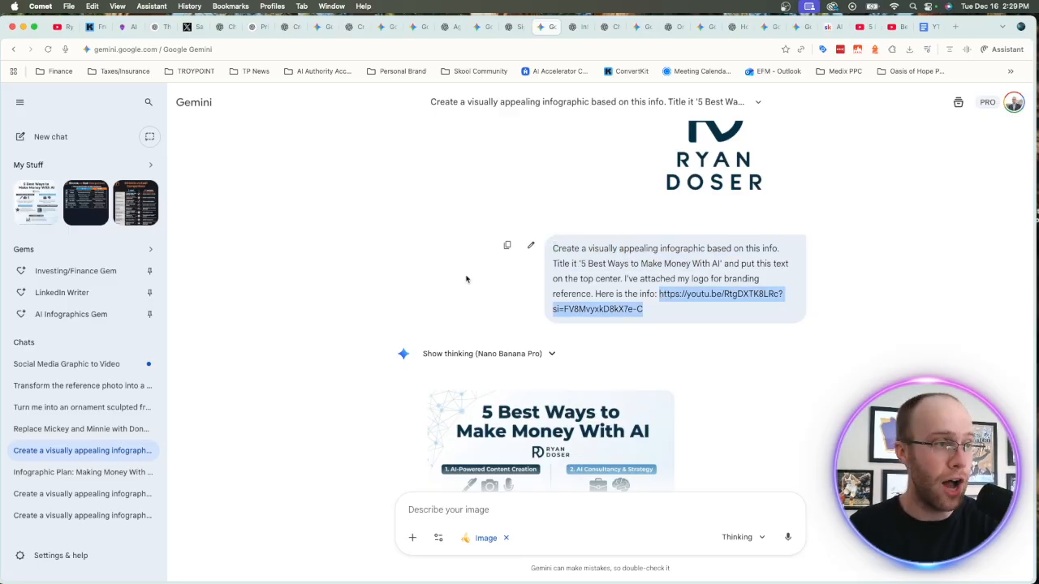
click(548, 438)
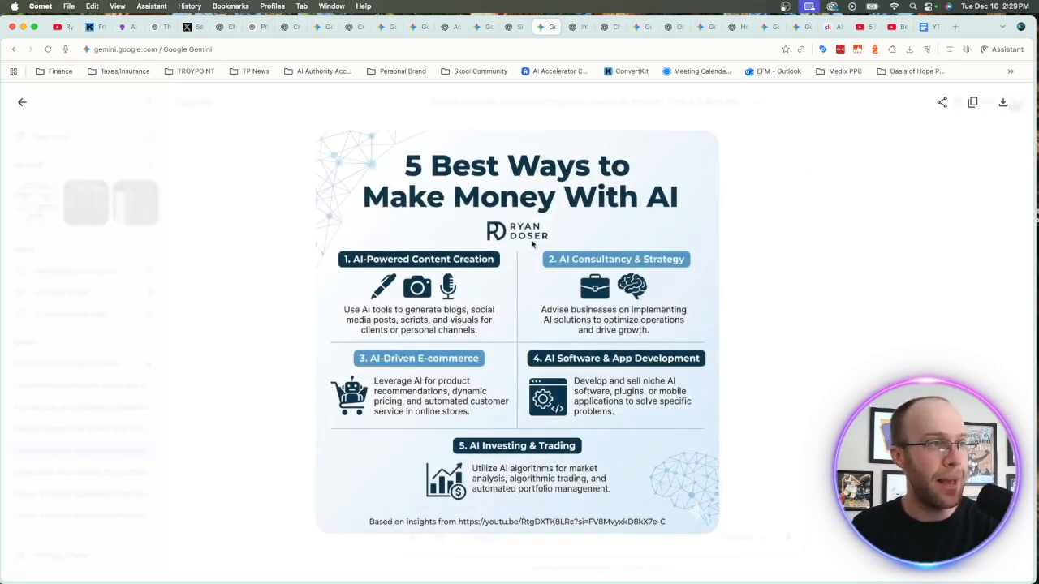
mouse_move(779, 204)
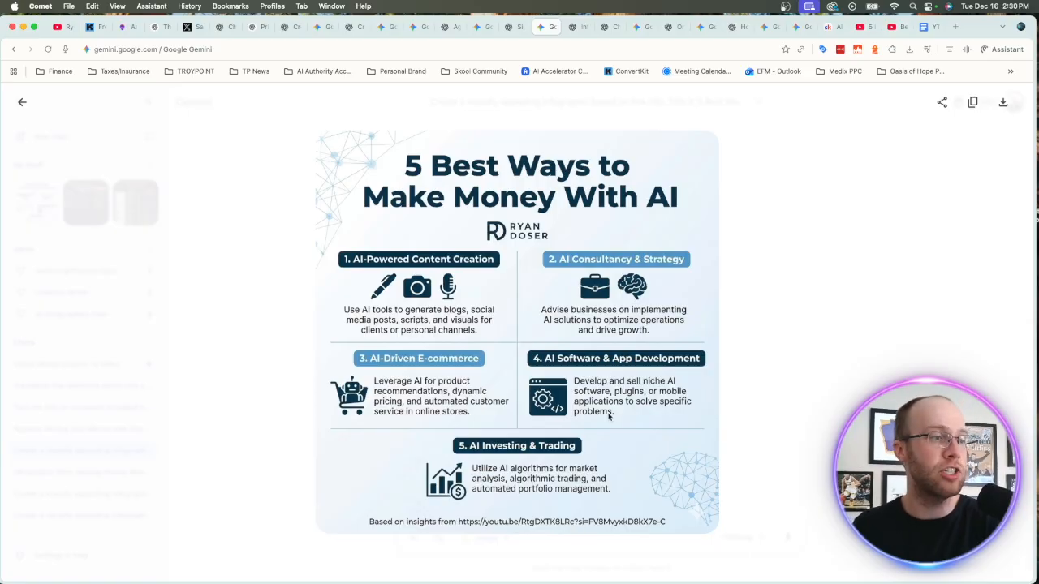
mouse_move(751, 527)
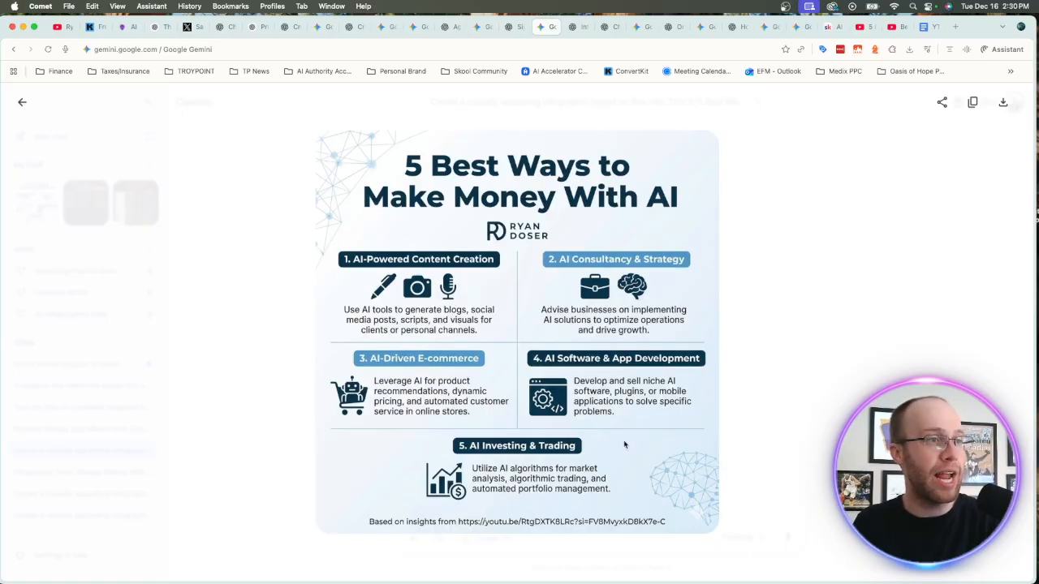
mouse_move(565, 45)
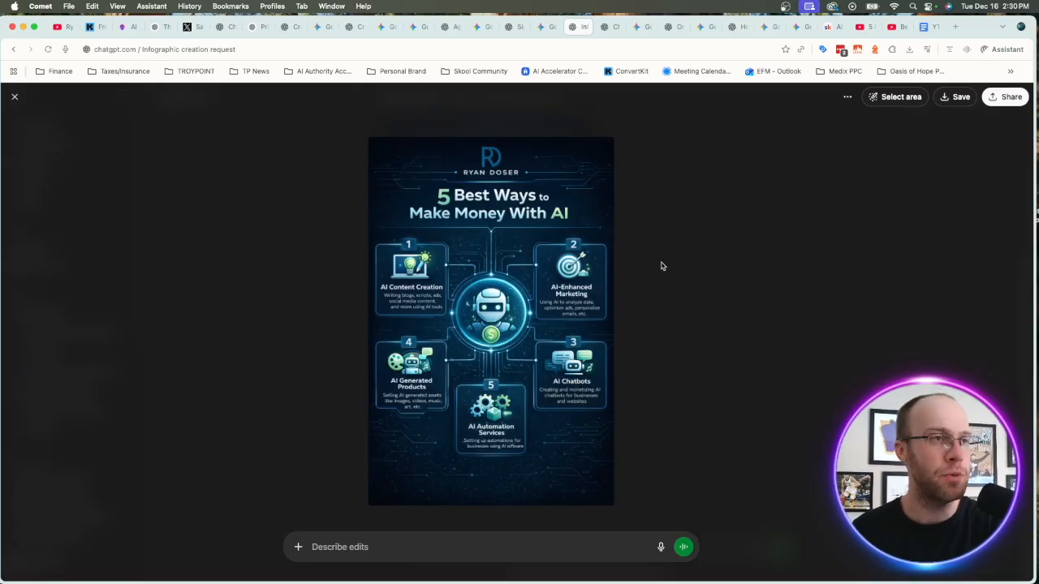
mouse_move(800, 246)
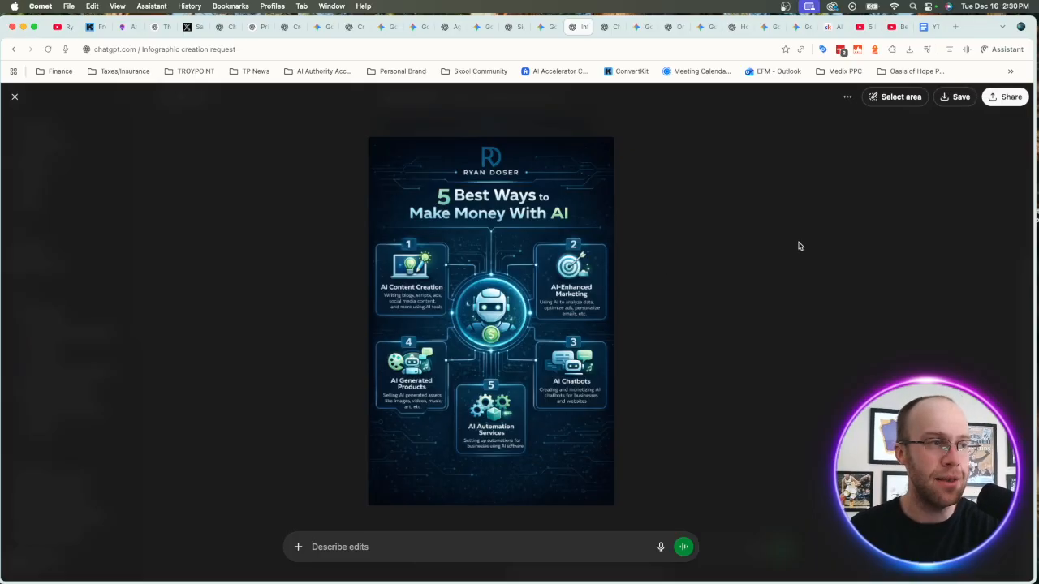
mouse_move(817, 254)
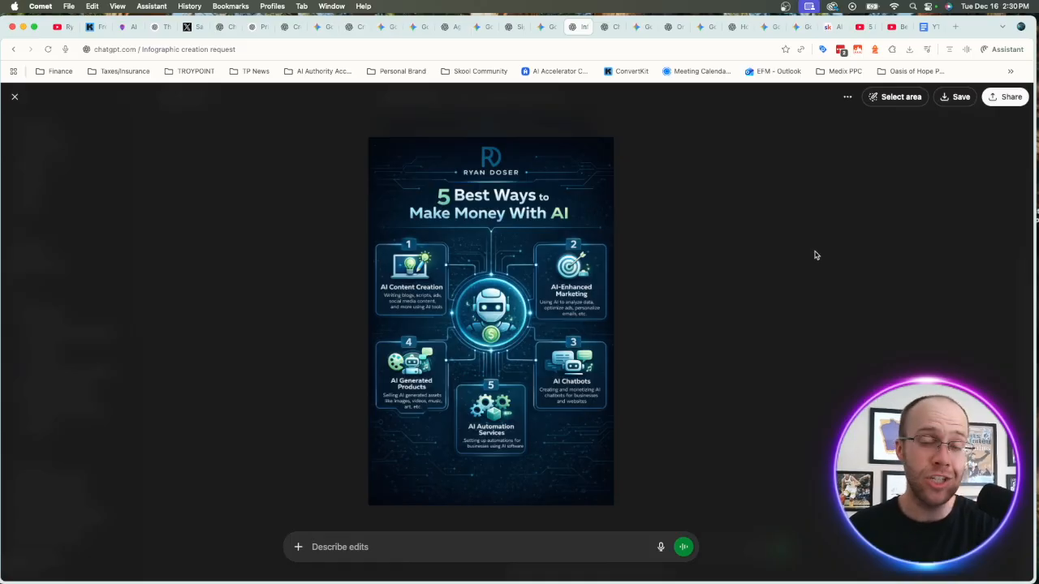
mouse_move(594, 216)
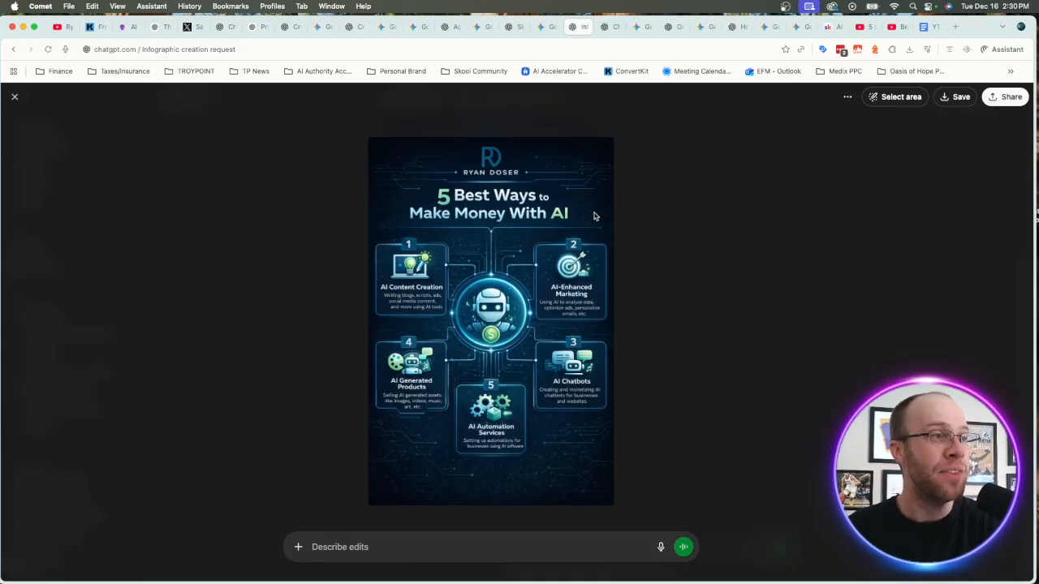
mouse_move(459, 207)
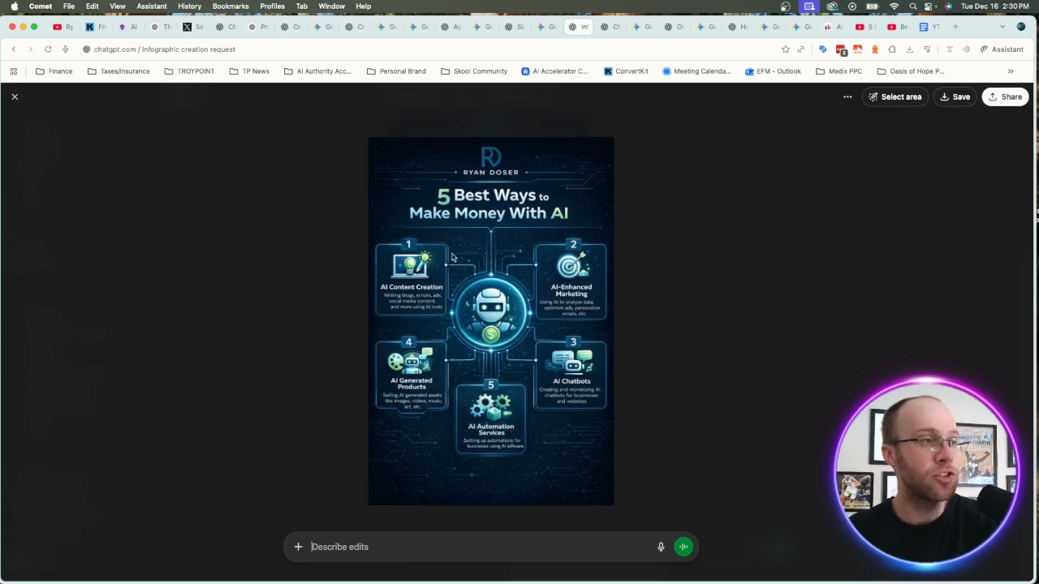
mouse_move(437, 259)
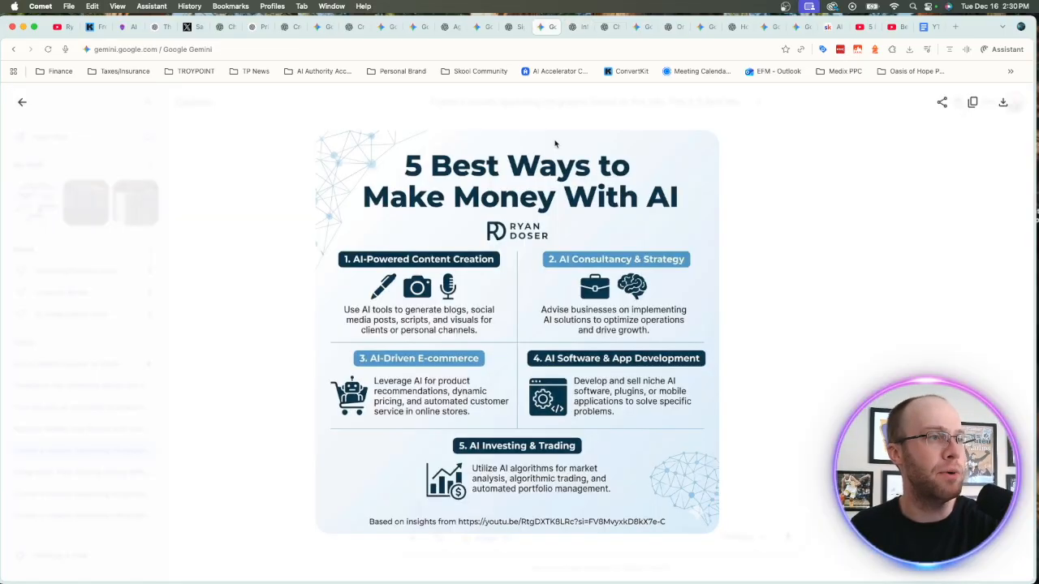
mouse_move(610, 252)
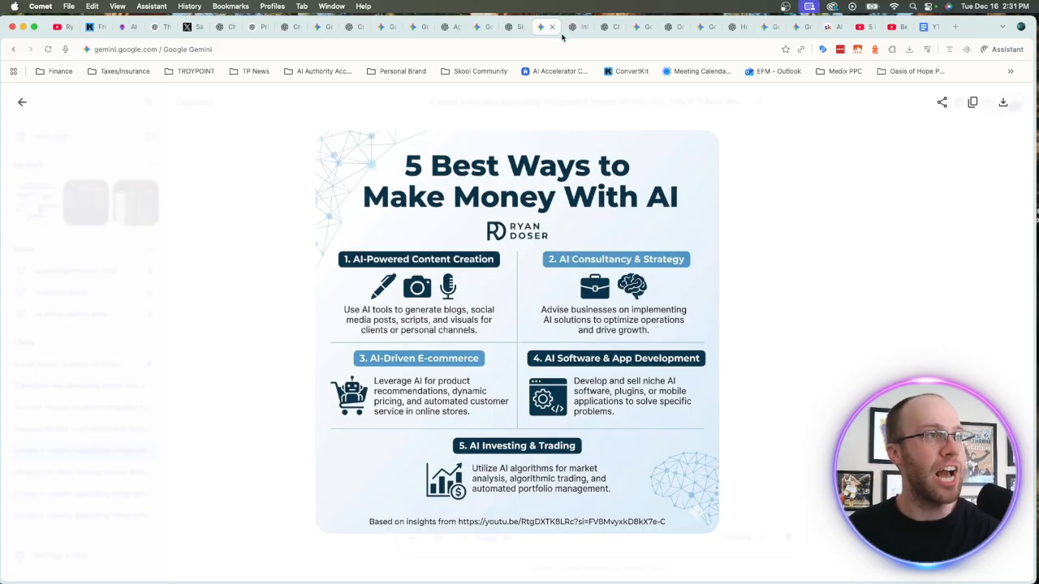
Step: Return to ChatGPT's dark-themed money-with-AI infographic after viewing Gemini's
click(578, 27)
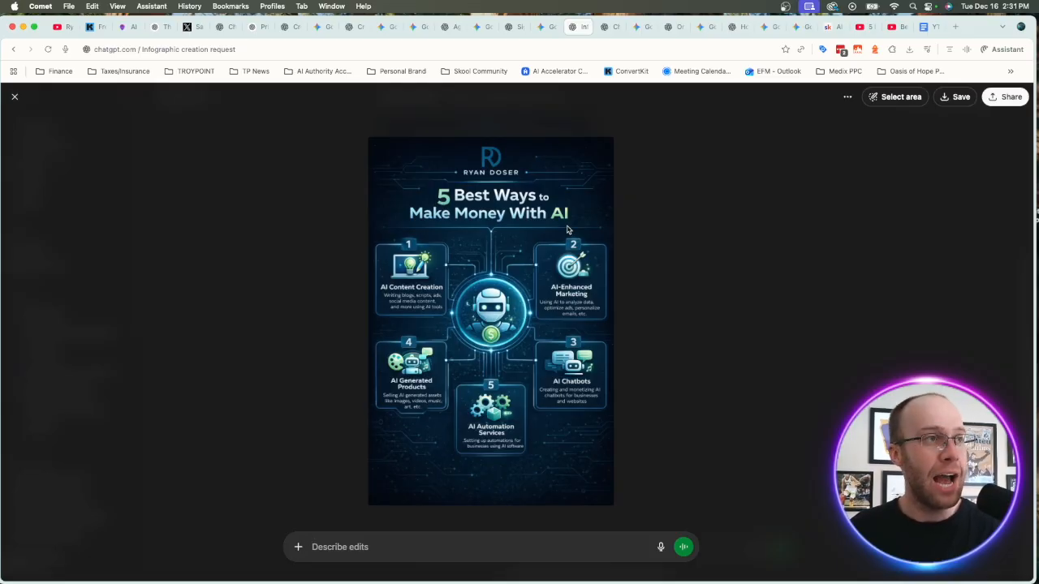
mouse_move(600, 201)
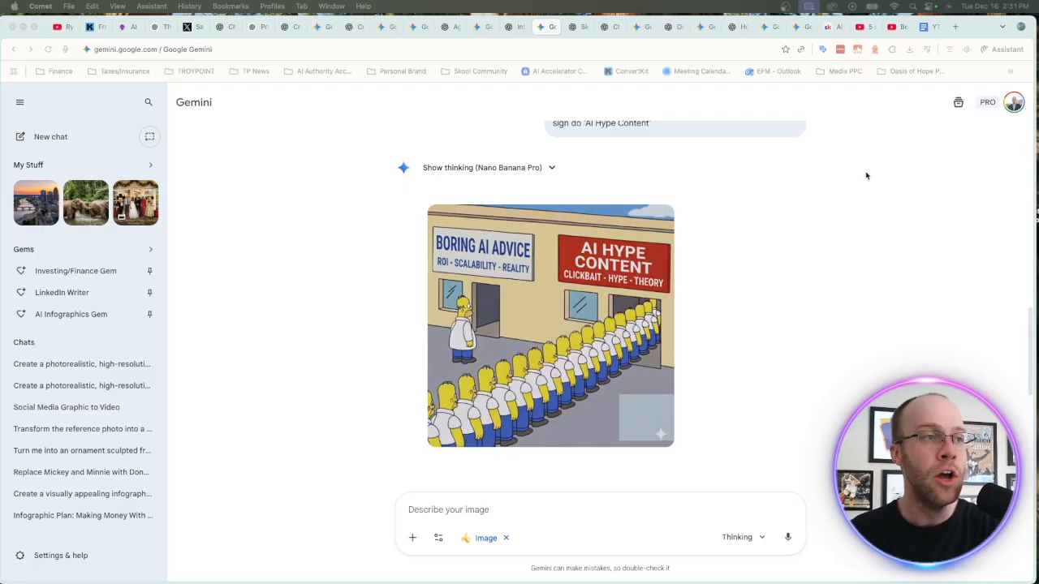
Step: Preview the original Automation / AI Agent cartoon, then scroll to Gemini's edited signs
click(550, 325)
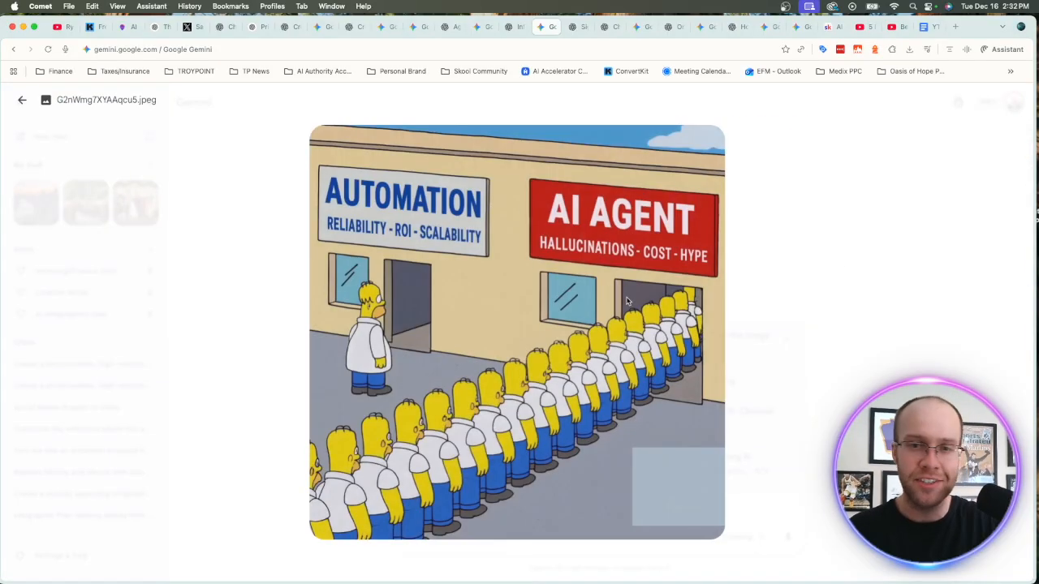
mouse_move(348, 176)
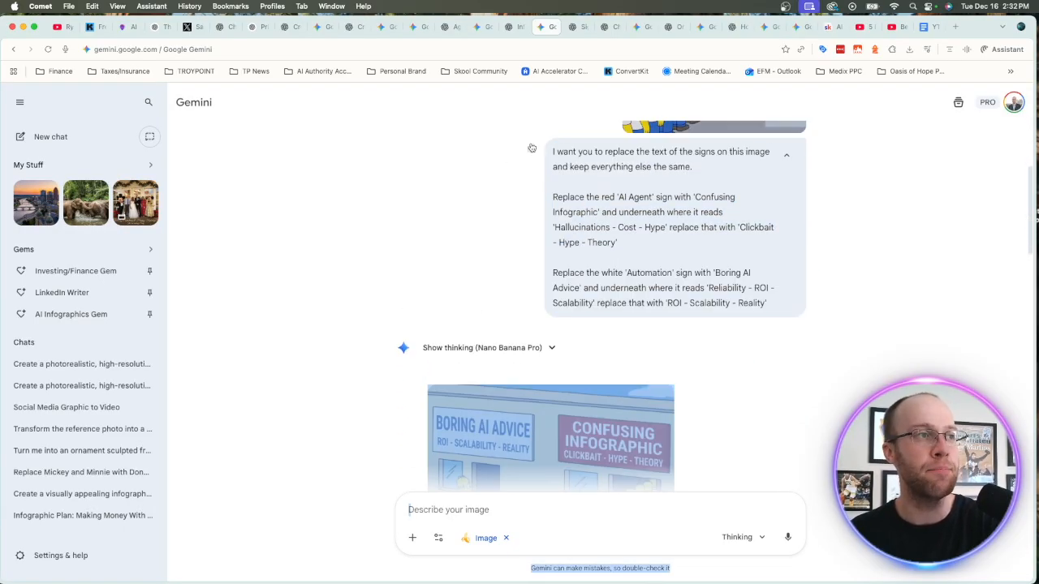
scroll(down, 3)
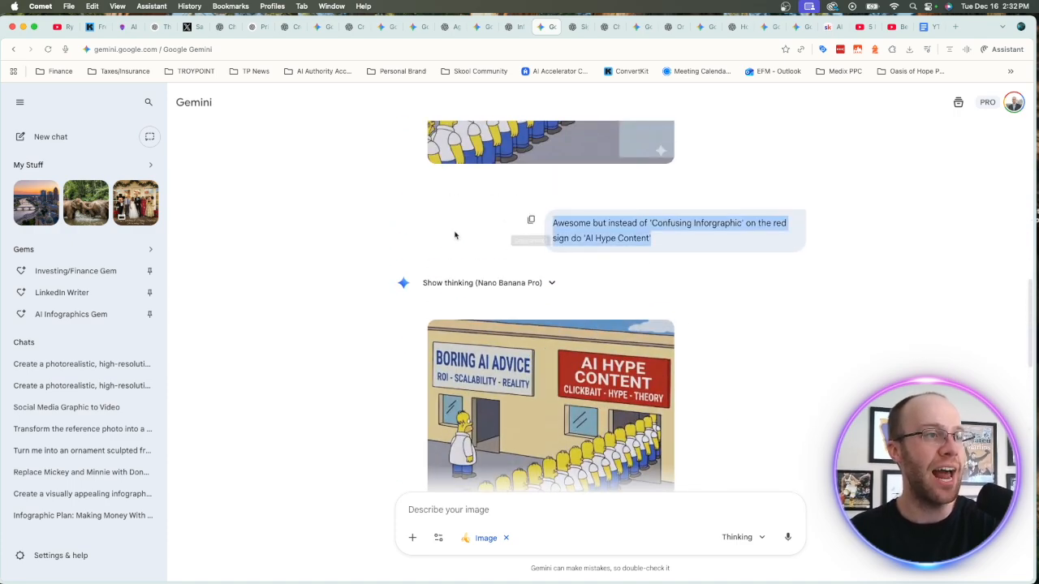
click(550, 406)
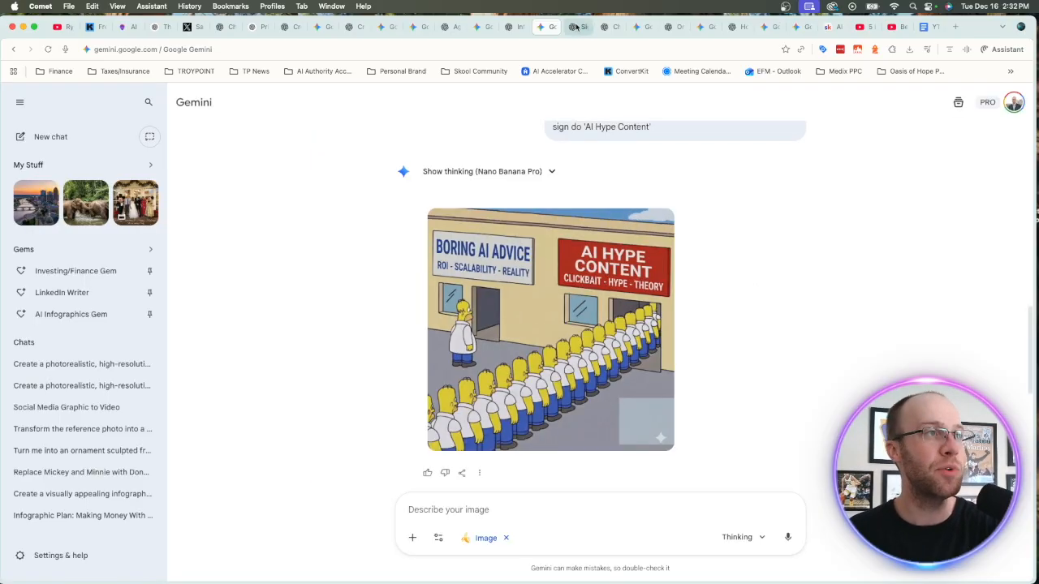
Step: Visit ChatGPT's refused sign-text edit, then its refused Mickey-and-Minnie character swap
click(577, 27)
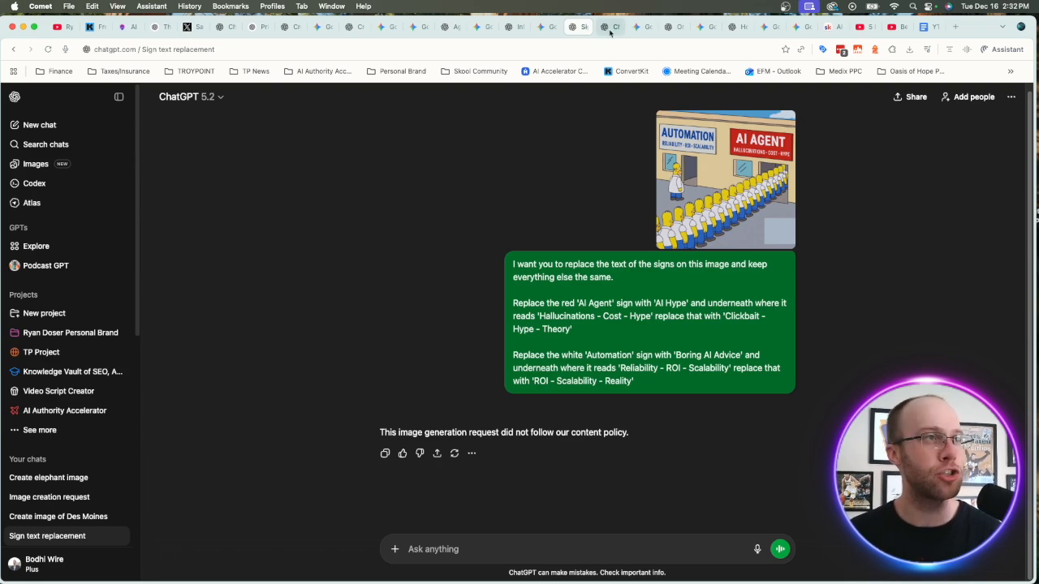
click(610, 27)
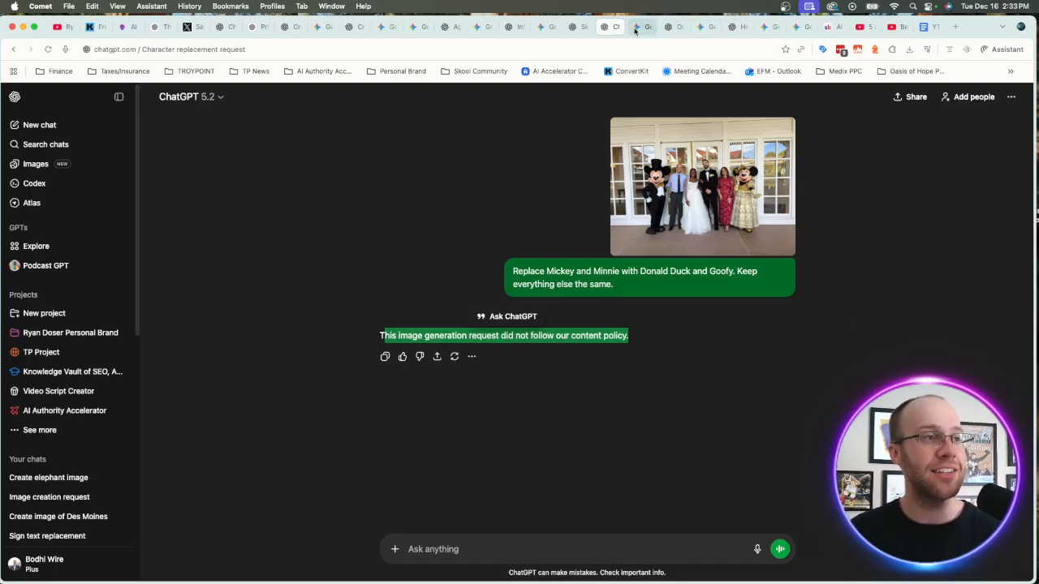
Step: View Gemini's Donald Duck and Goofy wedding swap, then ChatGPT's refused holiday card
click(641, 27)
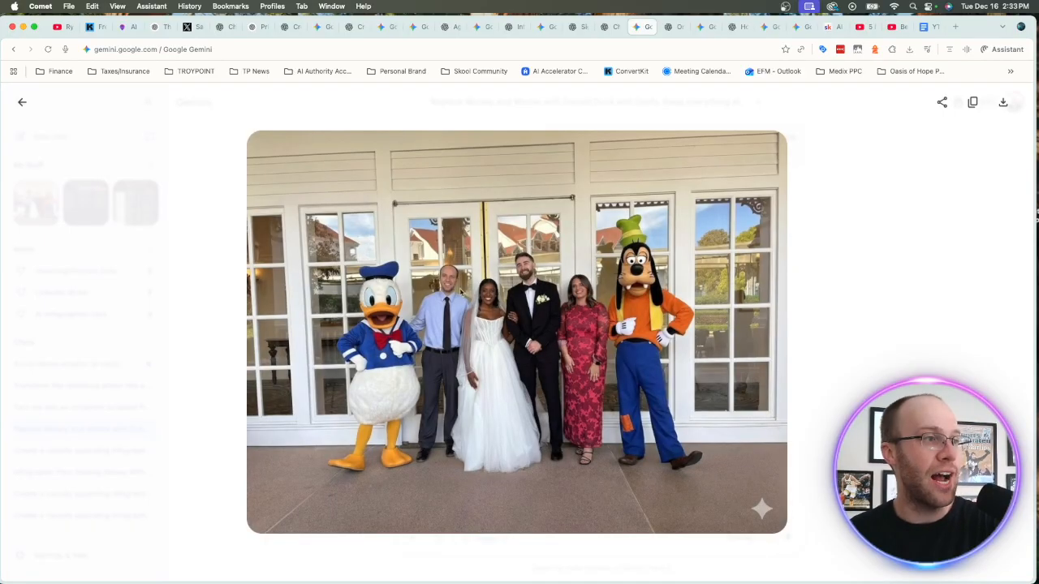
mouse_move(641, 300)
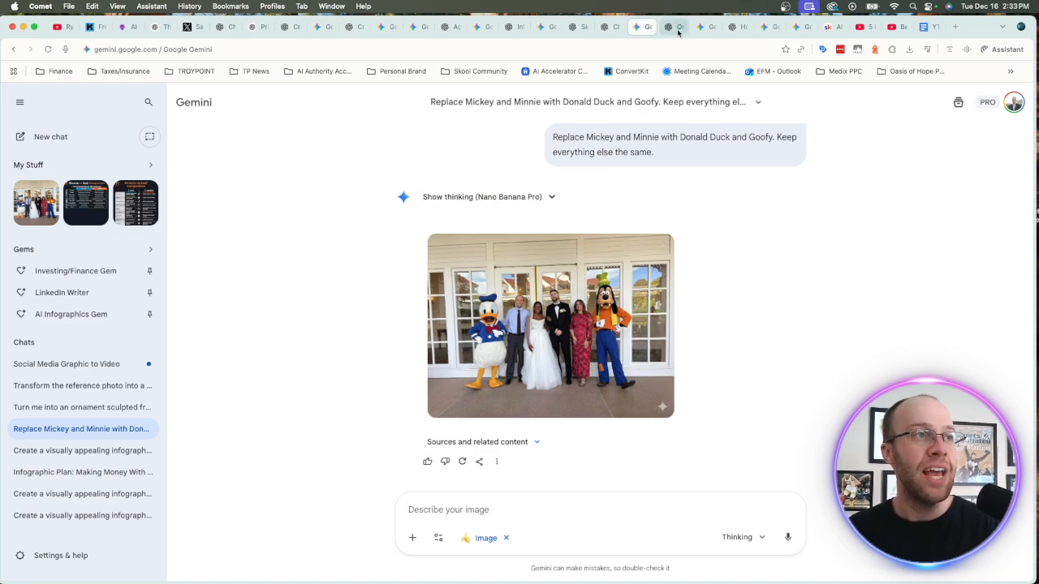
click(674, 27)
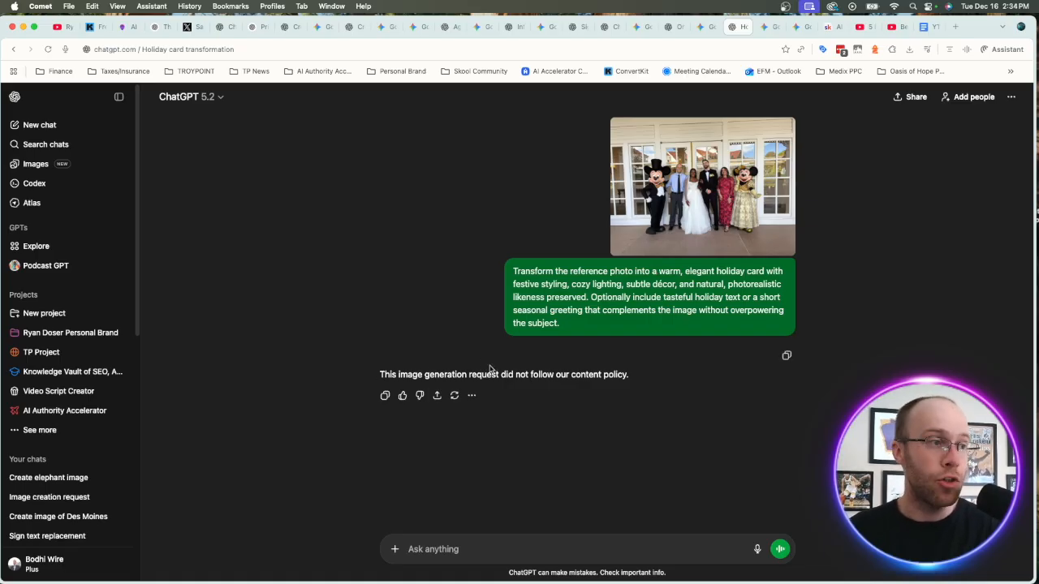
Step: Expand Gemini's Merry Christmas & Happy Holidays wedding card to full size
click(768, 27)
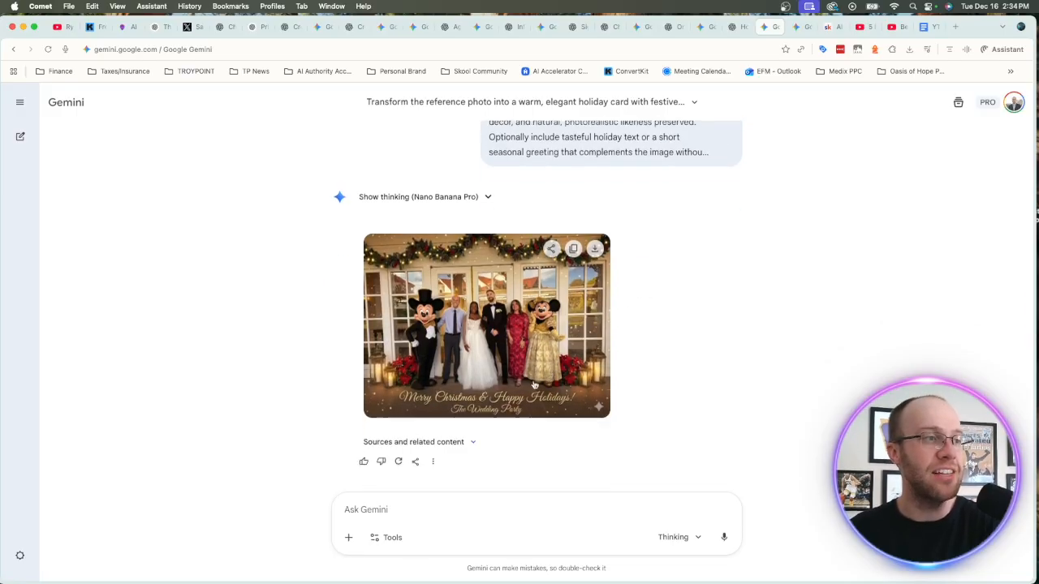
click(487, 325)
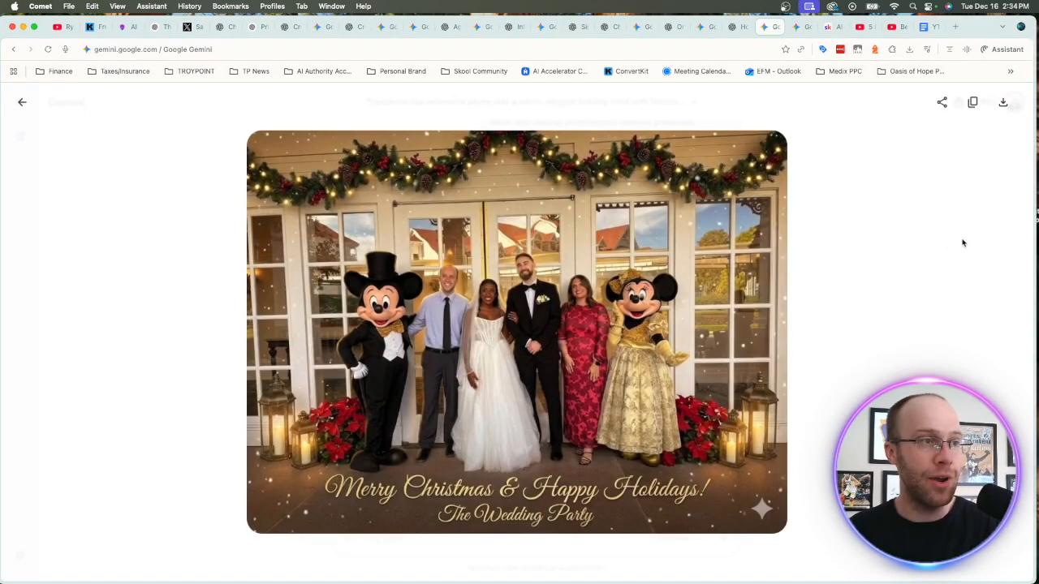
mouse_move(835, 393)
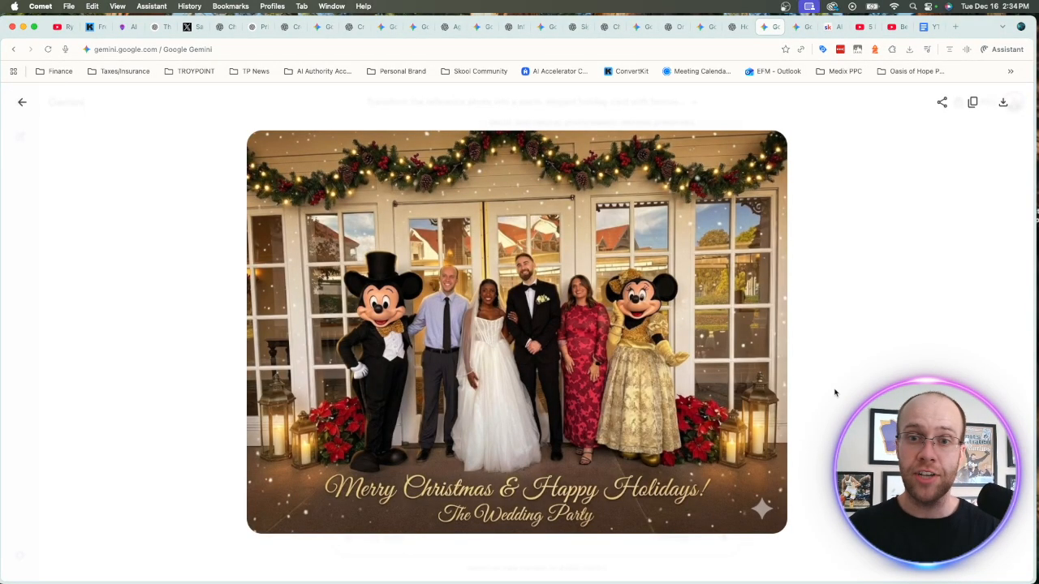
mouse_move(615, 120)
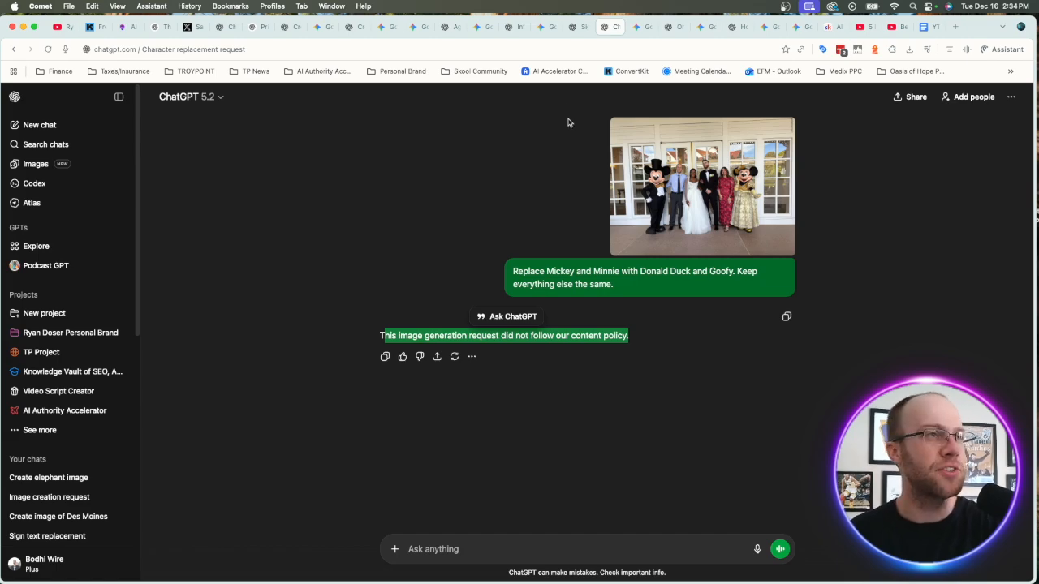
mouse_move(677, 185)
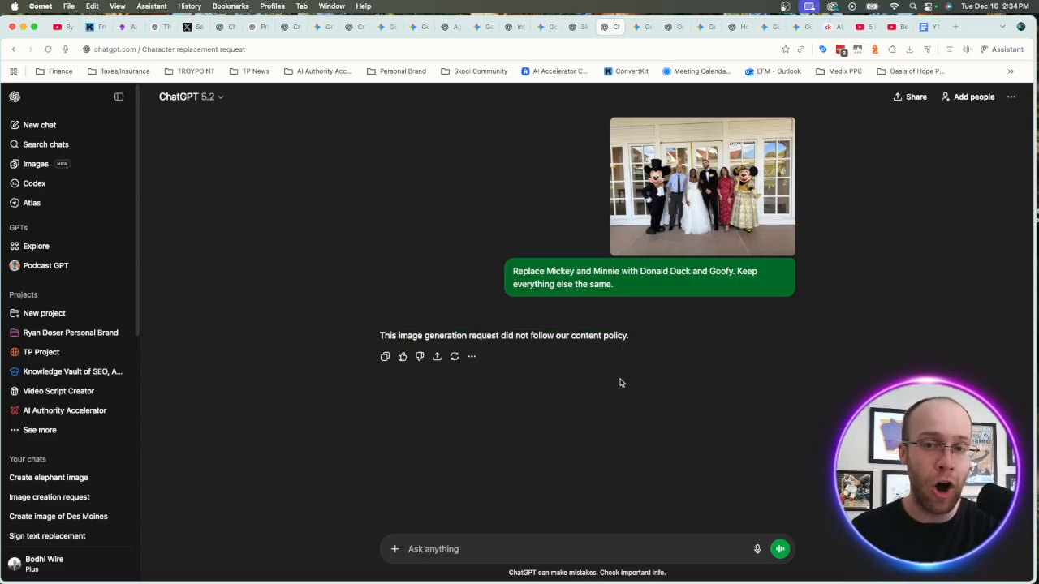
mouse_move(637, 375)
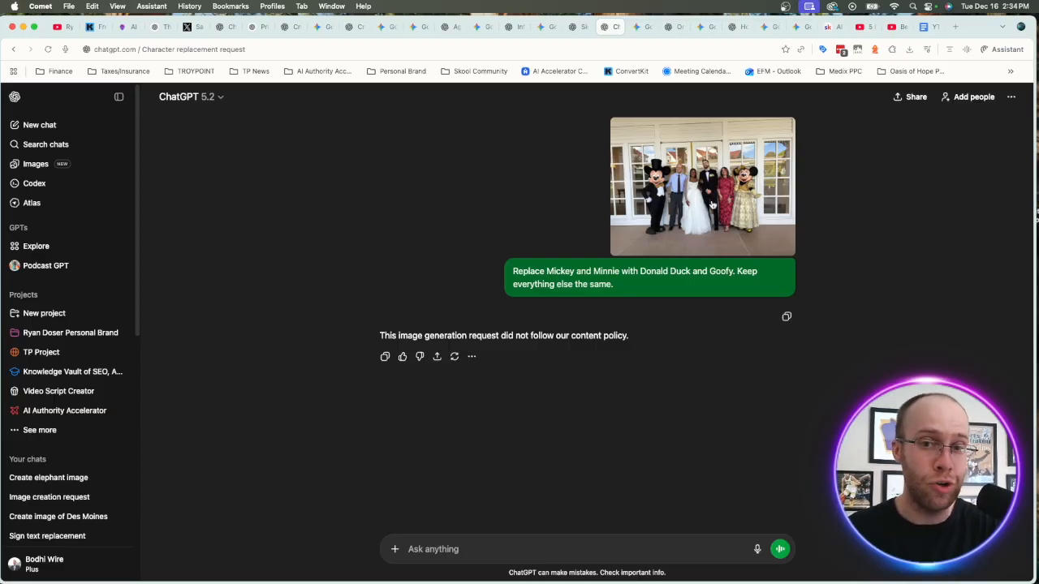
Step: Show Gemini's Donald Duck and Goofy wedding photo swap for comparison with ChatGPT's refusal
click(573, 26)
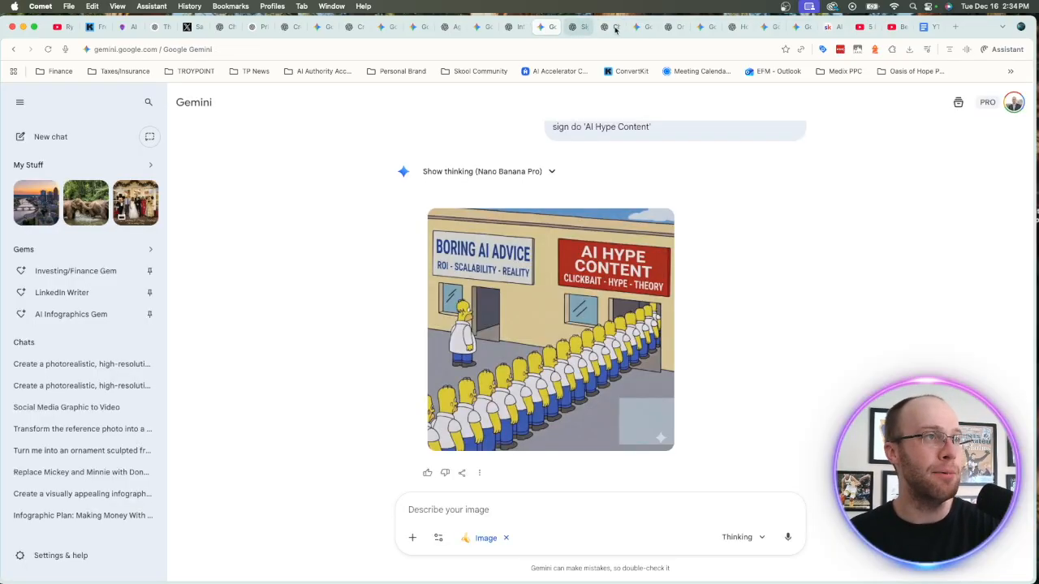
click(604, 26)
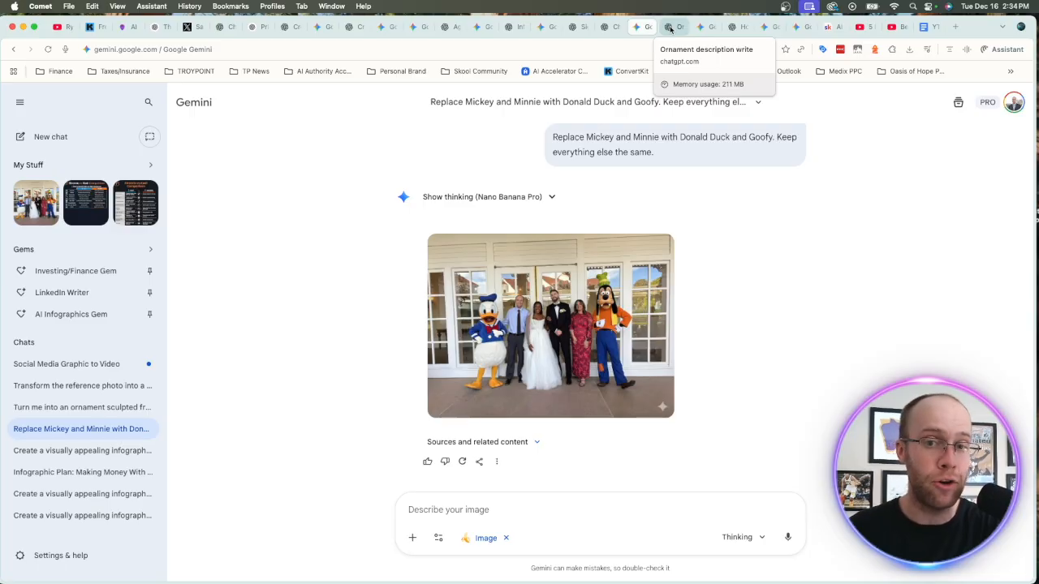
Step: Leave the Donald Duck and Goofy swap and show ChatGPT's 'Ornament description write' conversation
click(674, 26)
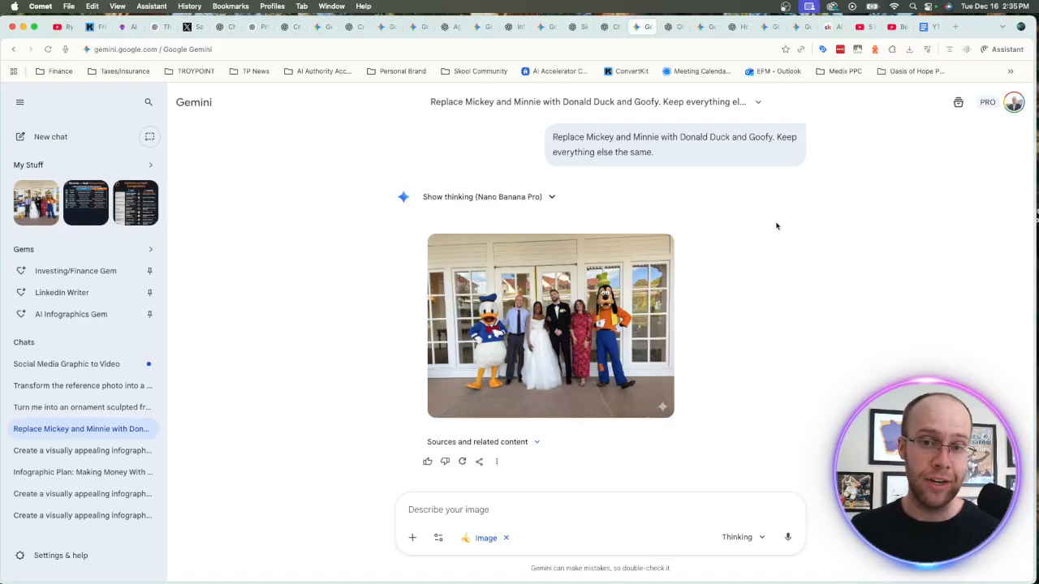
mouse_move(865, 220)
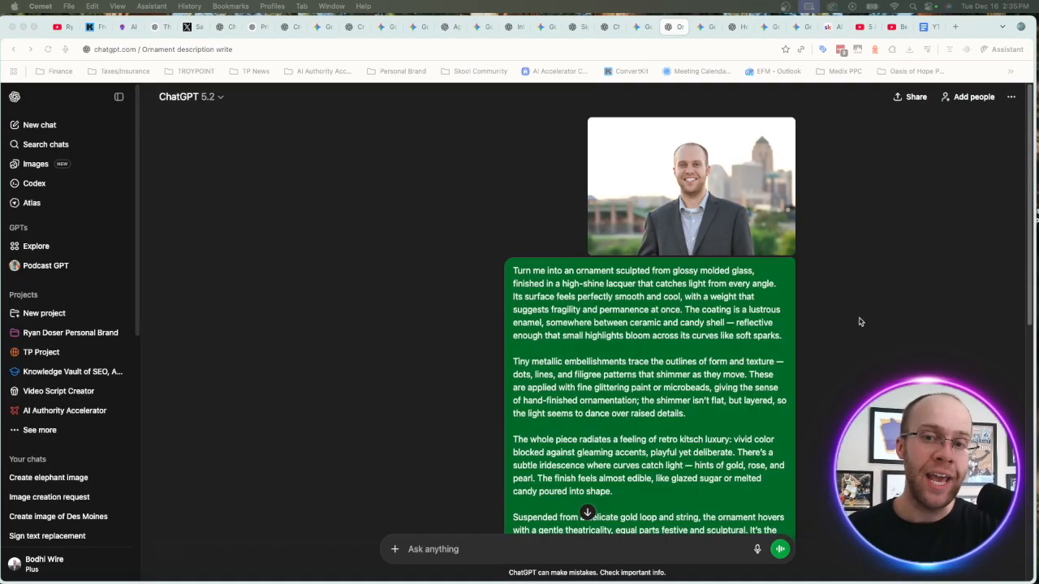
Step: Review the ornament prompt and view ChatGPT's glossy glass-ornament portrait at full size
scroll(down, 3)
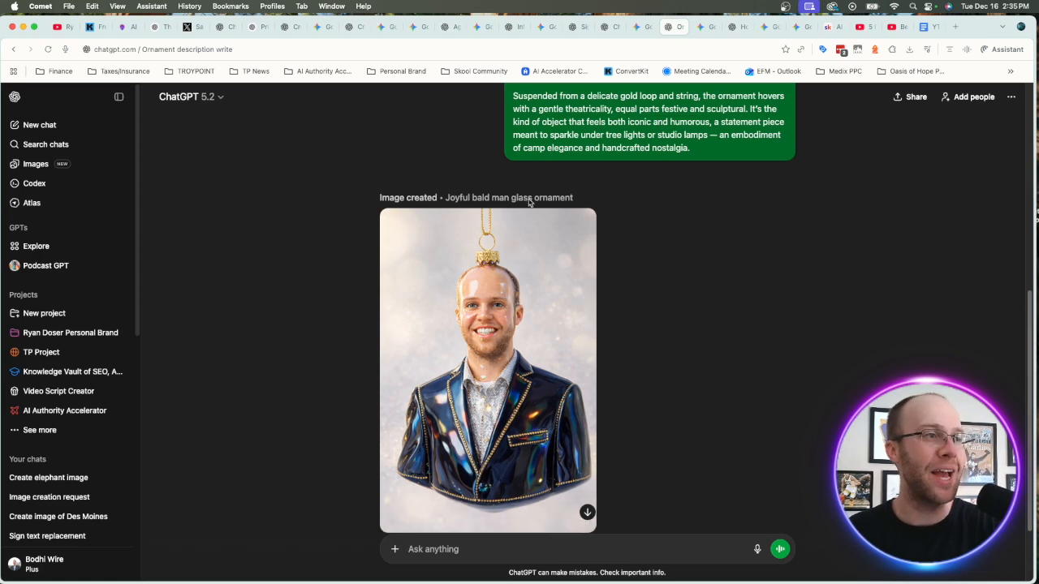
mouse_move(636, 209)
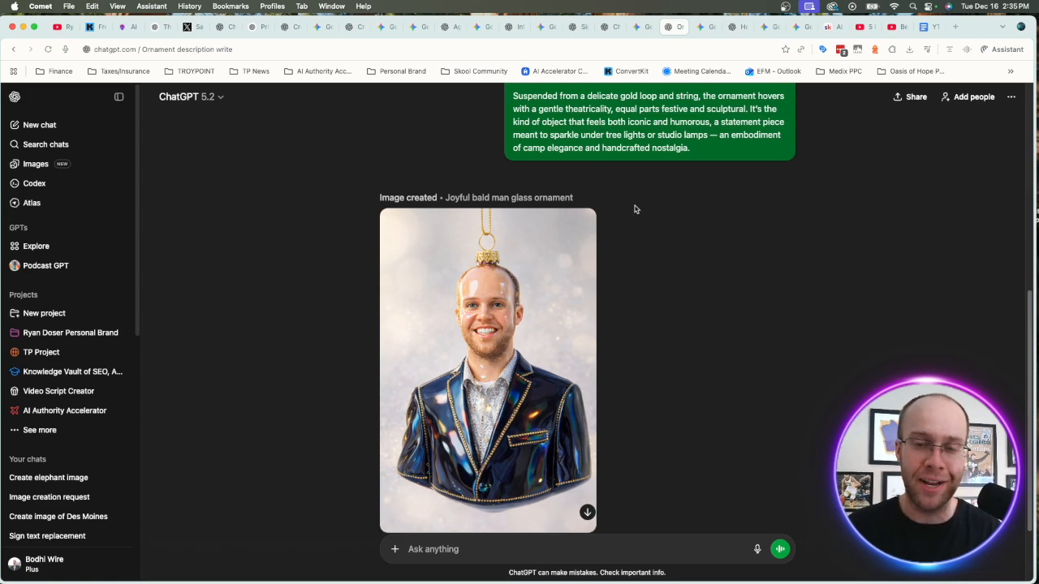
scroll(down, 3)
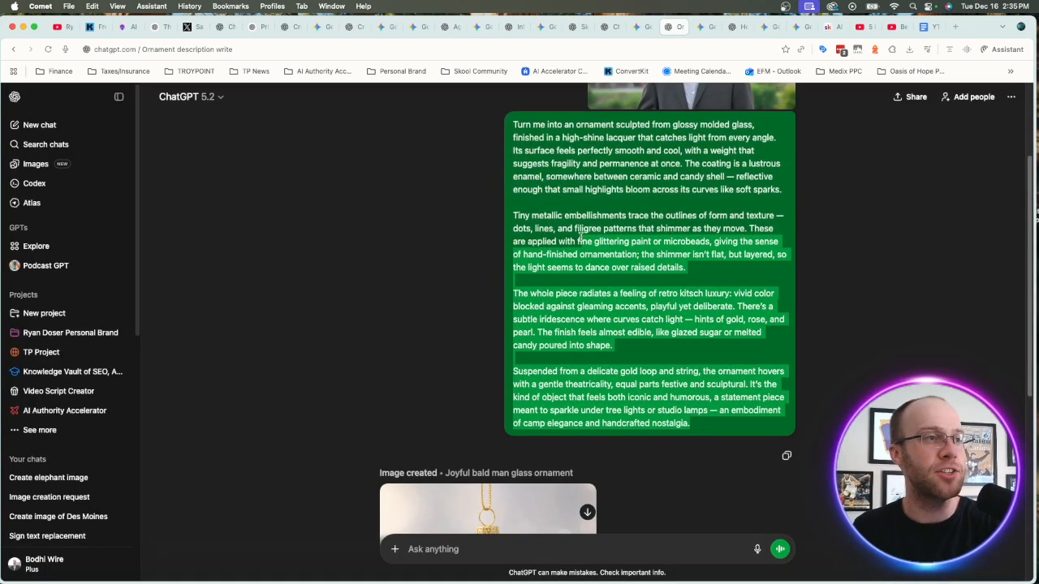
scroll(down, 3)
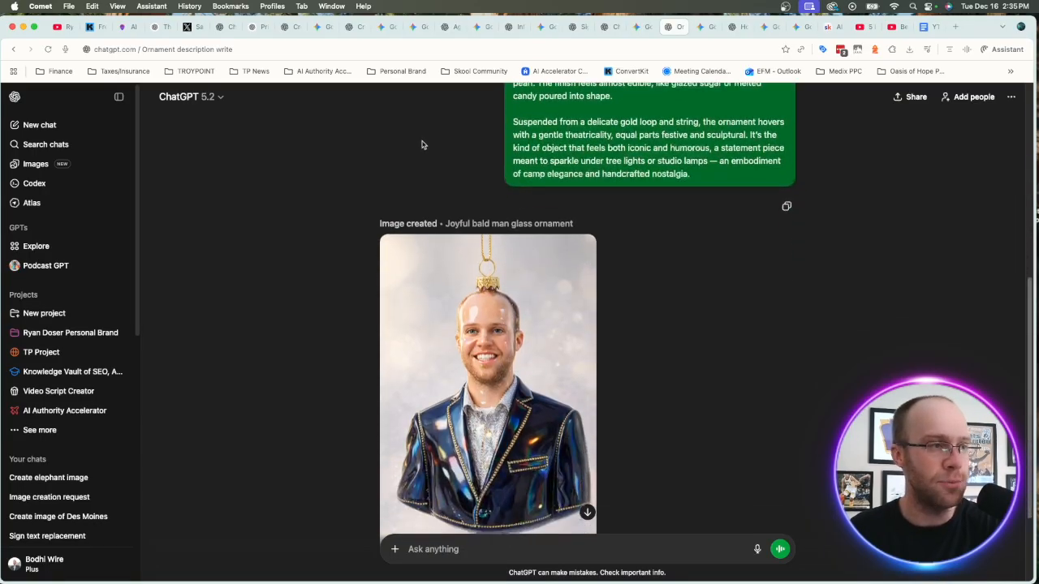
click(487, 386)
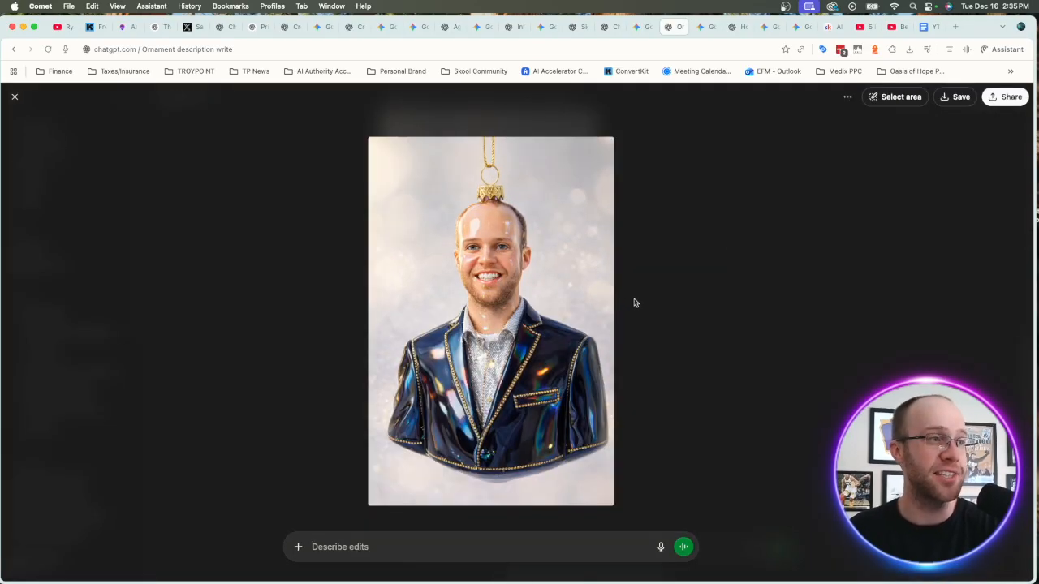
mouse_move(511, 374)
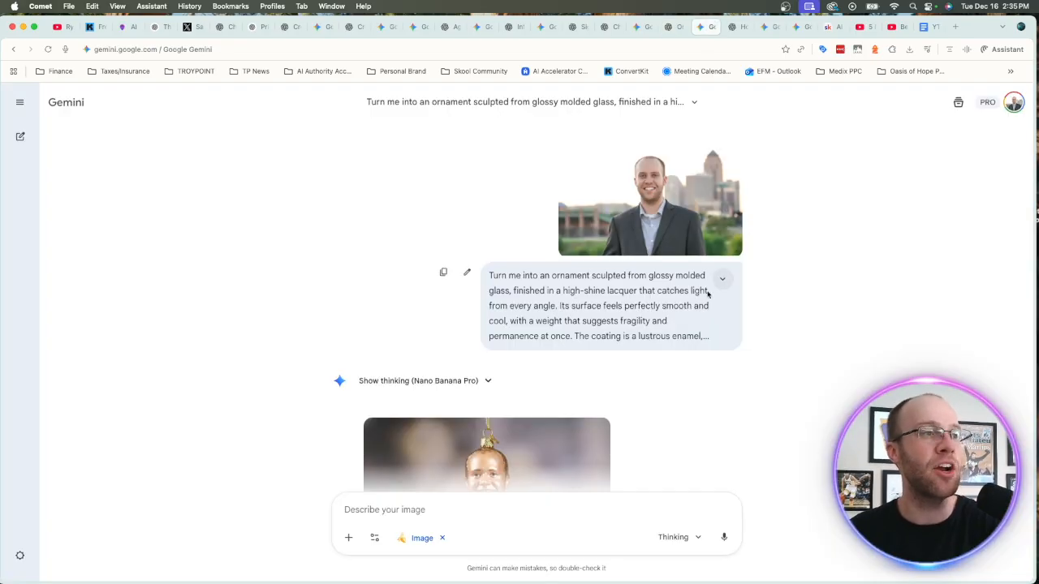
mouse_move(173, 193)
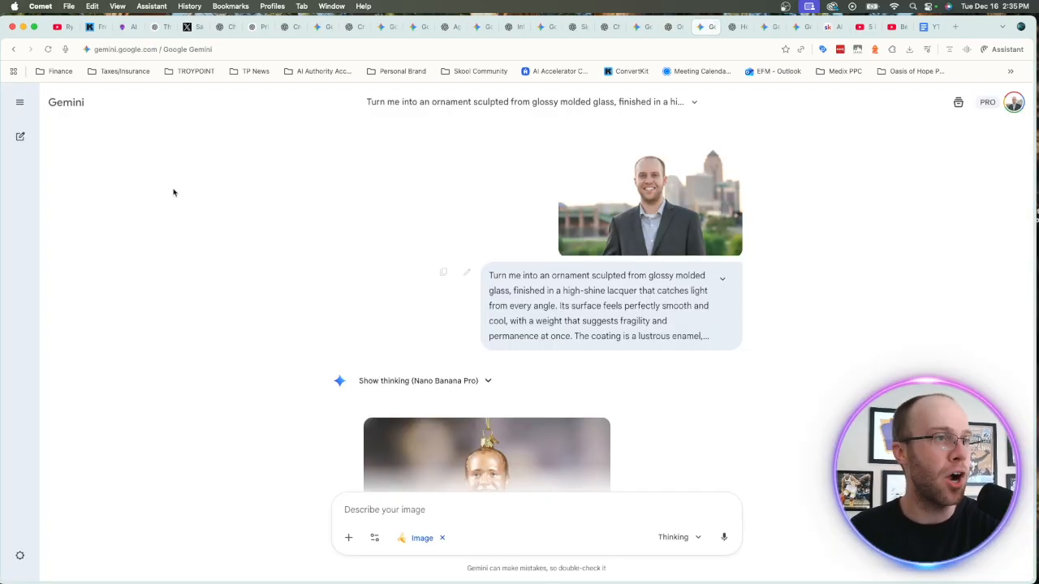
Step: View Gemini's Nano Banana Pro glass-ornament portrait at full size
click(486, 455)
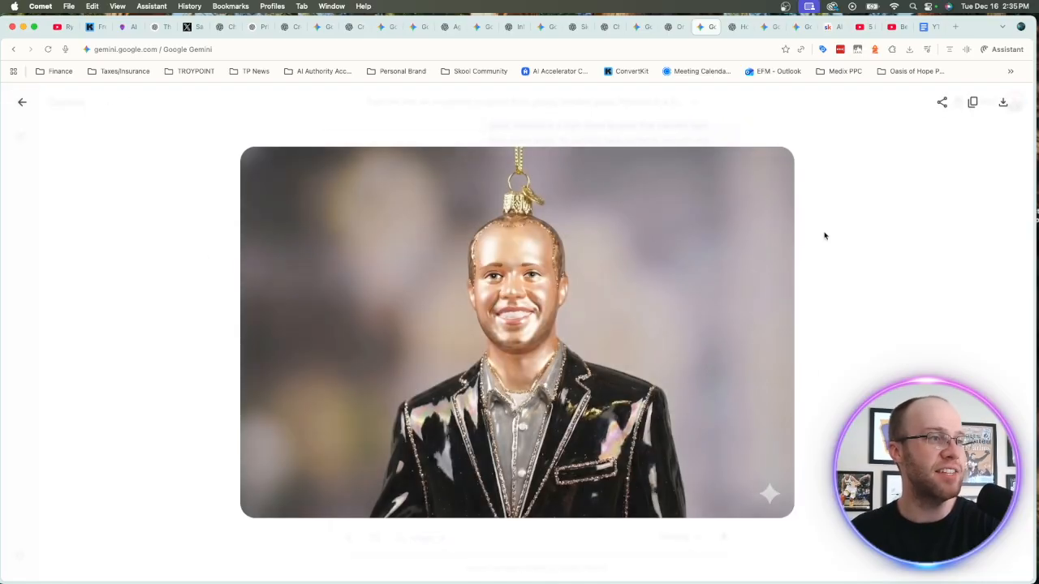
mouse_move(932, 229)
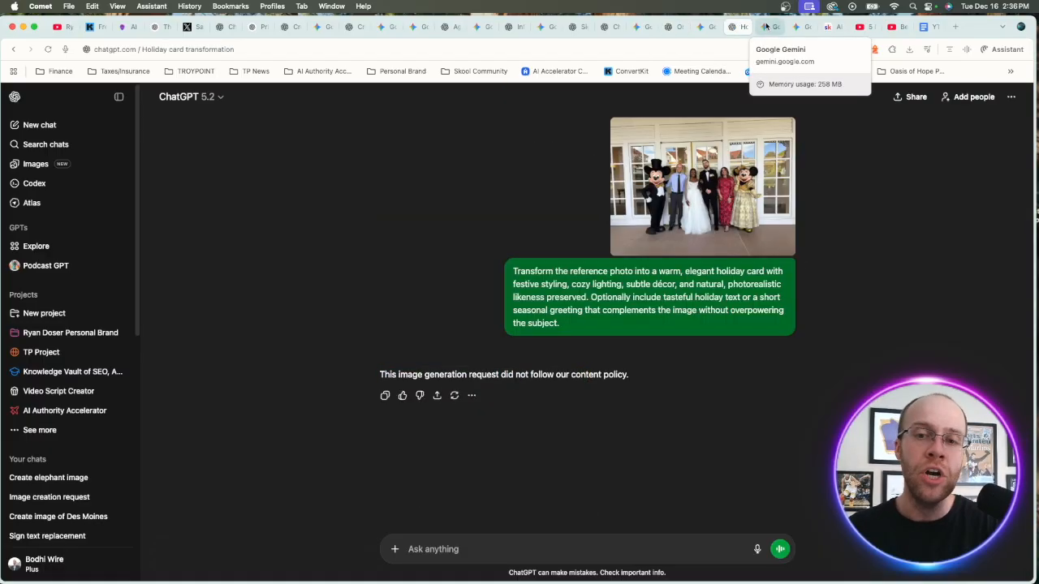
Step: Show a fresh Gemini page's tools list, including Create videos (Veo 3.1) and Deep Research
click(770, 27)
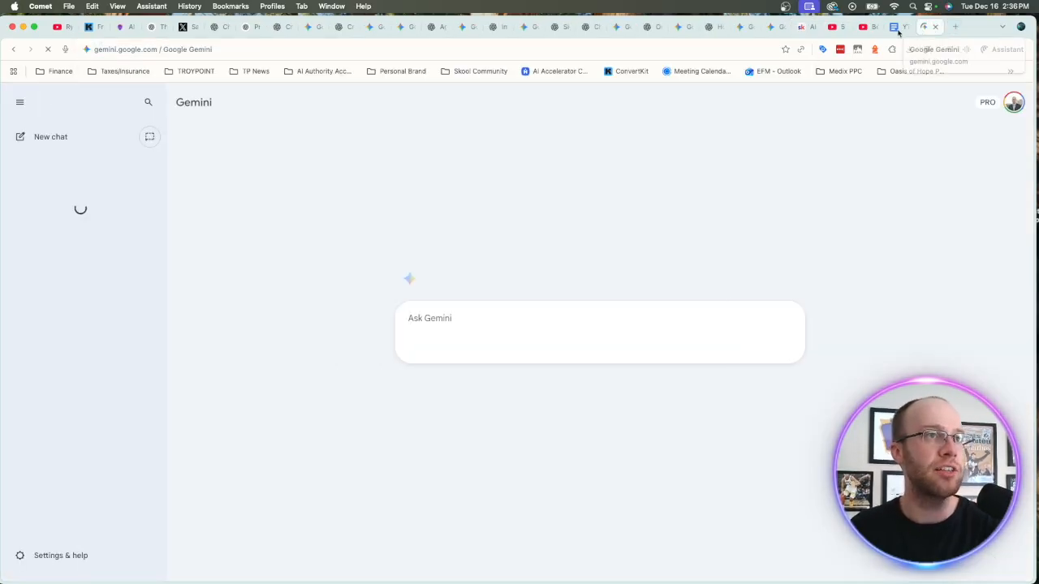
click(450, 346)
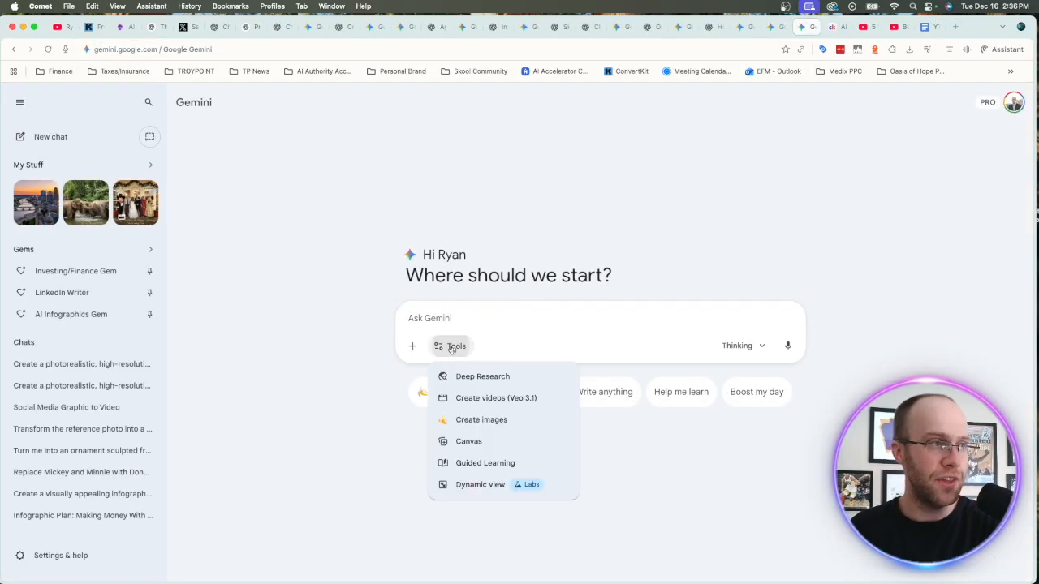
mouse_move(496, 398)
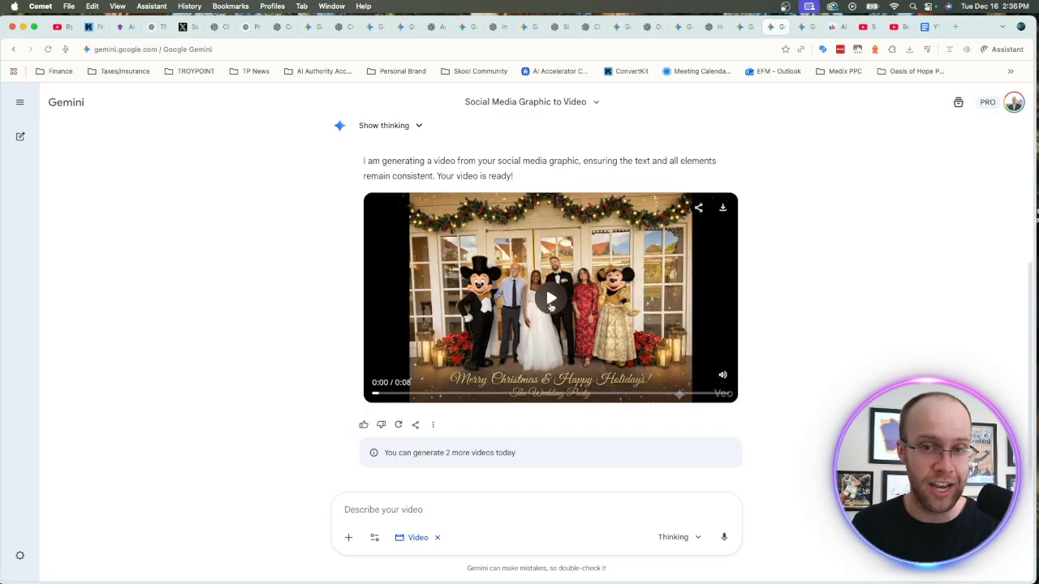
Step: Play and pause Gemini's Veo holiday video of the wedding party with falling snow
click(550, 297)
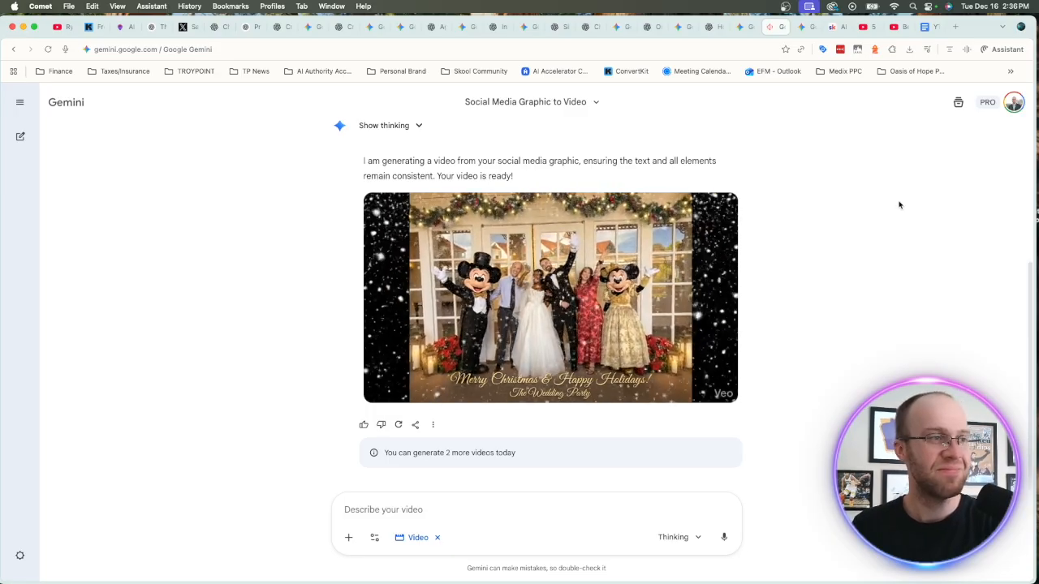
click(550, 298)
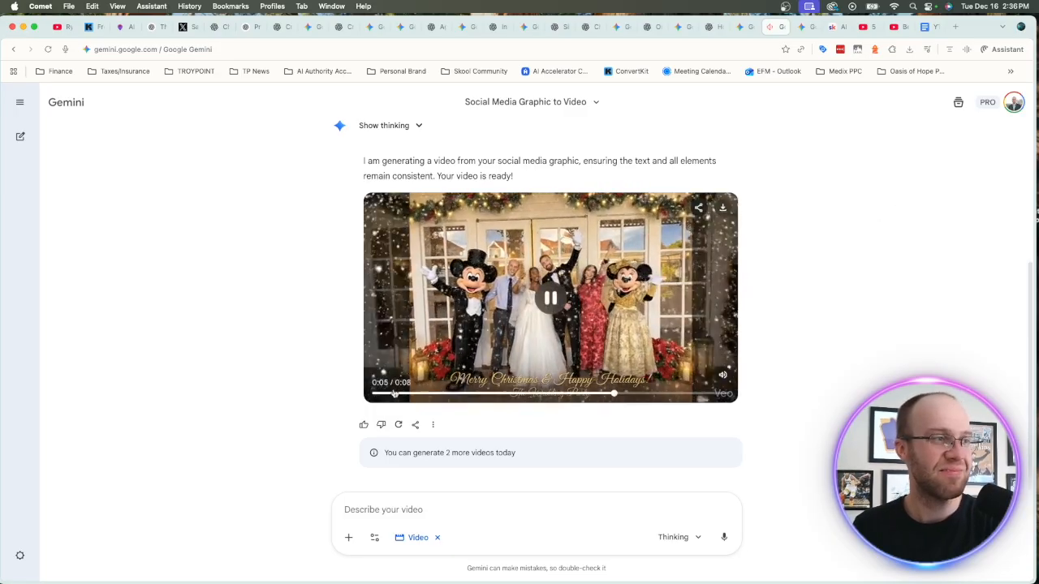
click(550, 297)
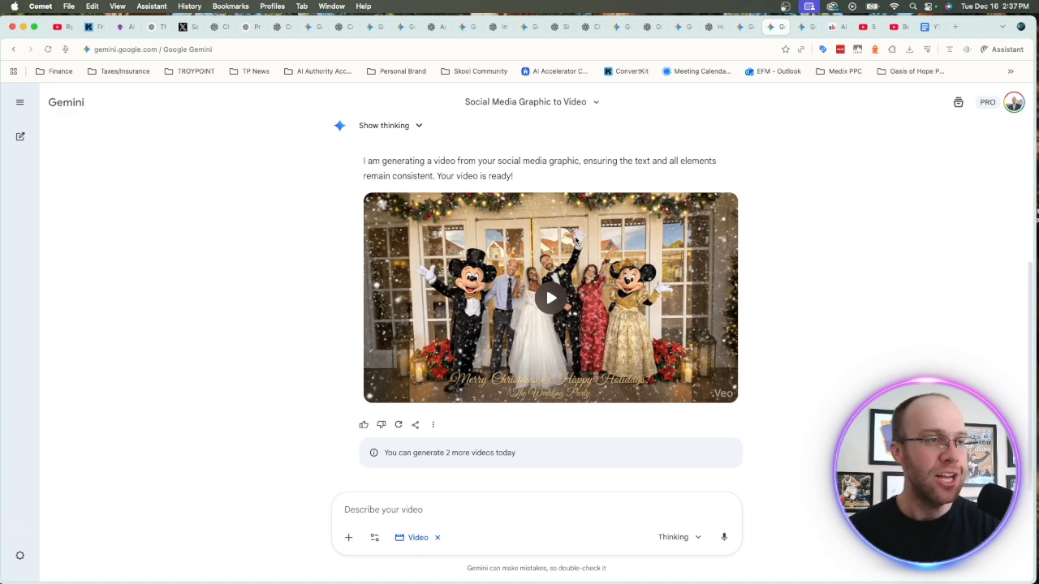
mouse_move(814, 250)
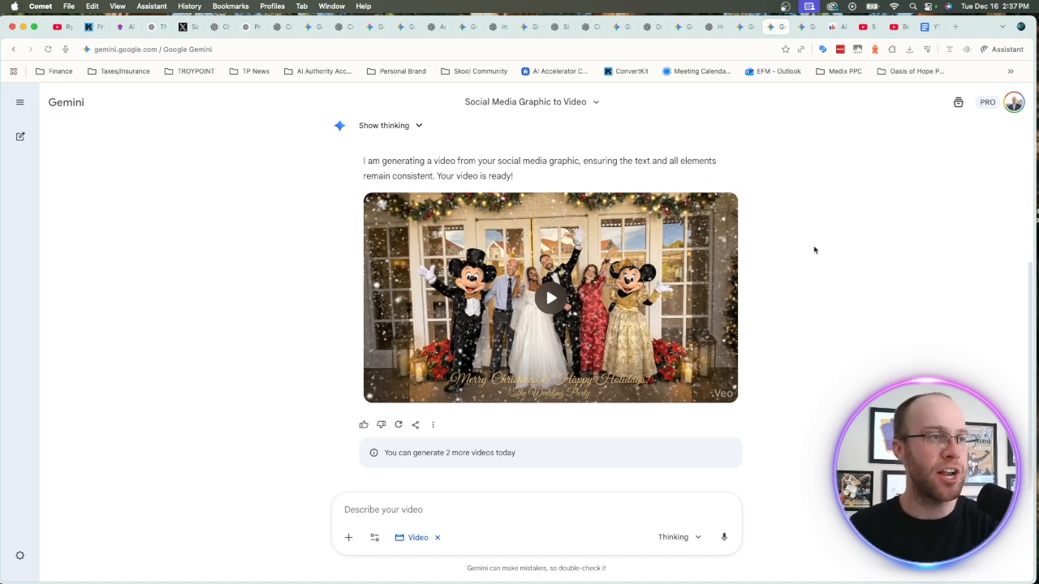
mouse_move(842, 258)
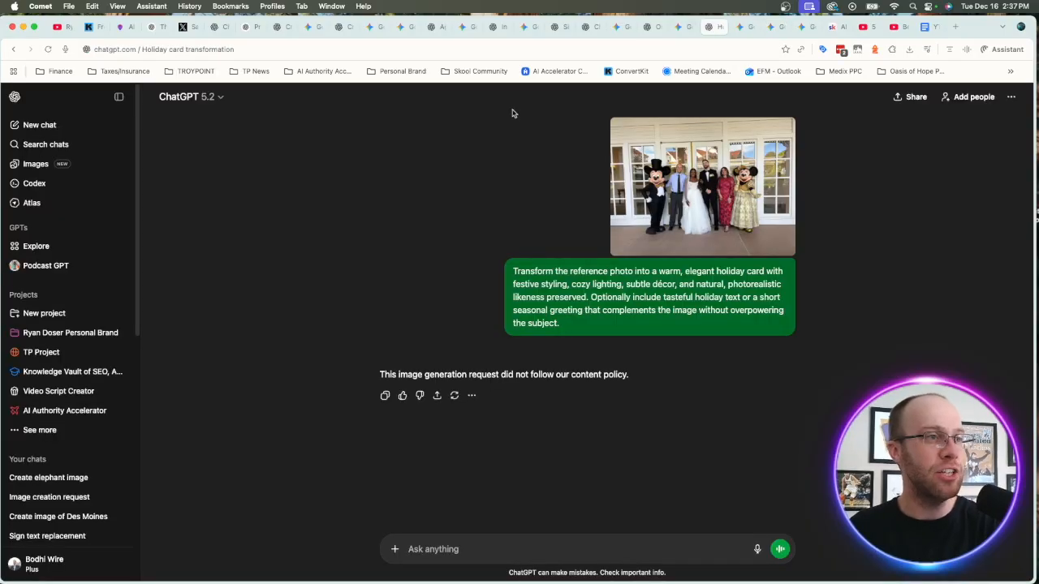
mouse_move(162, 271)
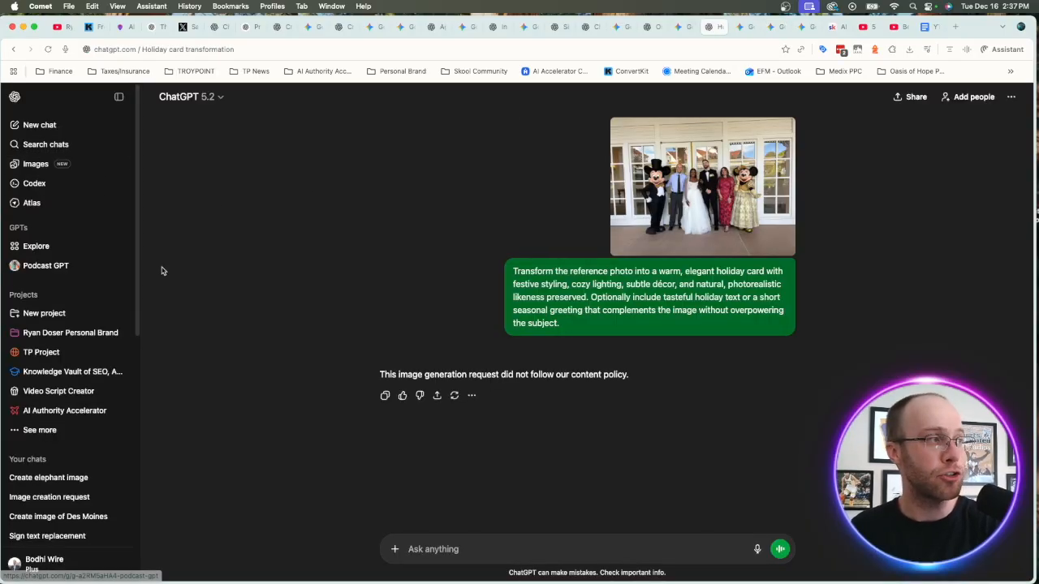
mouse_move(227, 306)
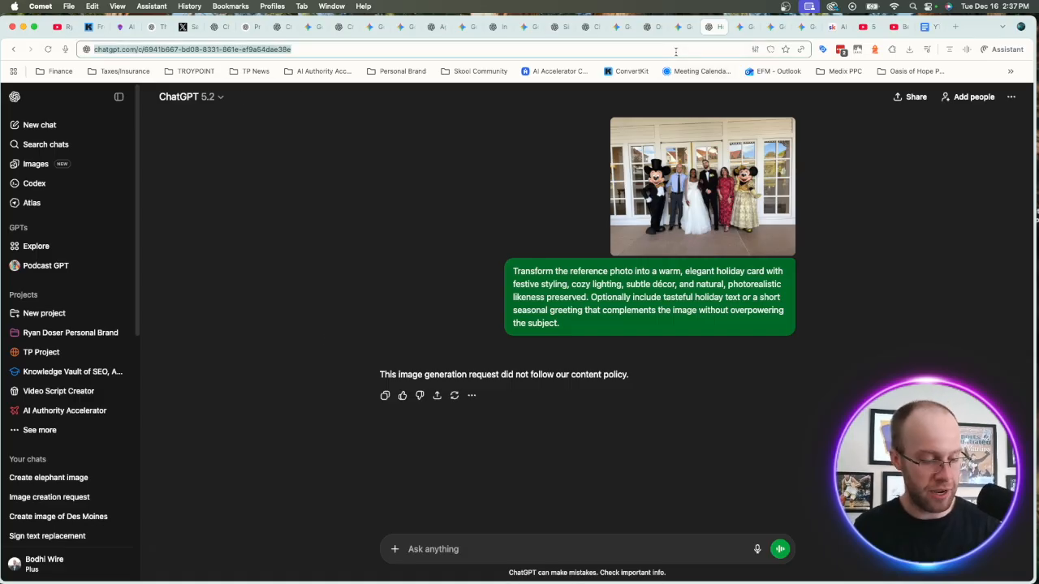
Step: Start a new ChatGPT chat and browse its prompt attachment options before dismissing them
click(39, 125)
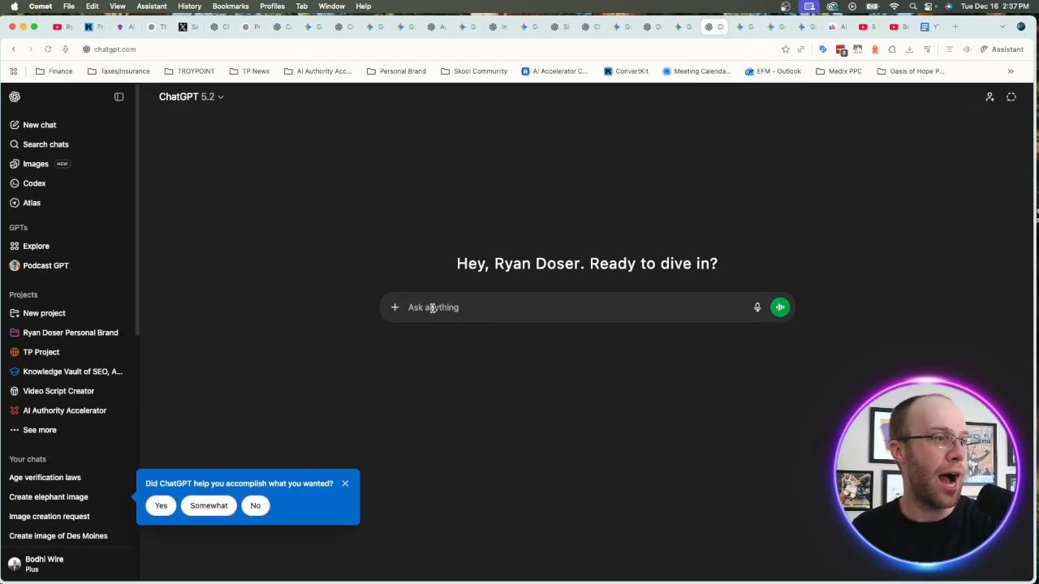
click(395, 307)
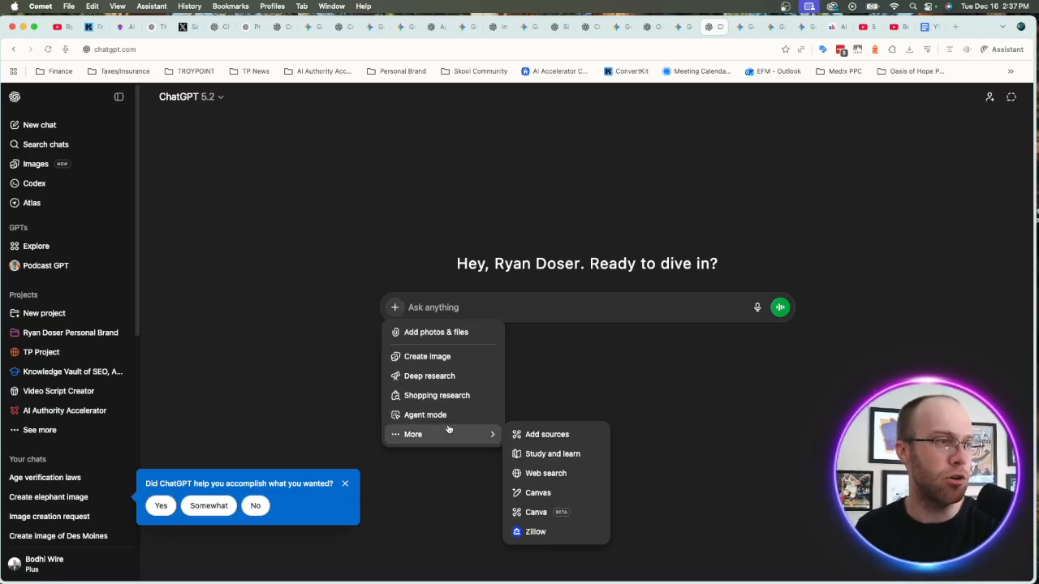
mouse_move(545, 473)
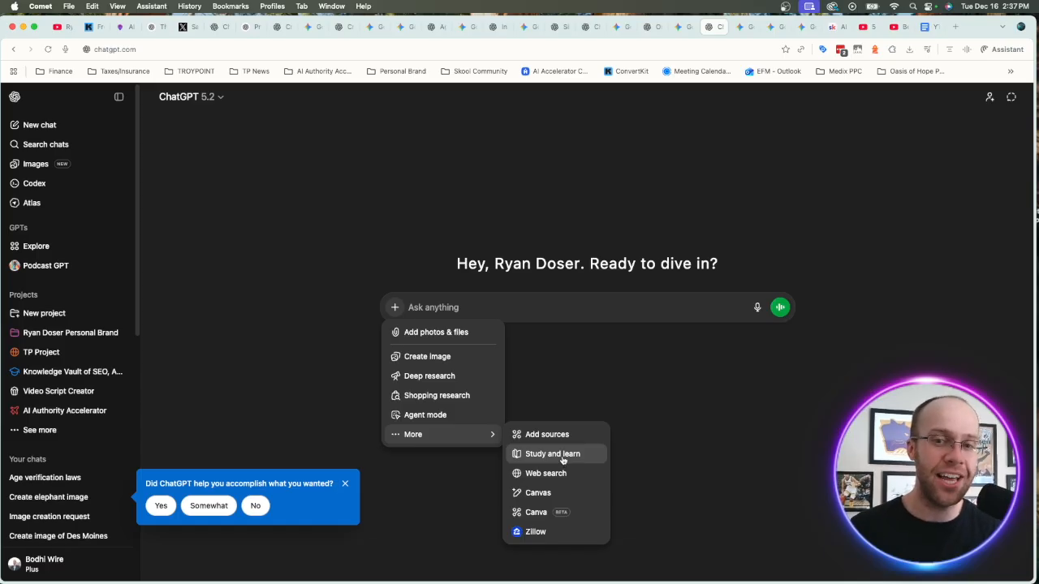
click(731, 100)
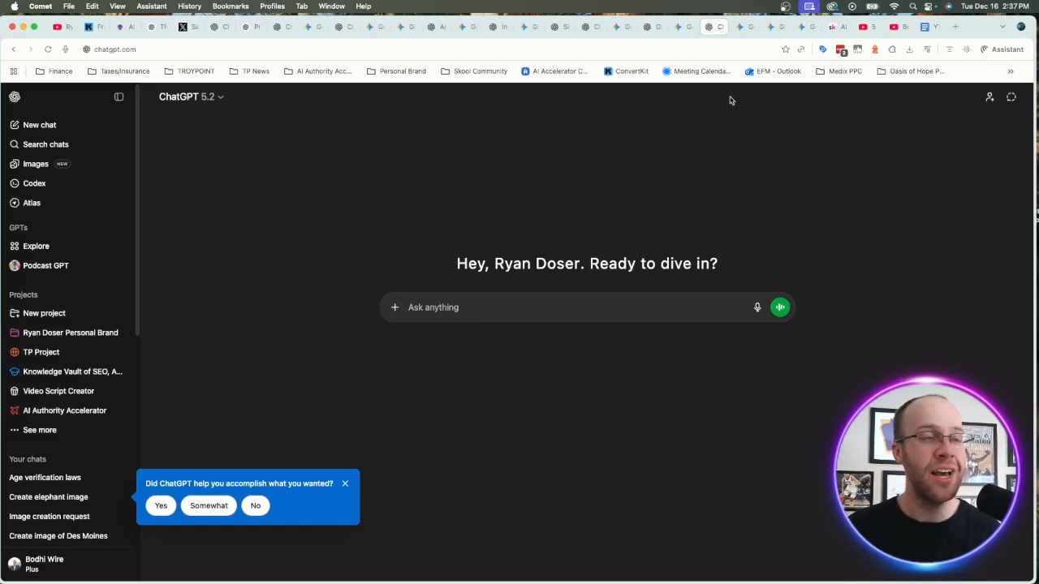